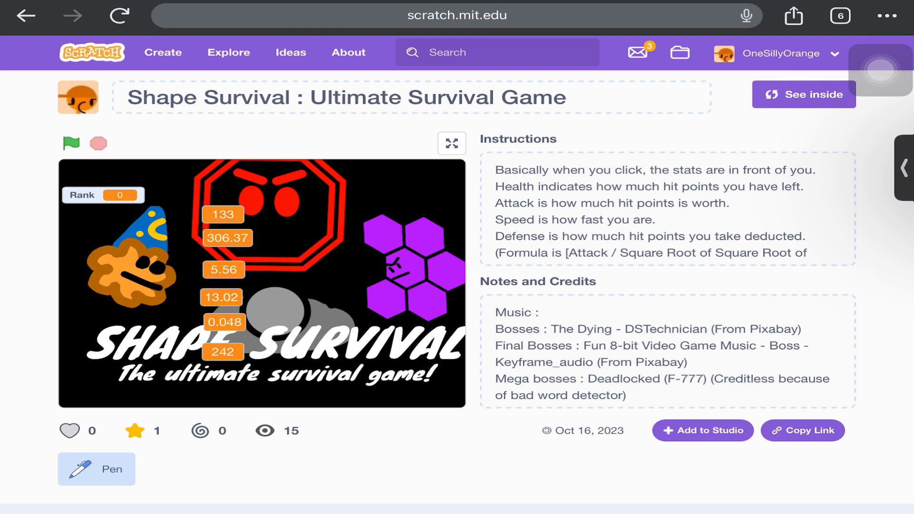
Step: Peek at Shape Survival's code, return to its project page, and select the address bar
left_click(803, 94)
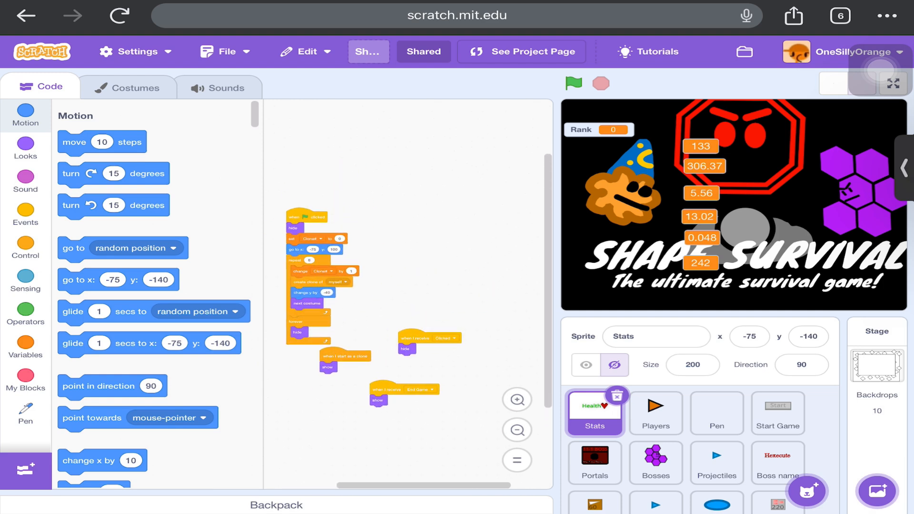
left_click(457, 16)
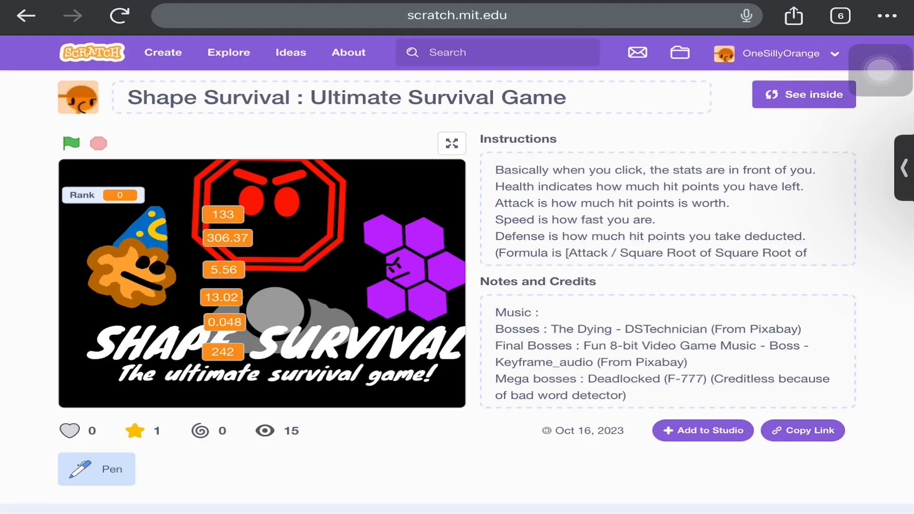
left_click(456, 16)
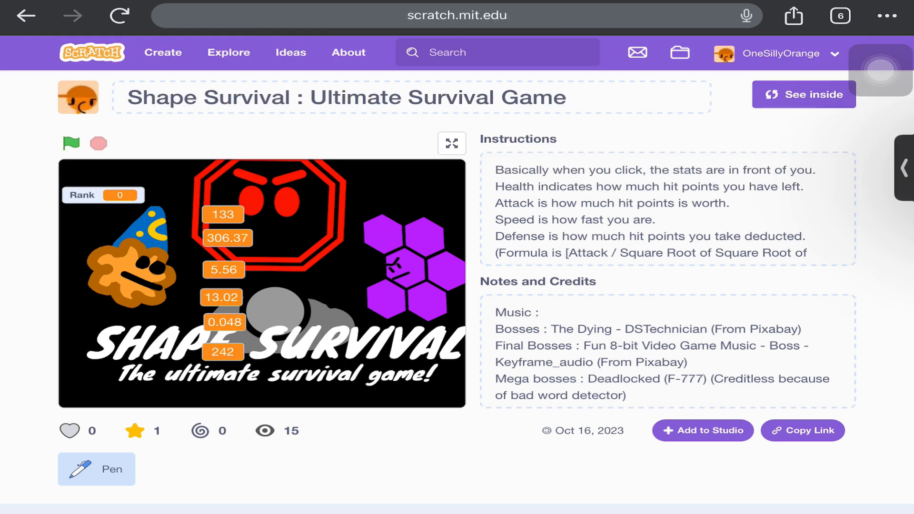
left_click(457, 15)
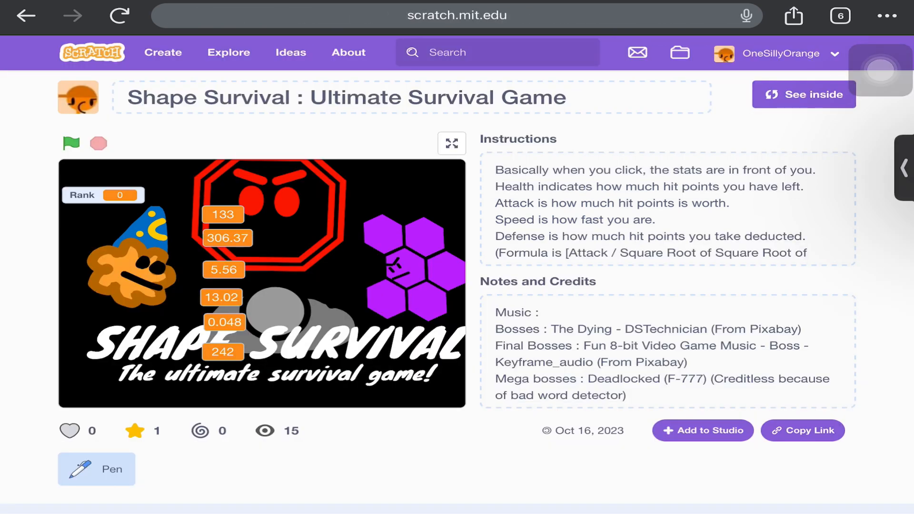
left_click(457, 16)
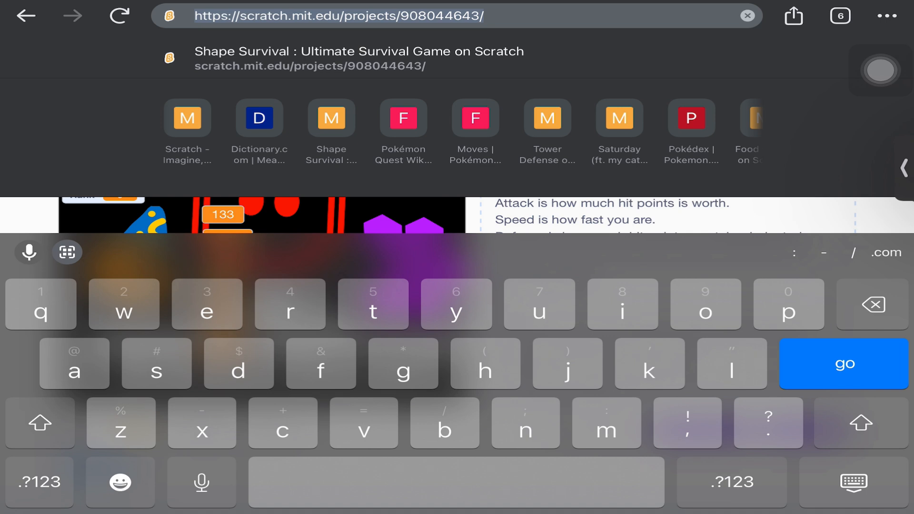
Step: Load the 500000000th Project of Scratch page, browse its comments, then try a lower number
left_click(39, 481)
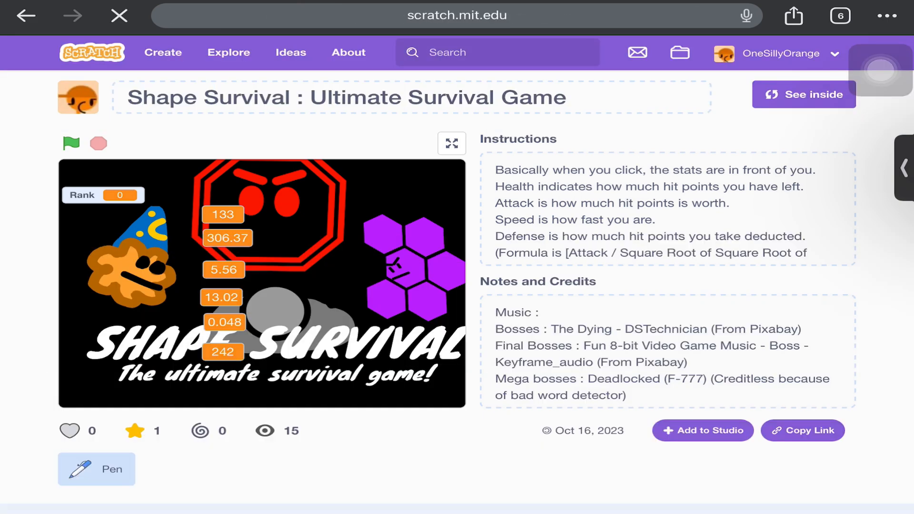
left_click(26, 16)
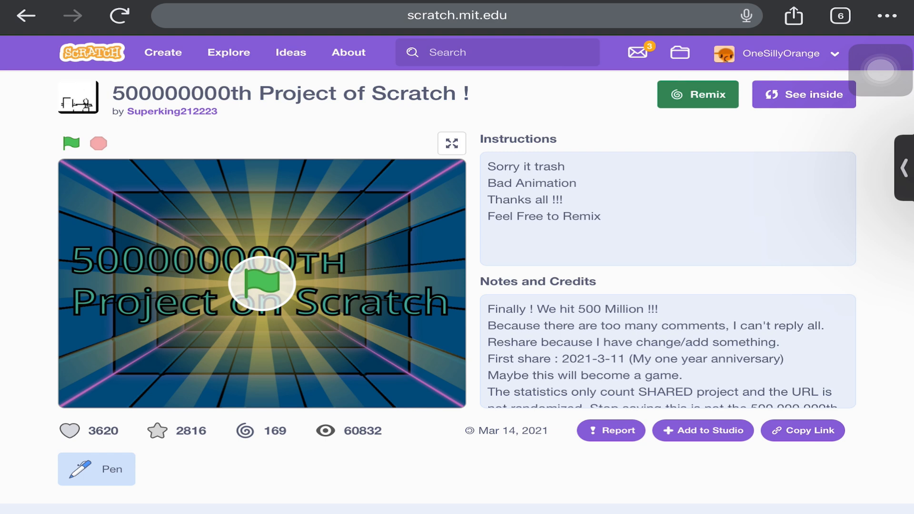
scroll("down", 3)
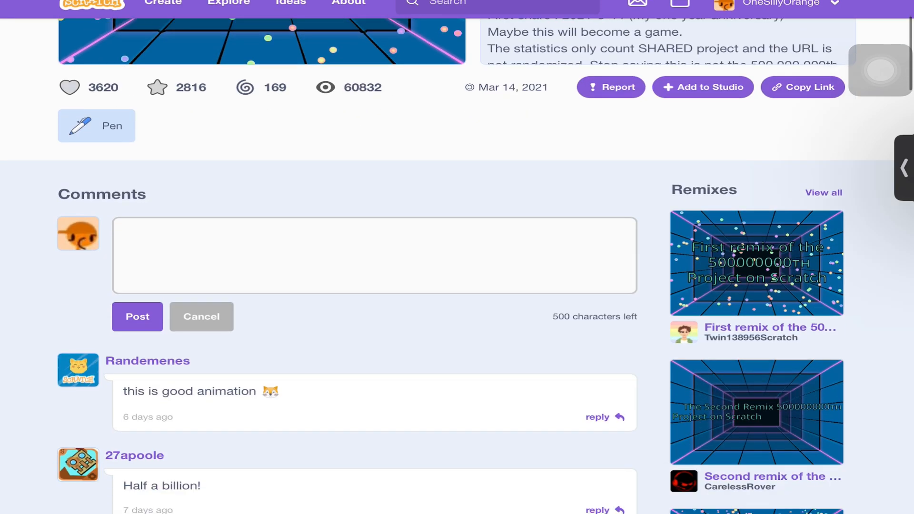
scroll("down", 3)
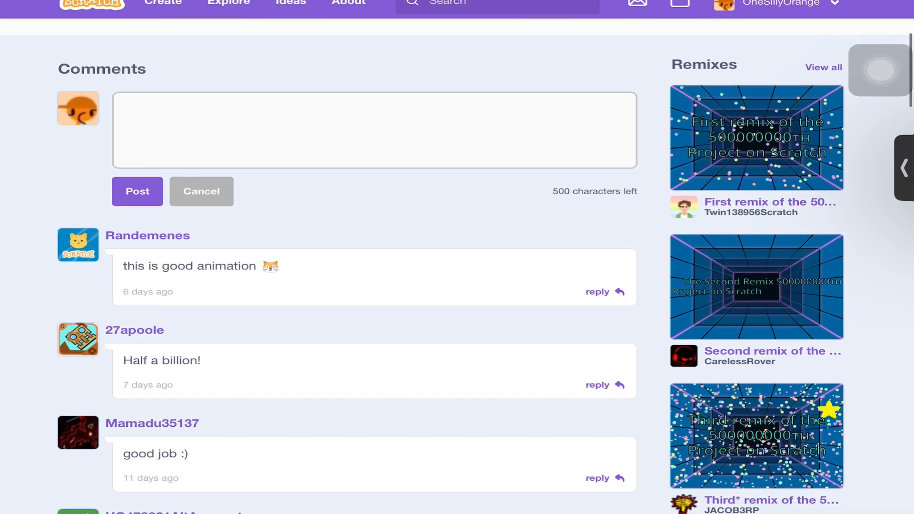
scroll("down", 3)
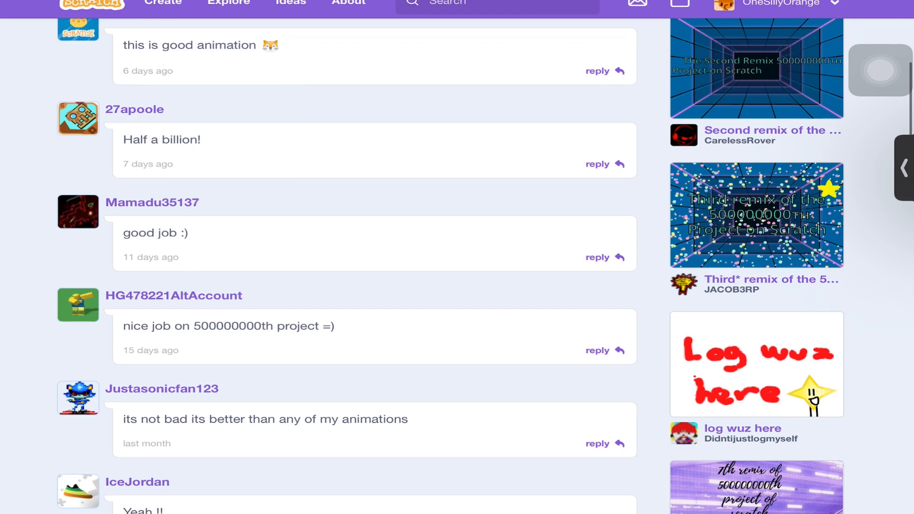
scroll("up", 3)
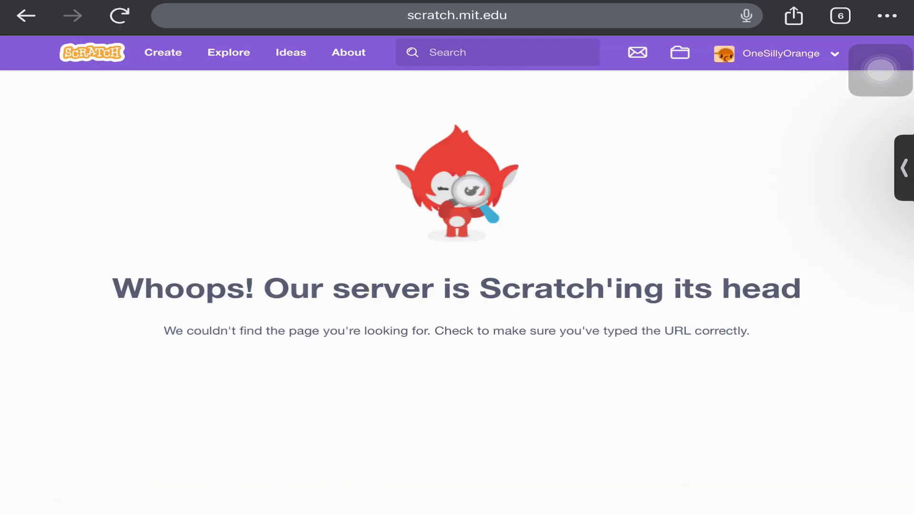
Step: Try project numbers 50000, 25000000 and 2000000, all returning page-not-found
left_click(456, 16)
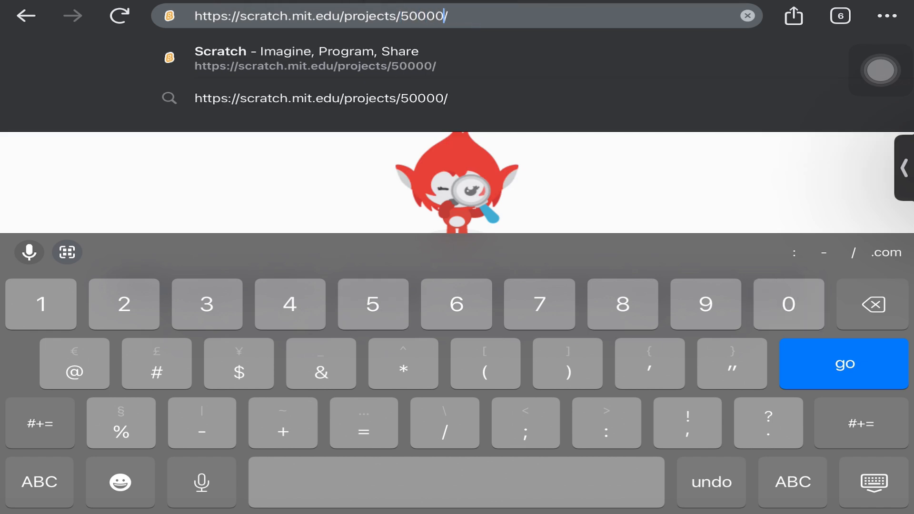
left_click(843, 364)
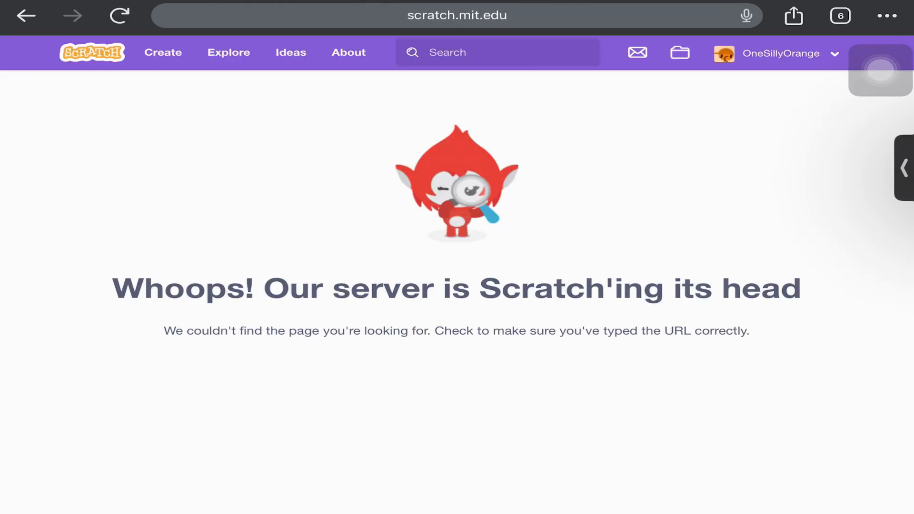
left_click(456, 16)
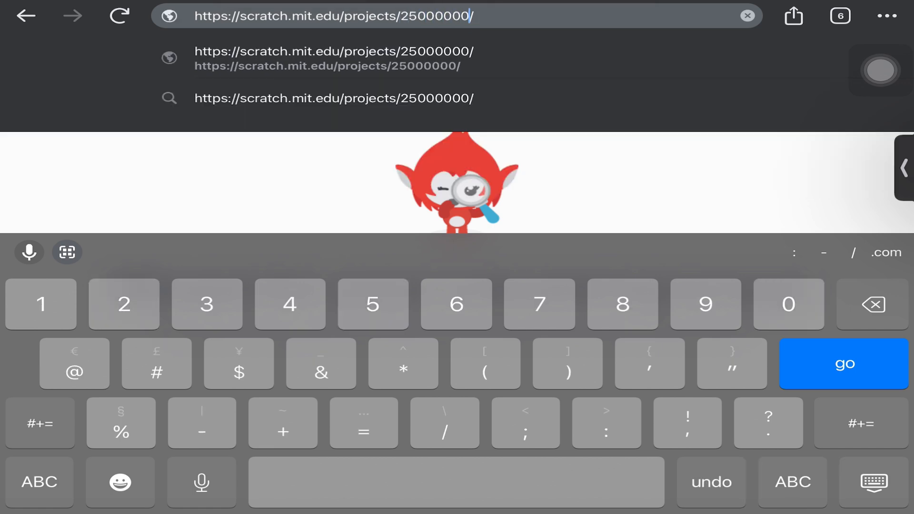
left_click(39, 481)
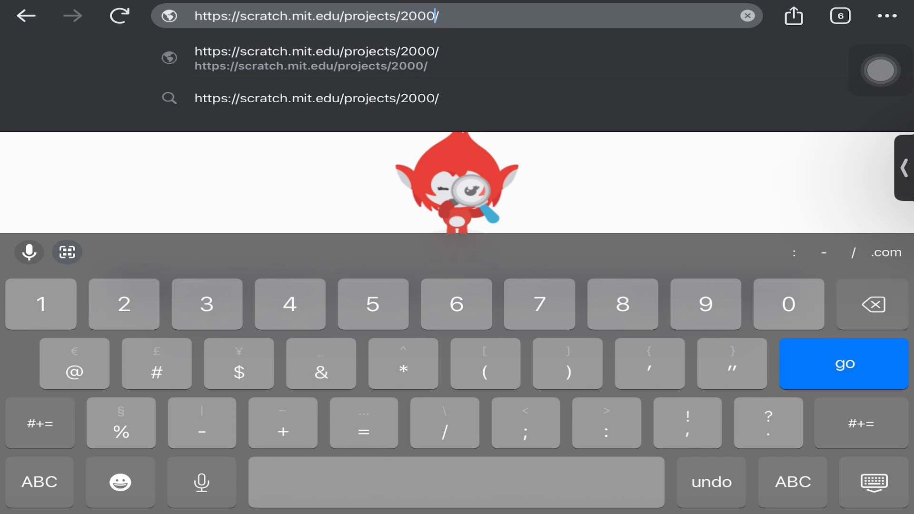
type("000")
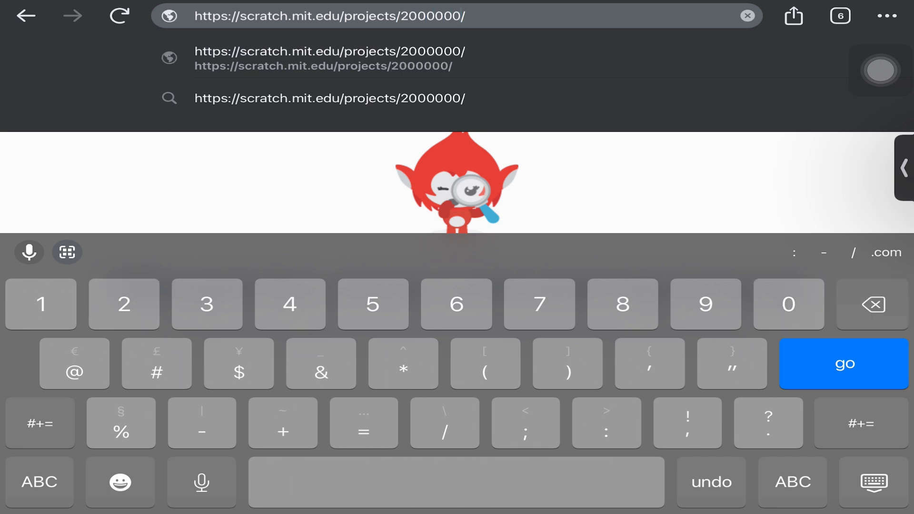
left_click(843, 364)
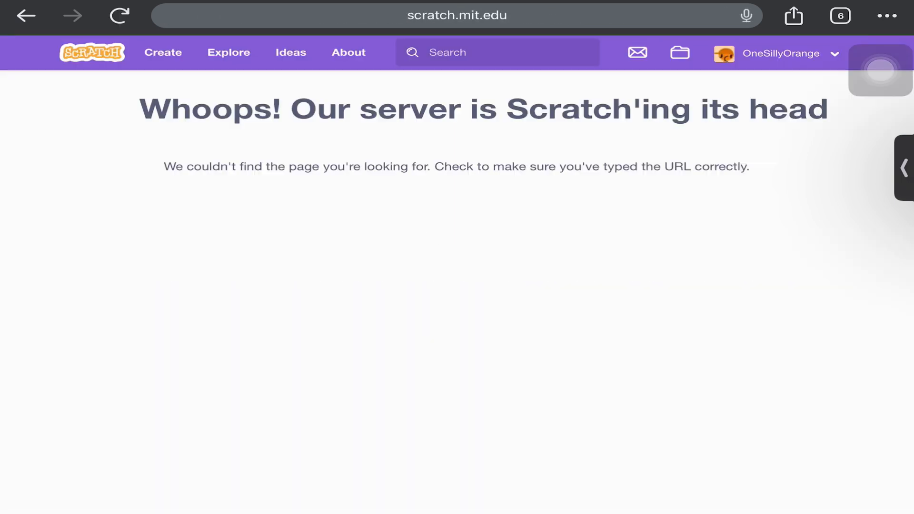
Step: Try projects 15000000 and 10000000, then begin entering project 10's address
left_click(457, 16)
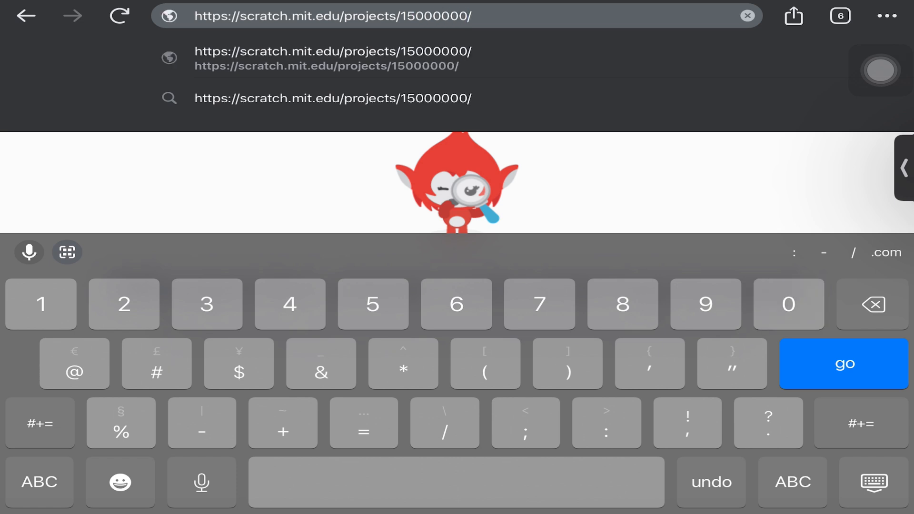
left_click(844, 363)
type("0")
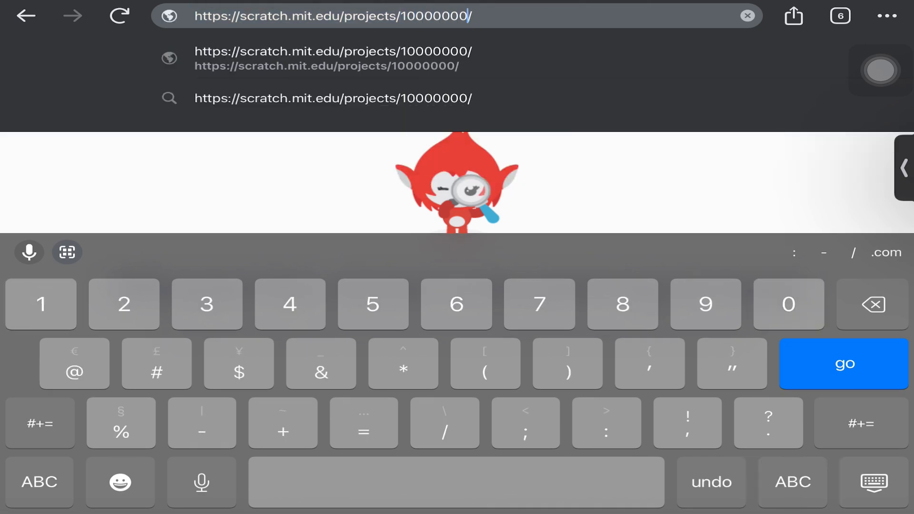
left_click(843, 363)
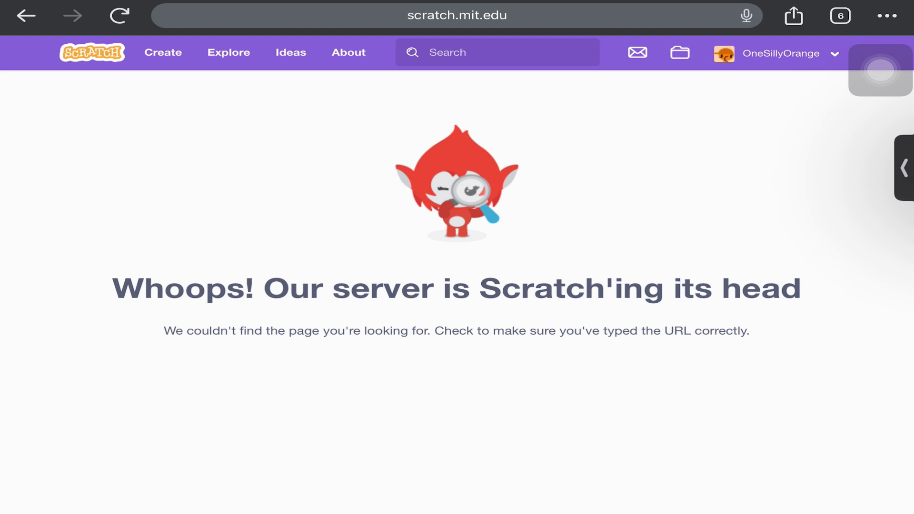
left_click(457, 15)
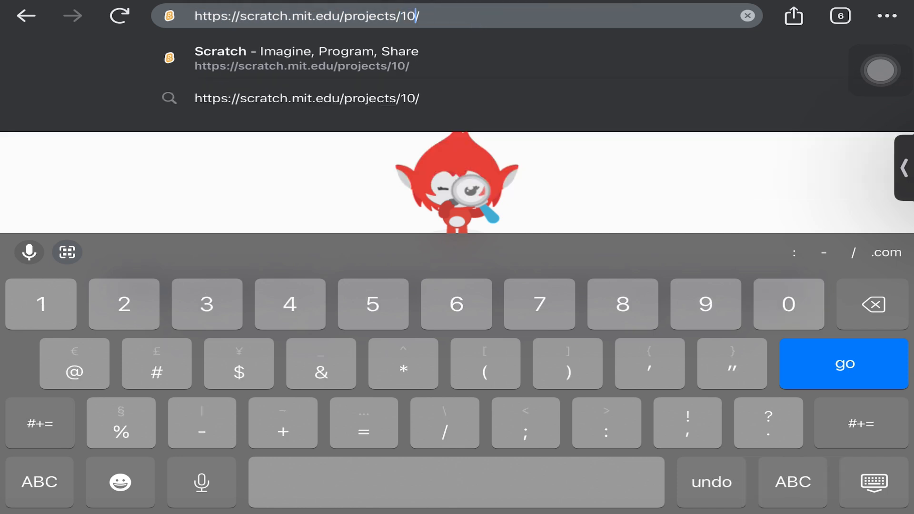
Step: Change the URL's project number to 50, then to 2500
type("000000")
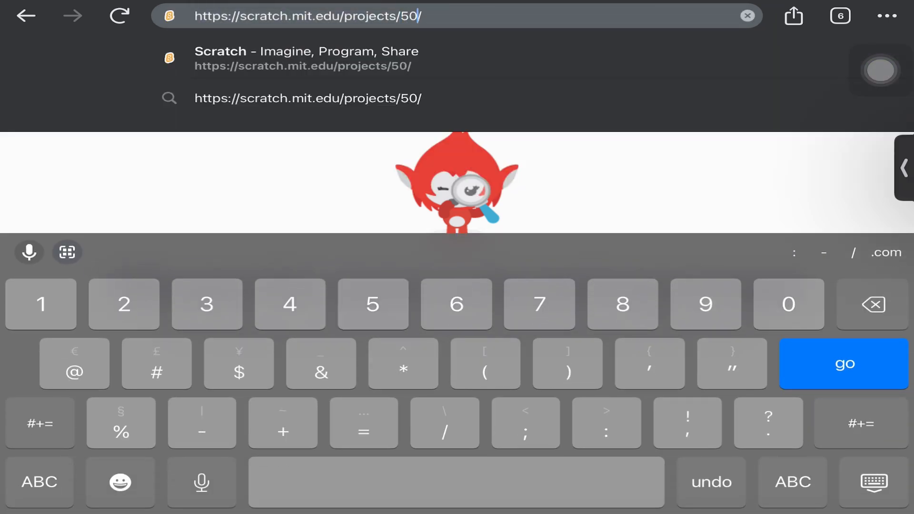
type("00000")
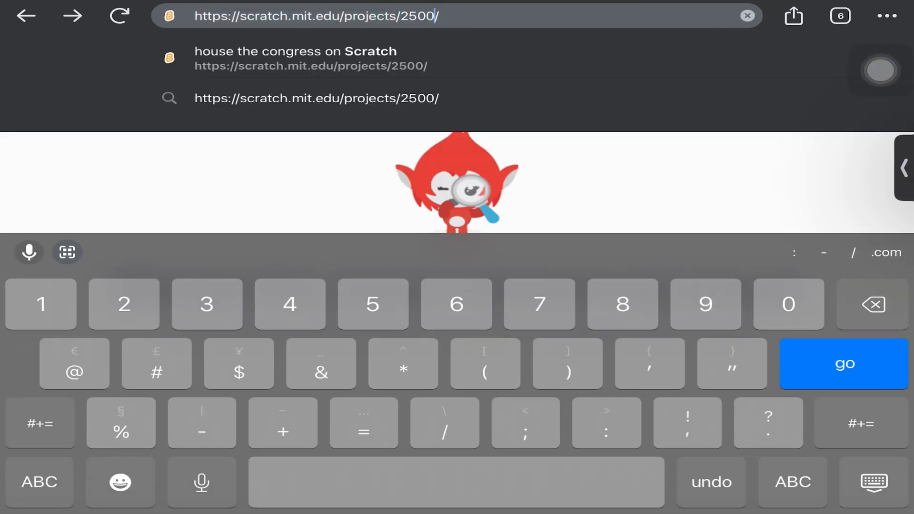
Step: Load project 2500 'hiphop', scroll its comments, then load the 1,000,000 Scratch Cat Battle page
type("00")
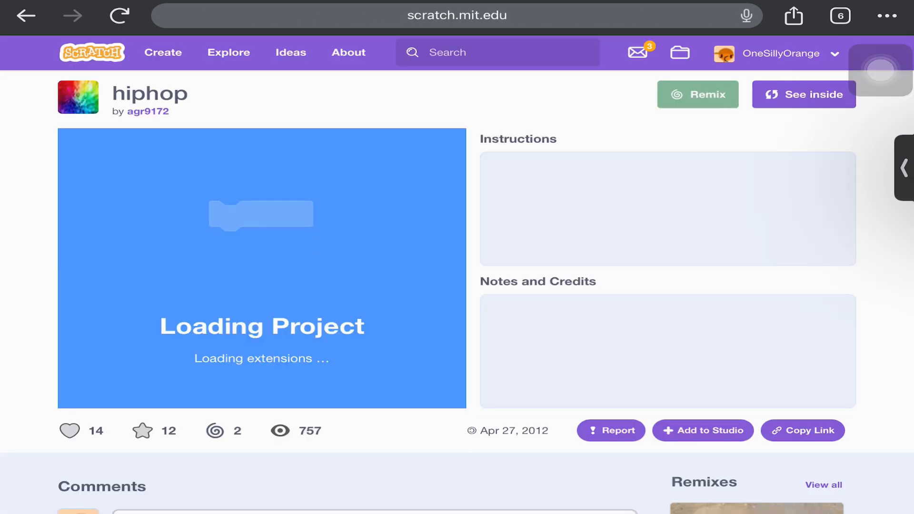
scroll("down", 3)
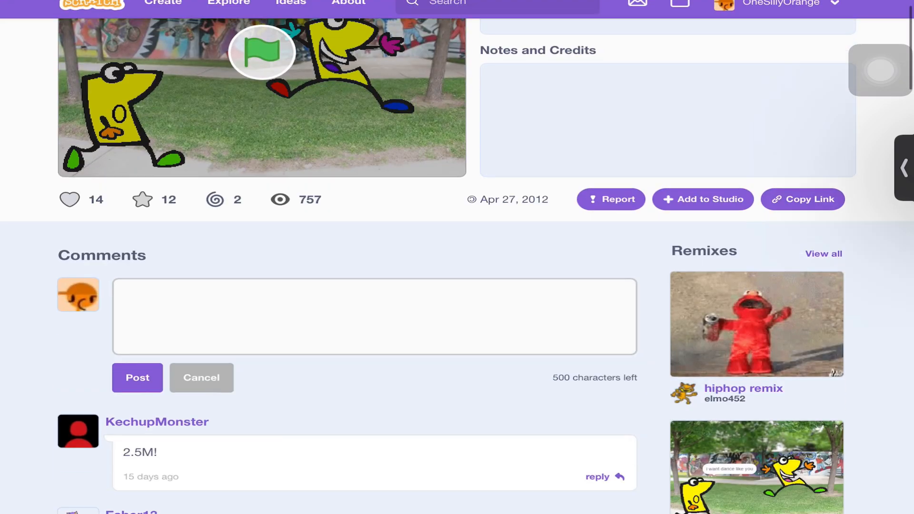
scroll("up", 3)
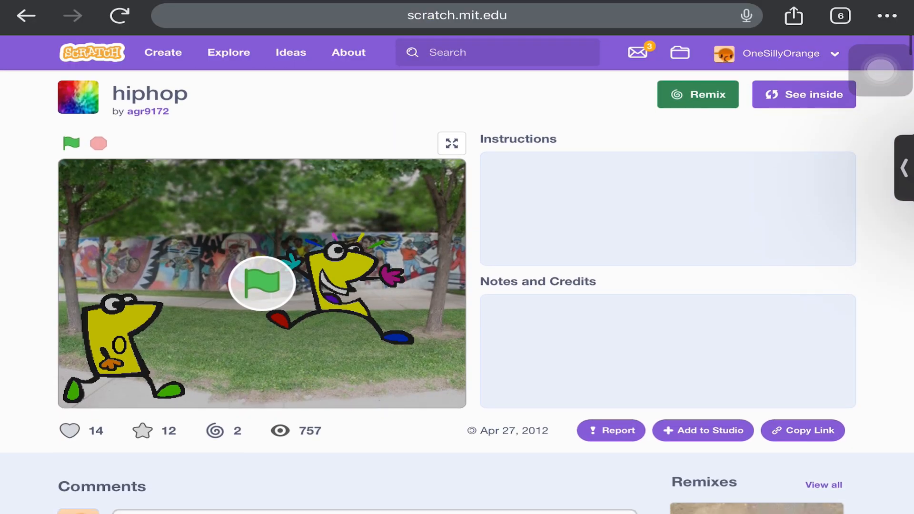
scroll("down", 3)
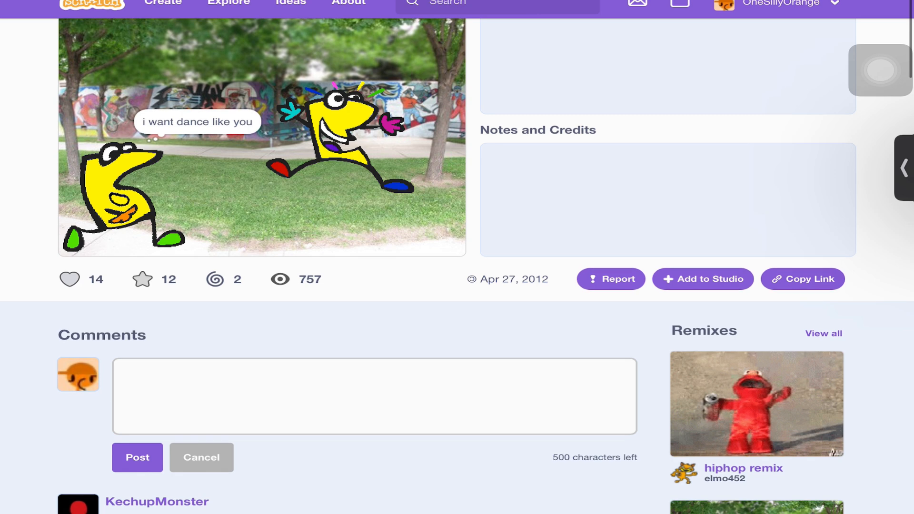
scroll("up", 3)
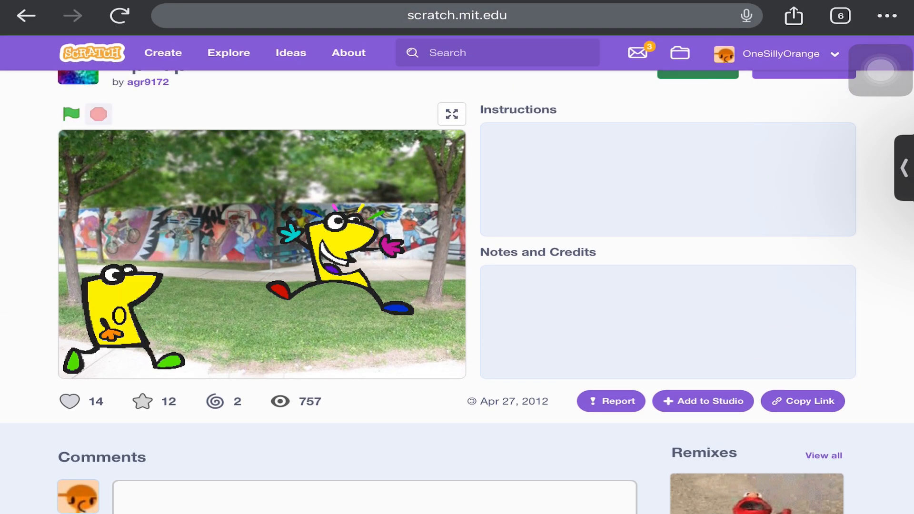
left_click(456, 16)
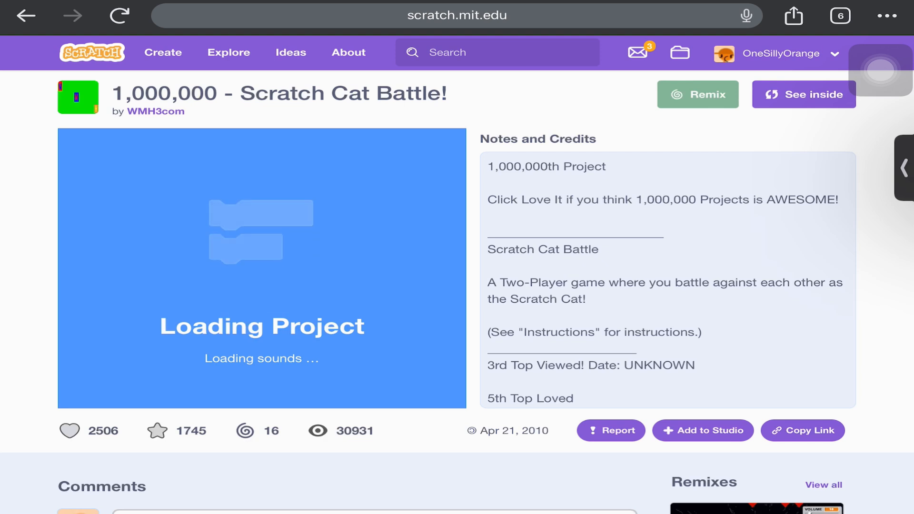
Step: Start the Scratch Cat Battle game on the stage, browse its notes, and select the address bar
scroll("down", 3)
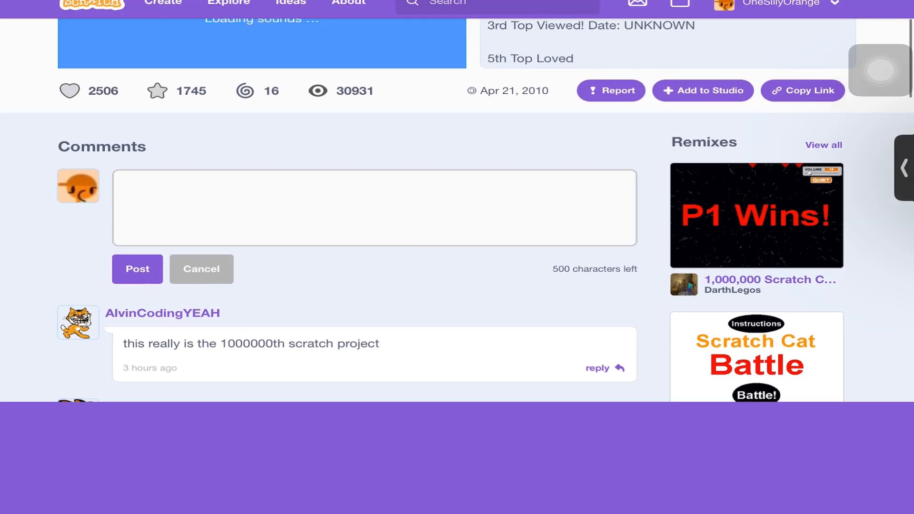
scroll("up", 3)
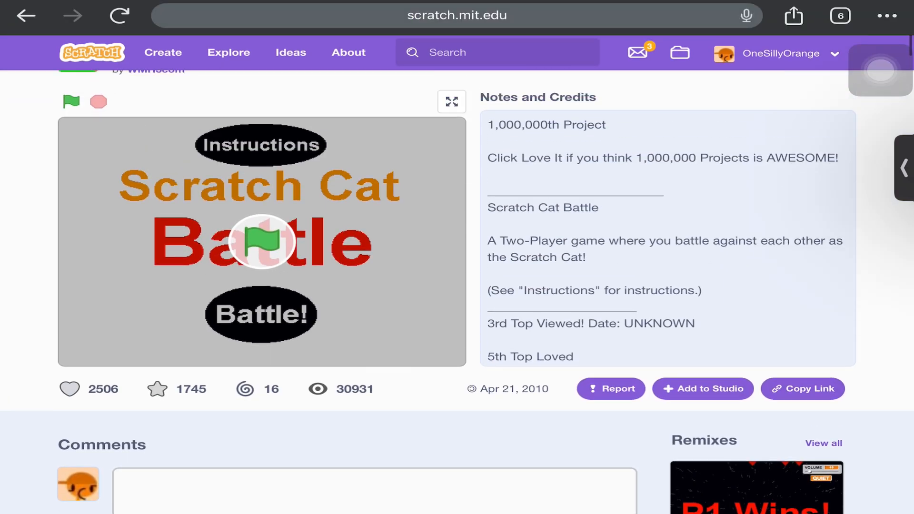
scroll("up", 3)
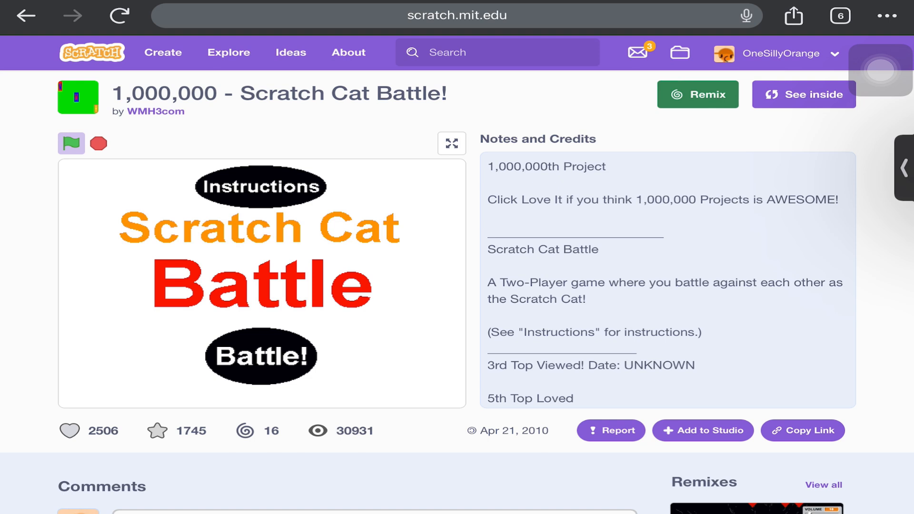
left_click(70, 143)
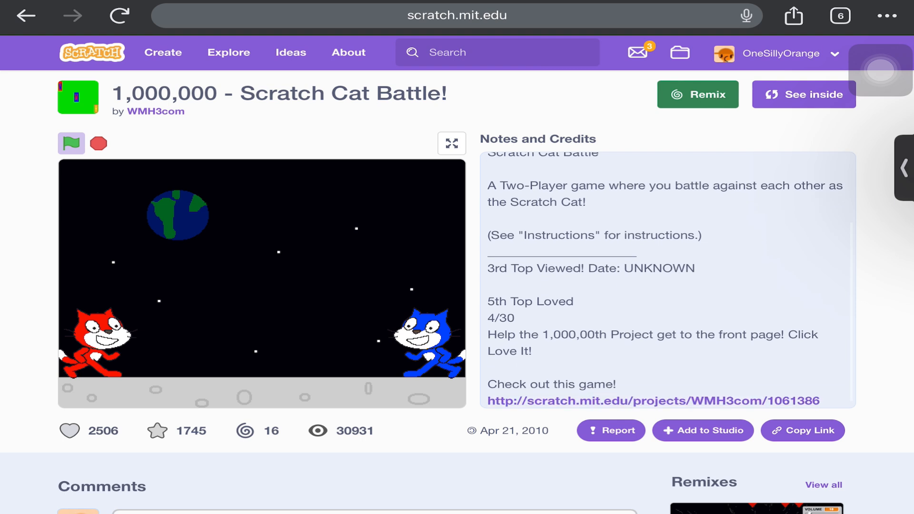
scroll("up", 3)
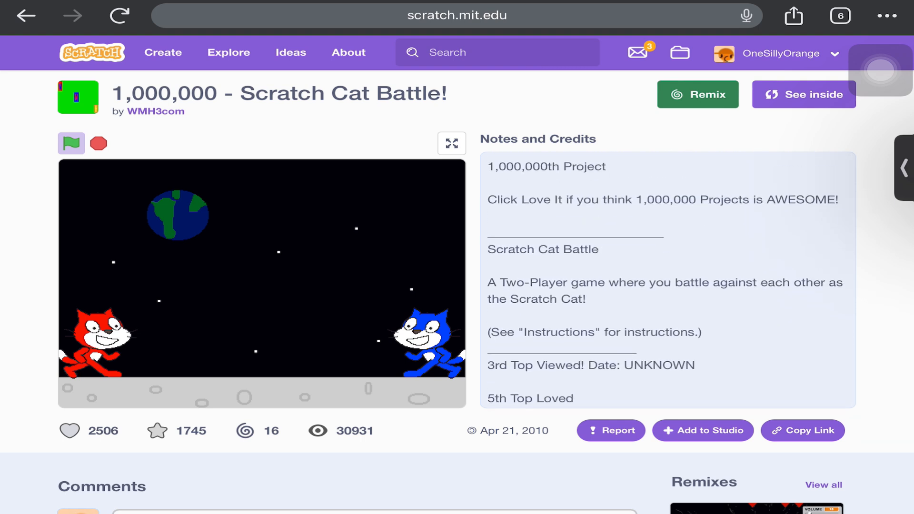
left_click(457, 16)
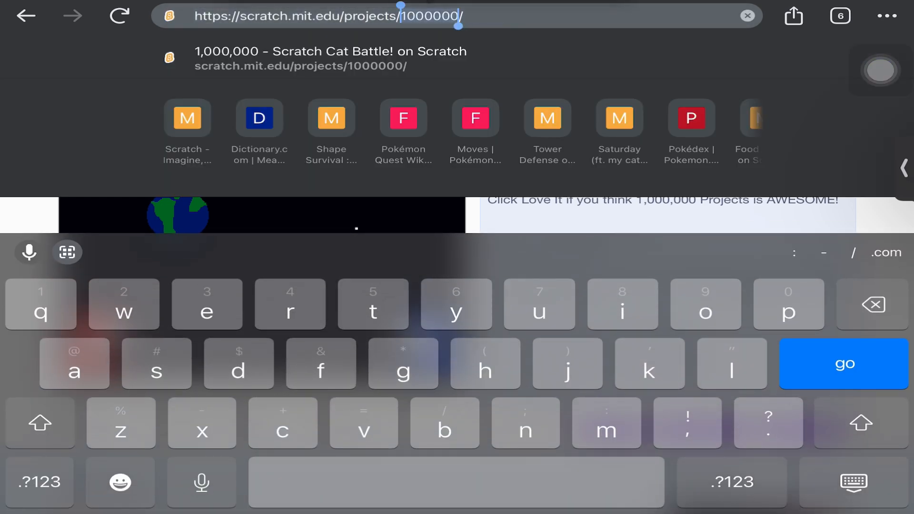
Step: Open project 5 'Drag Test 2', inspect its coin Sensing scripts, and return to its page
type("5")
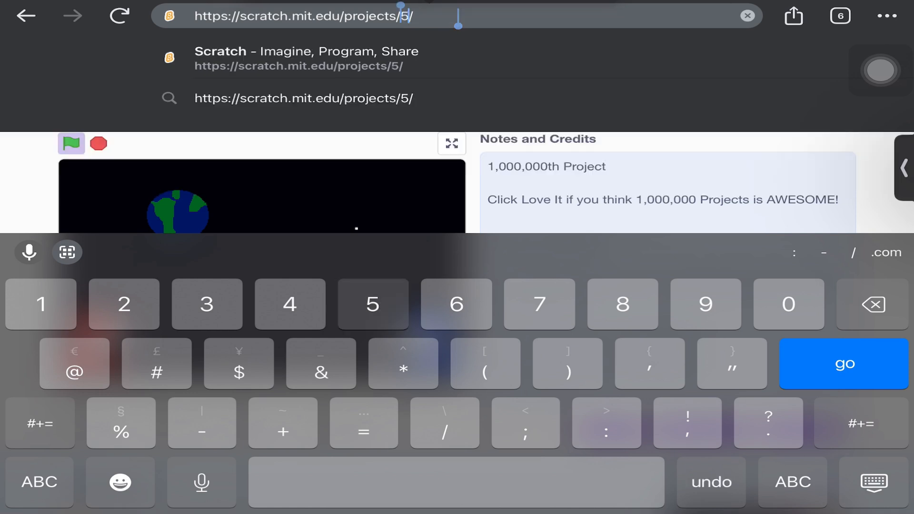
left_click(842, 363)
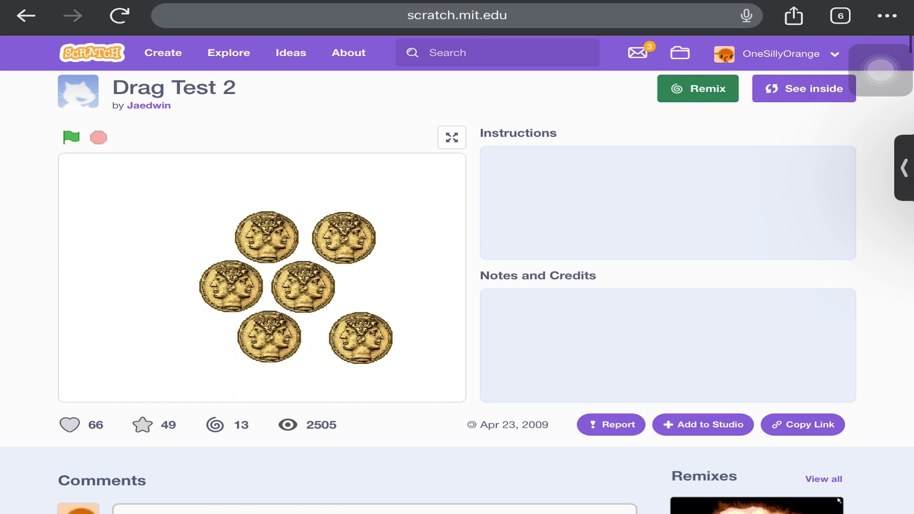
left_click(803, 88)
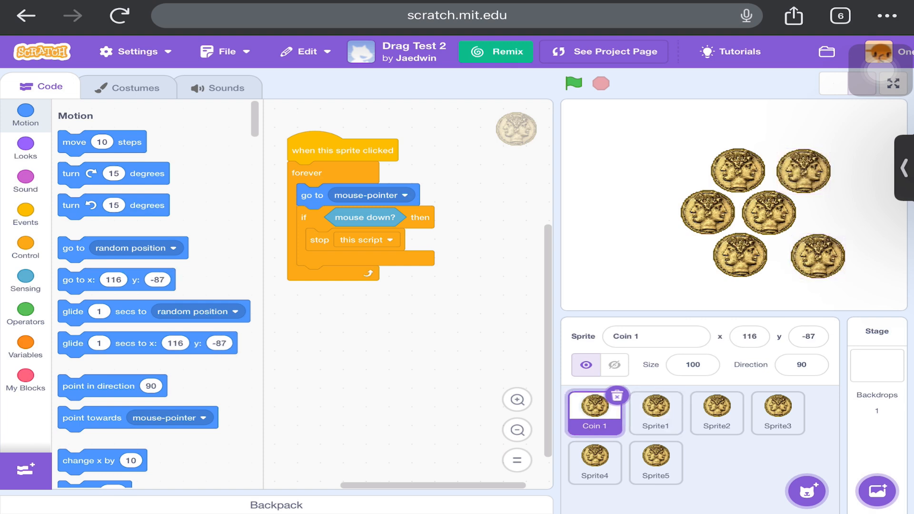
left_click(573, 83)
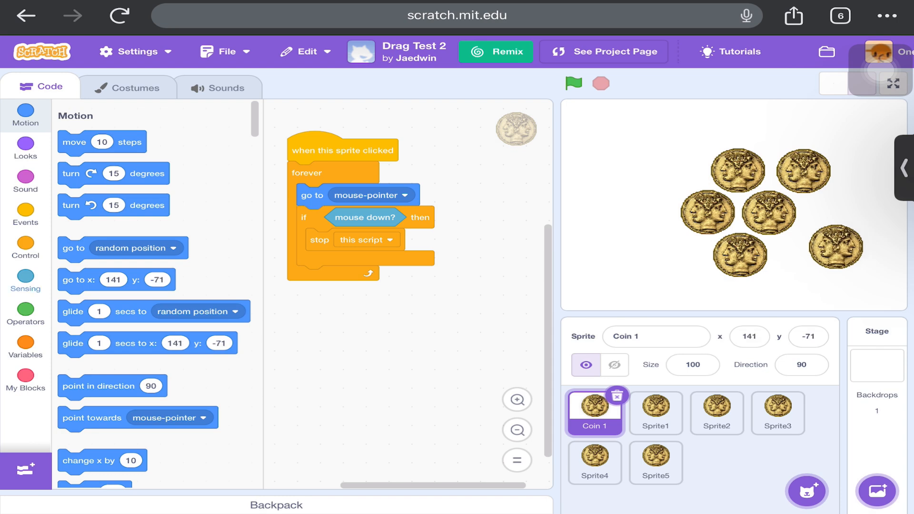
left_click(26, 280)
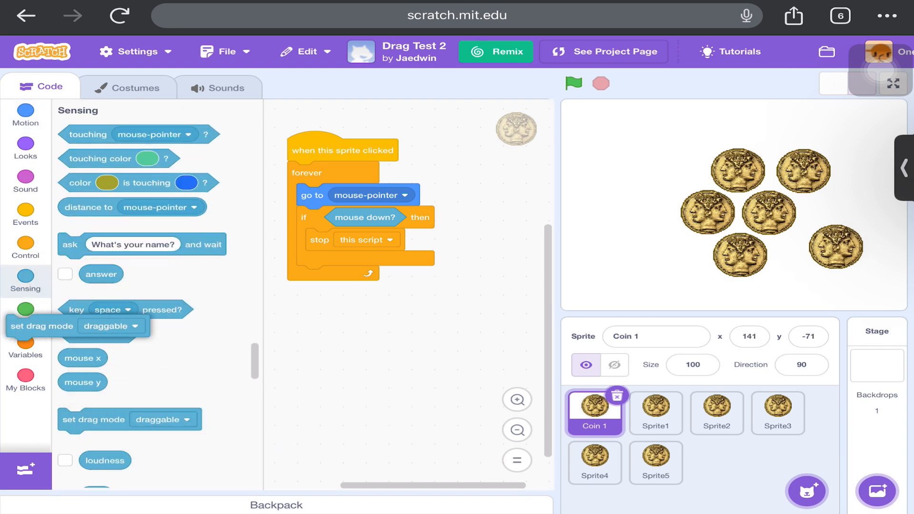
left_click(603, 51)
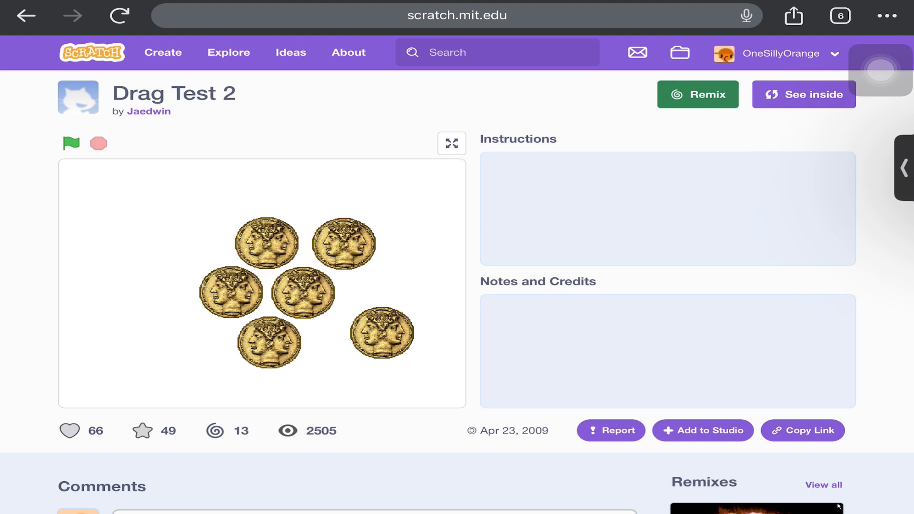
left_click(457, 16)
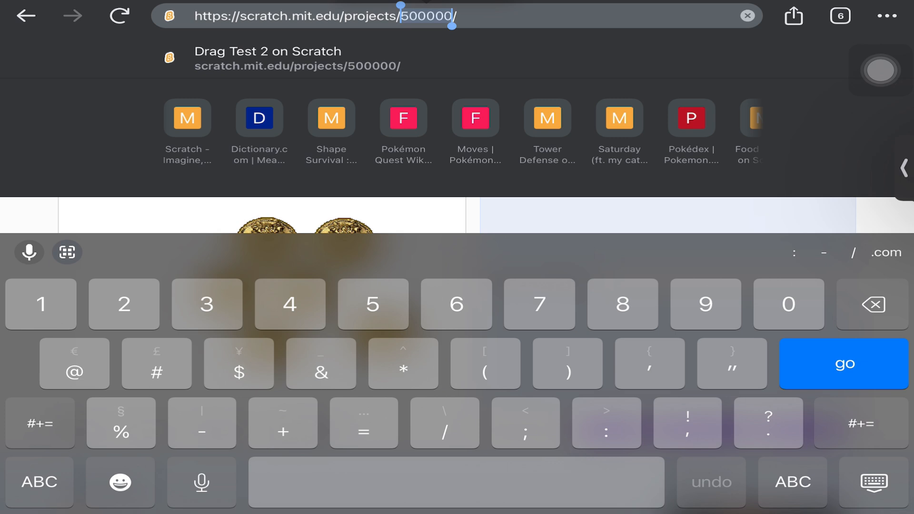
left_click(844, 364)
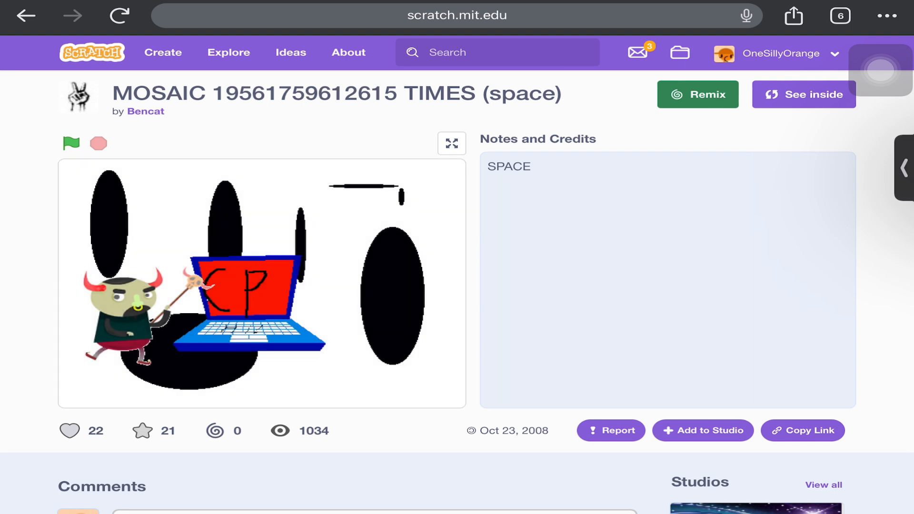
Step: Inside MOSAIC, inspect the devil sprite's scripts and costume
left_click(803, 94)
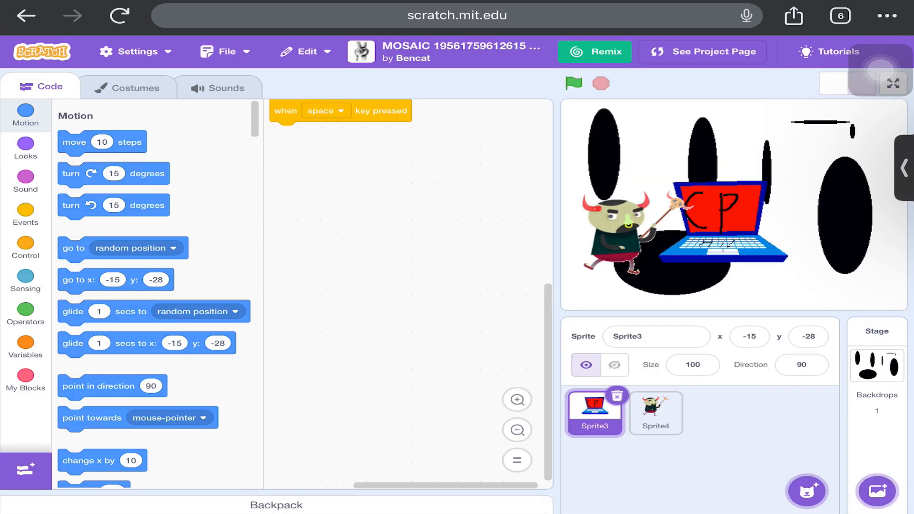
left_click(654, 412)
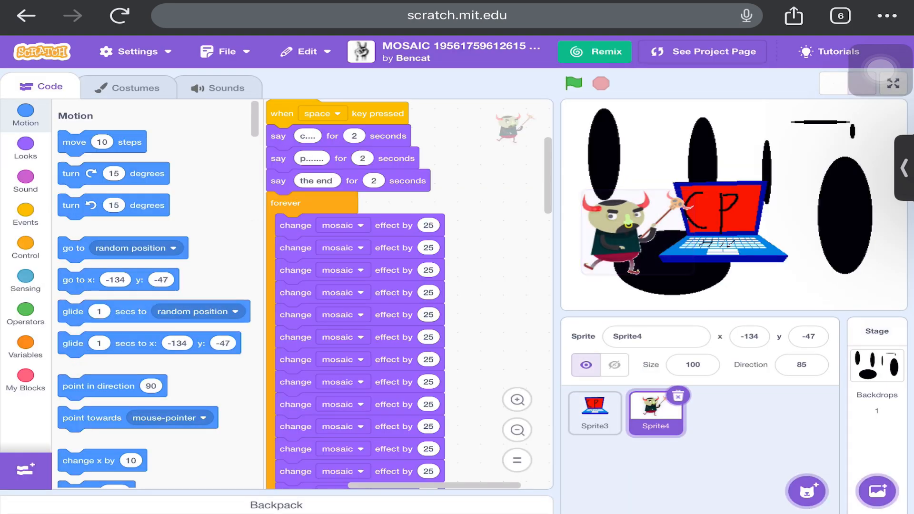
scroll("down", 3)
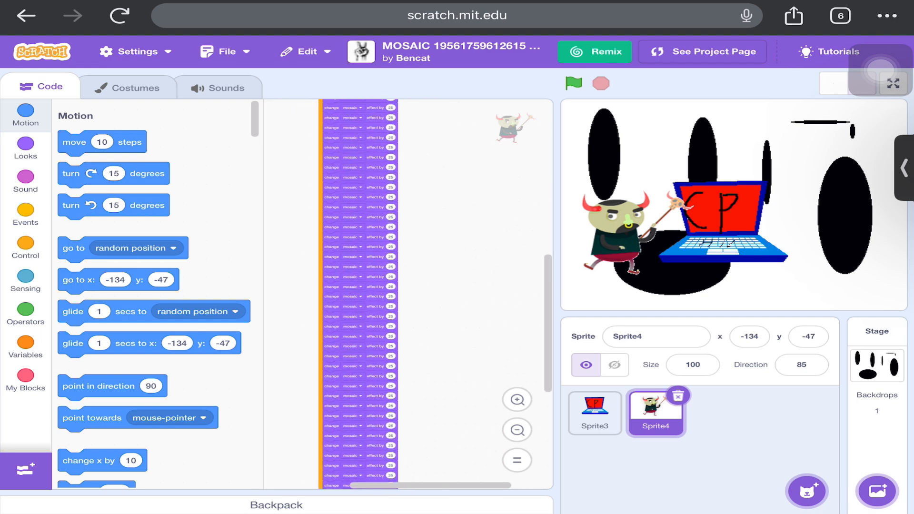
left_click(132, 87)
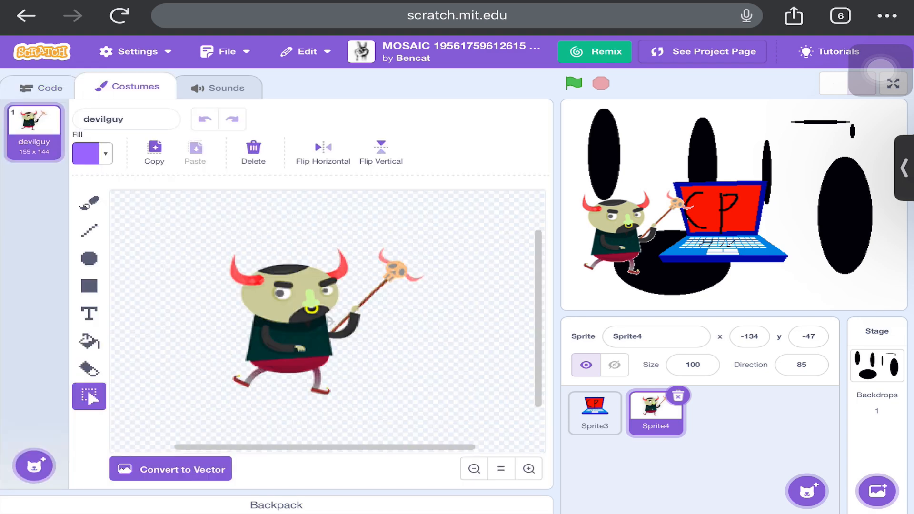
left_click(42, 87)
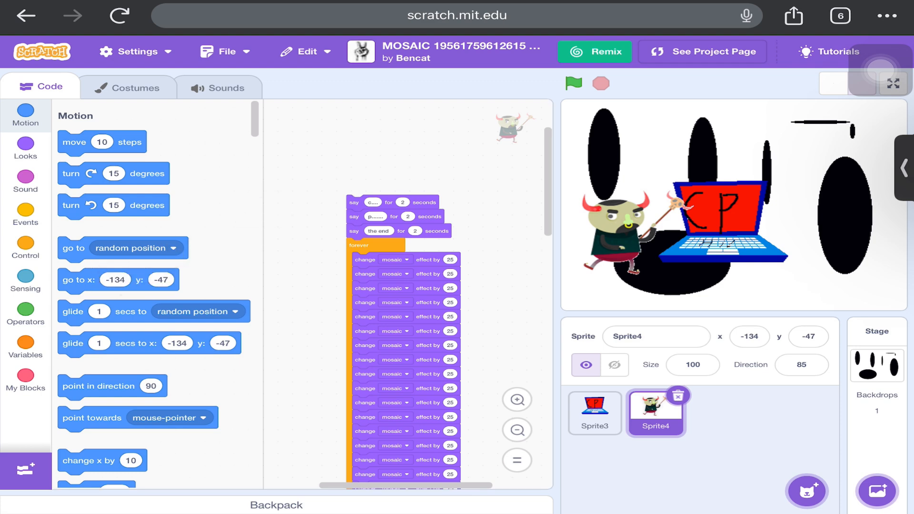
Step: Switch the hat to 'when flag clicked', run the mosaic effect, and return to the project page
left_click(26, 214)
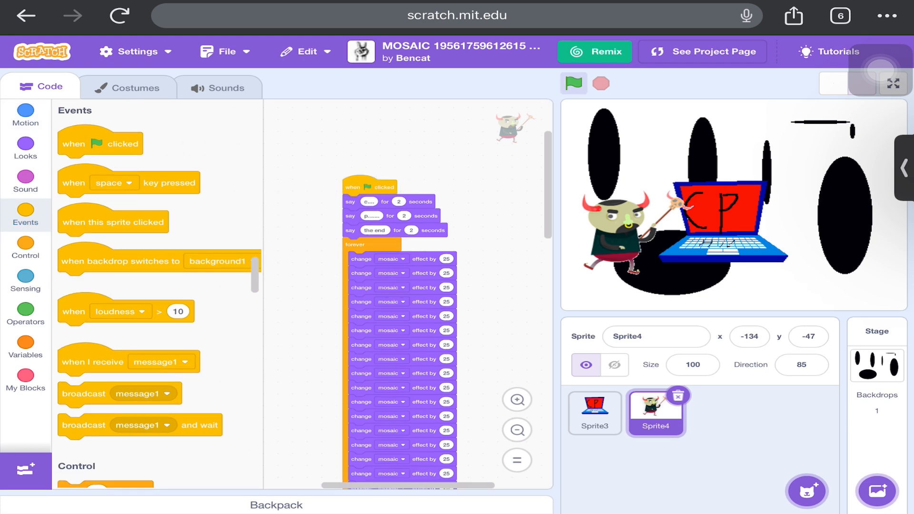
left_click(573, 83)
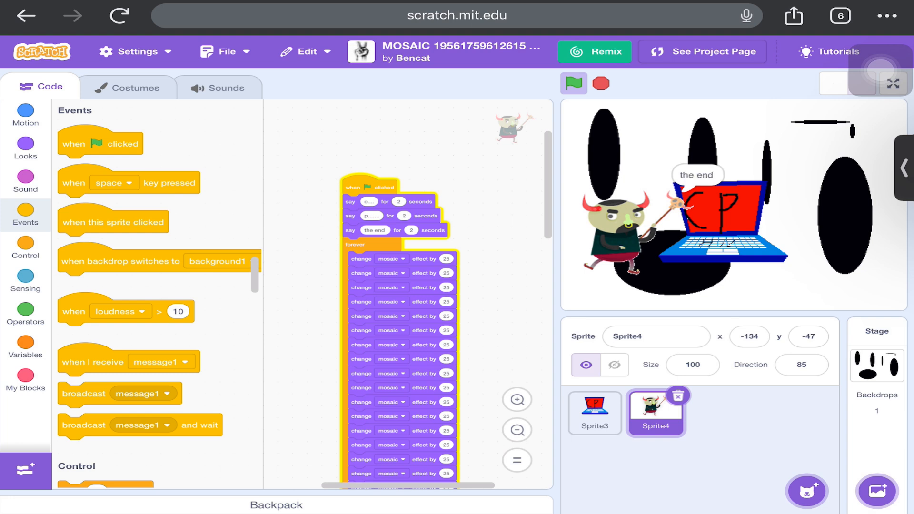
left_click(573, 83)
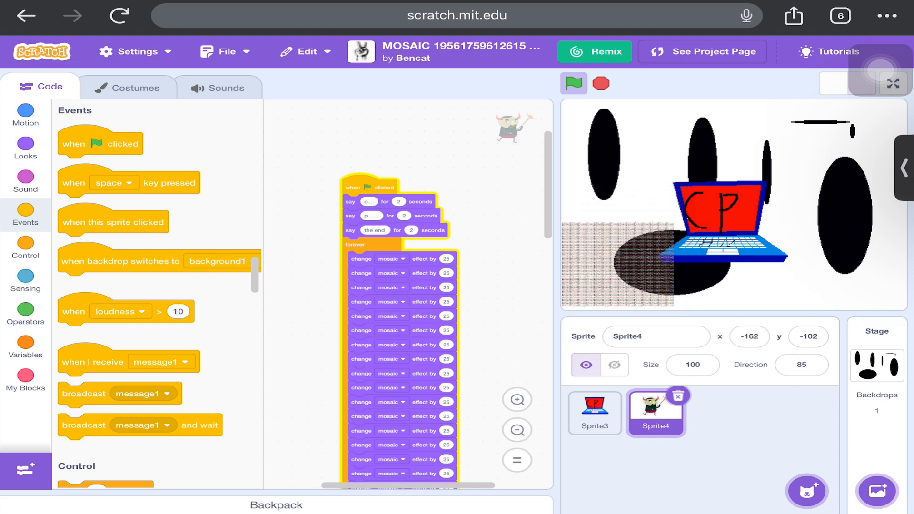
left_click(132, 87)
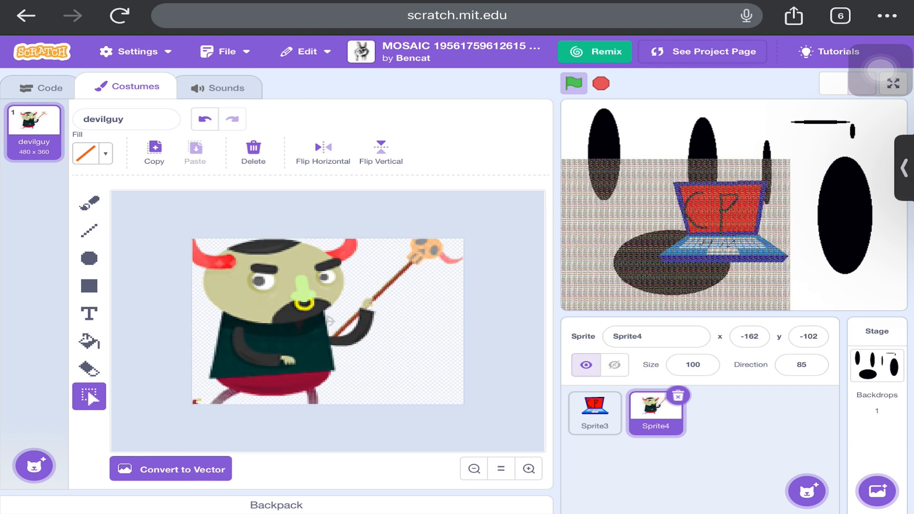
left_click(701, 51)
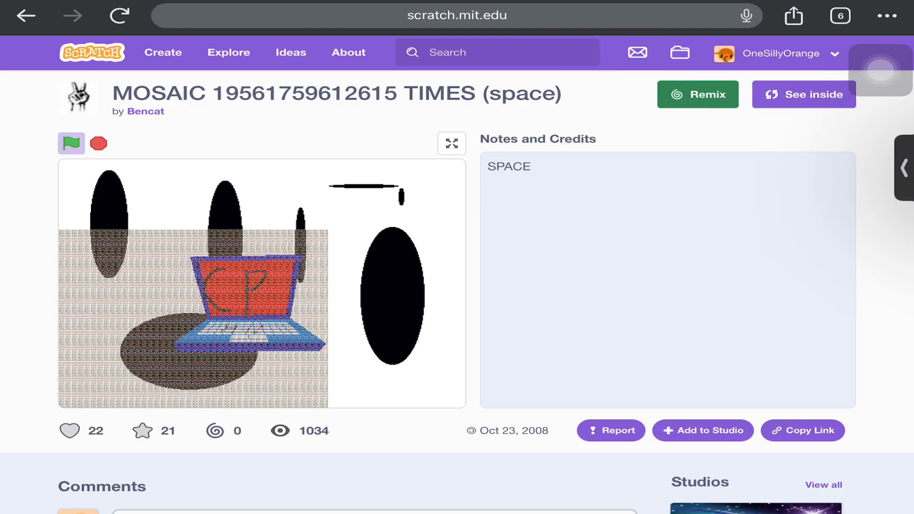
Step: Scroll MOSAIC's chain of mosaic-effect blocks, then exit the editor
left_click(811, 95)
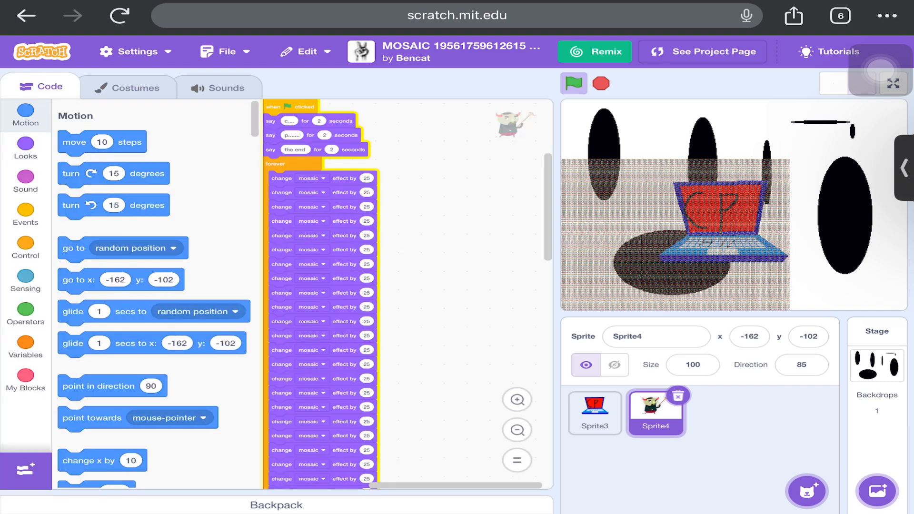
scroll("down", 3)
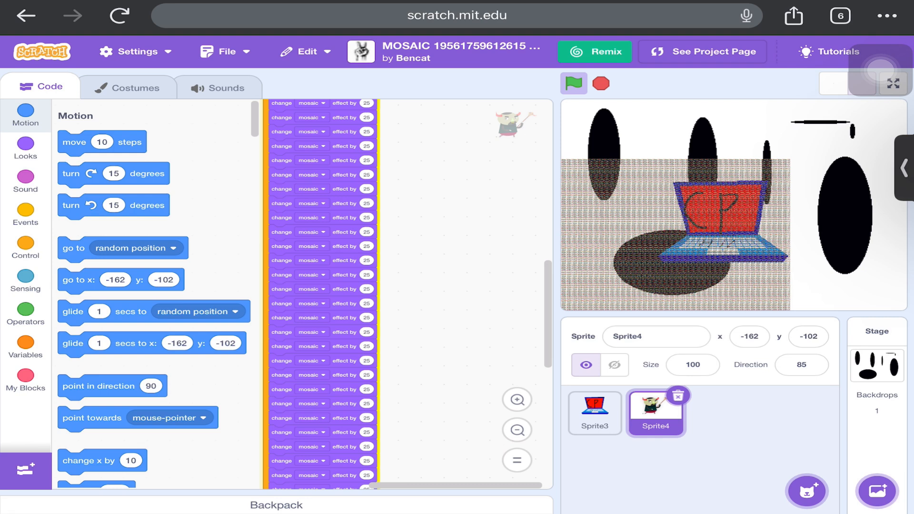
scroll("up", 3)
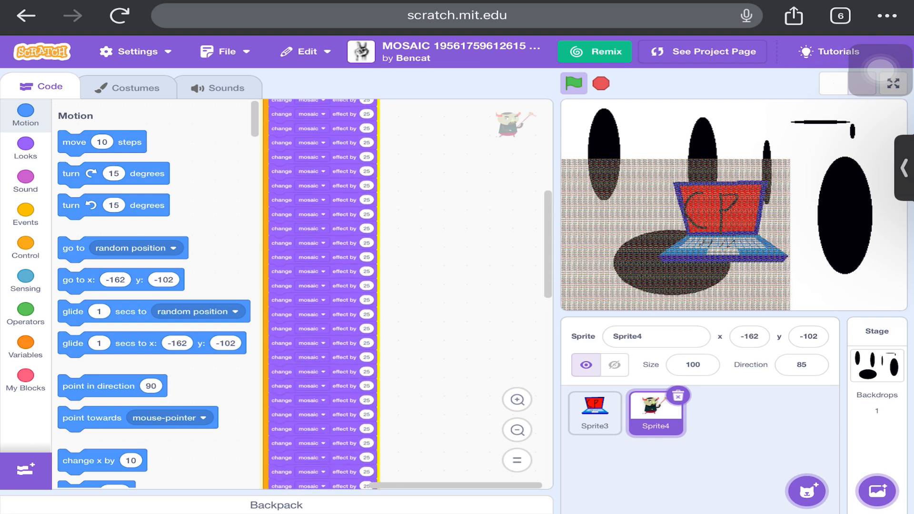
left_click(701, 52)
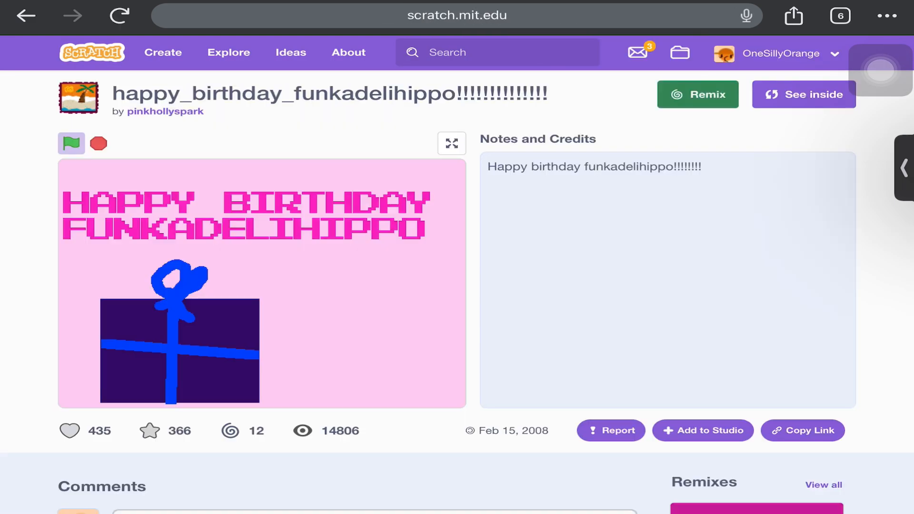
Step: Scroll through the happy_birthday_funkadelihippo comments and remixes on project 100000
scroll("down", 3)
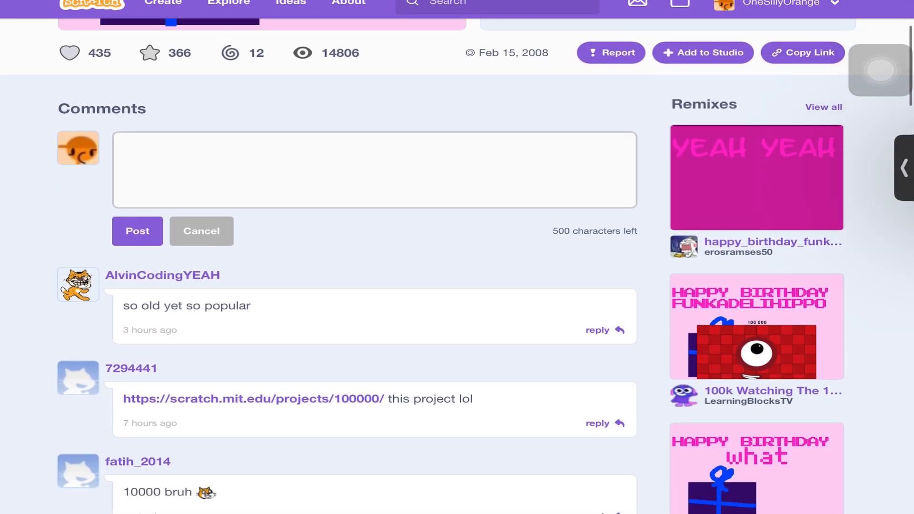
scroll("up", 3)
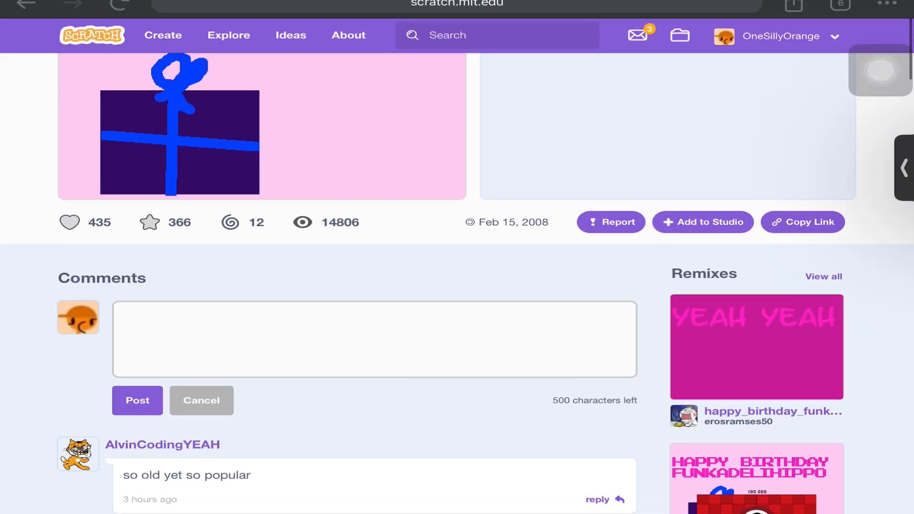
scroll("down", 3)
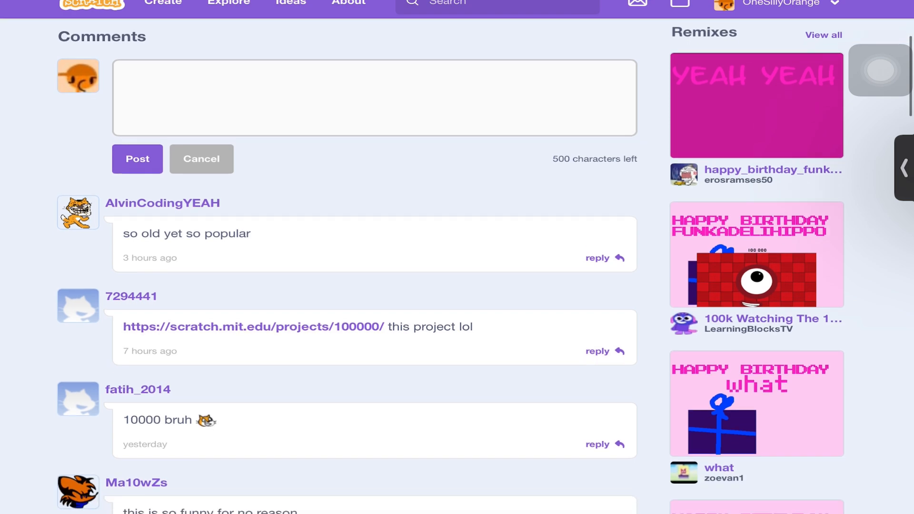
scroll("down", 3)
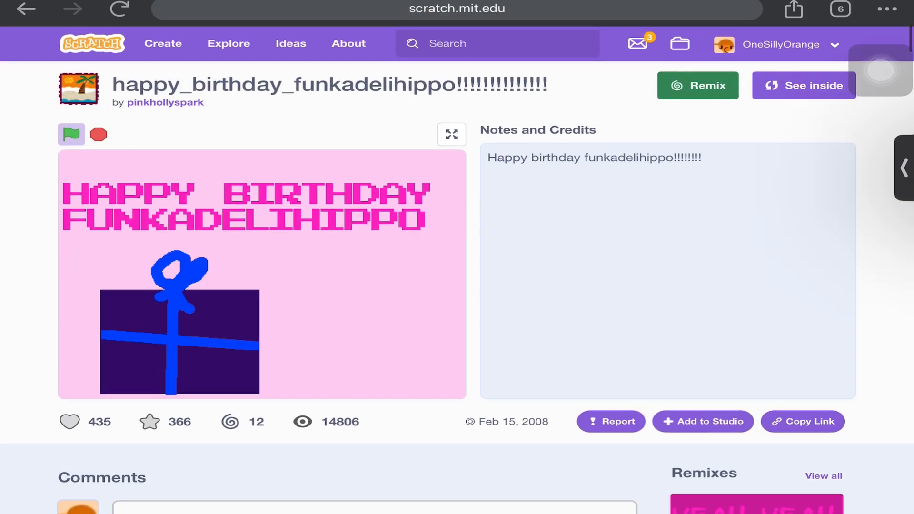
scroll("down", 3)
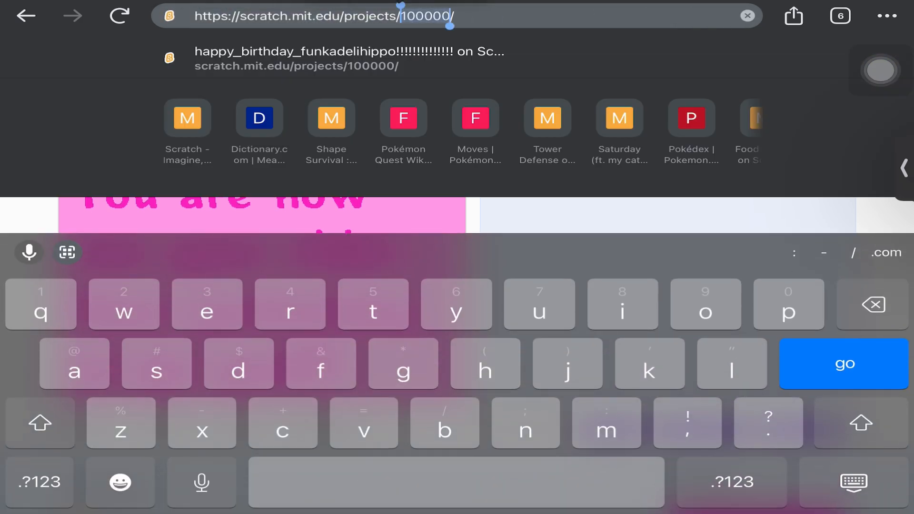
Step: Load project 30000, Hedgehog's July 2007 mini golf, after trying 5000 and 50000
left_click(39, 482)
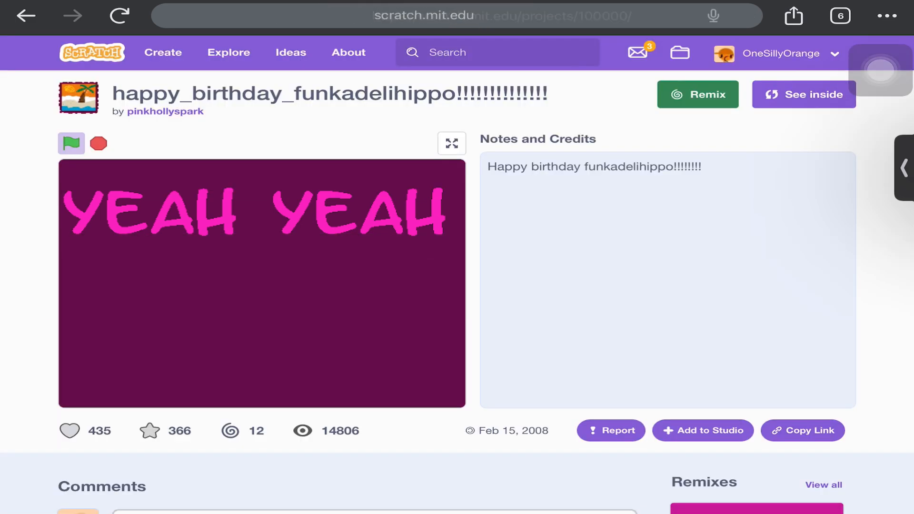
left_click(424, 16)
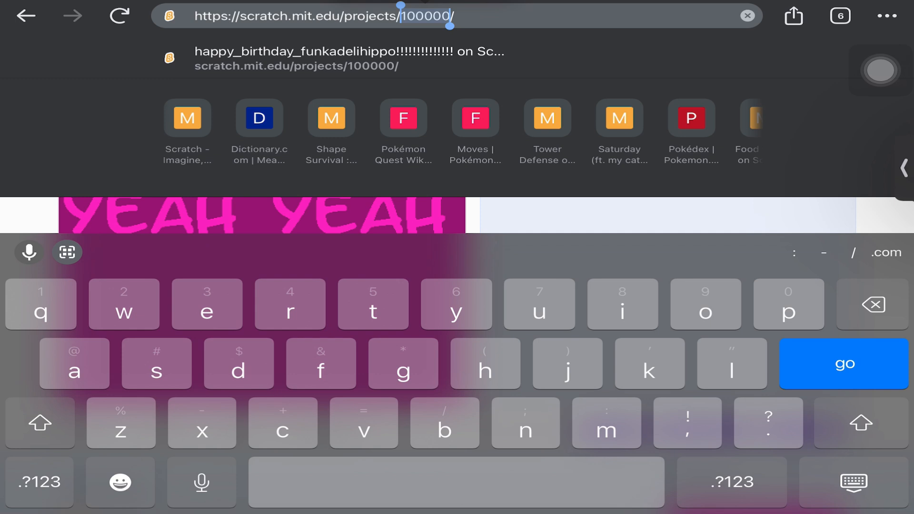
type("5000")
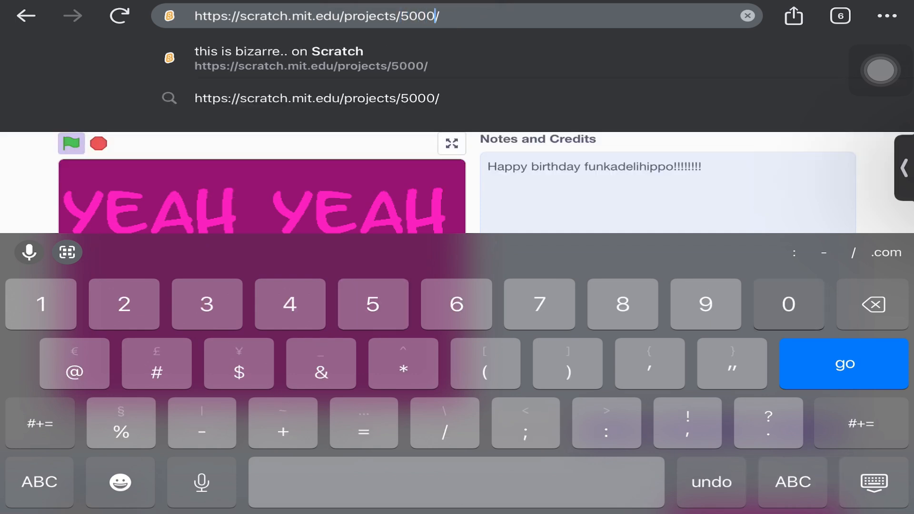
left_click(842, 363)
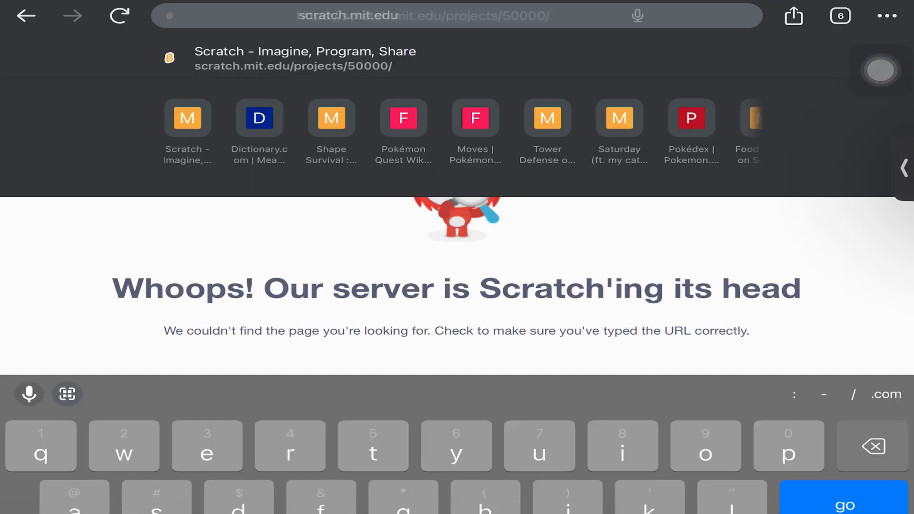
type("https://scratch.mit.edu/projects/30000/")
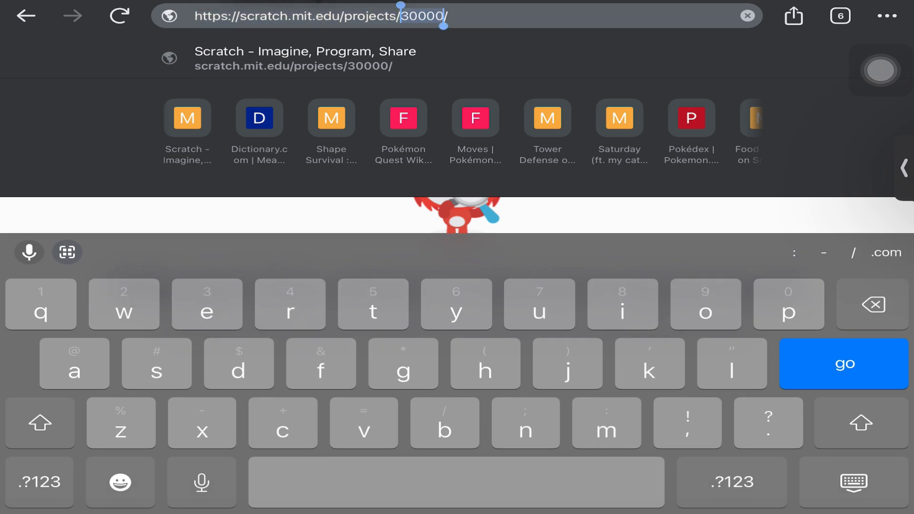
left_click(843, 364)
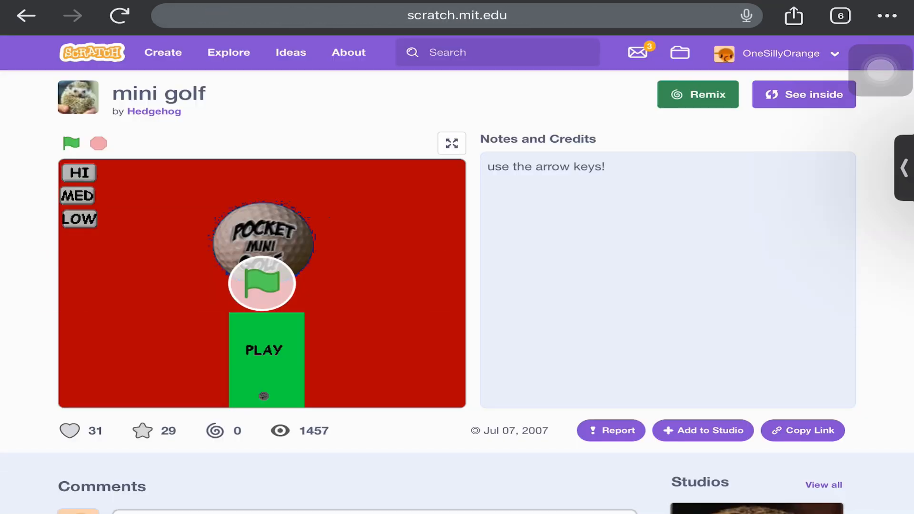
Step: Play the mini golf game from its title screen, then look inside
left_click(71, 144)
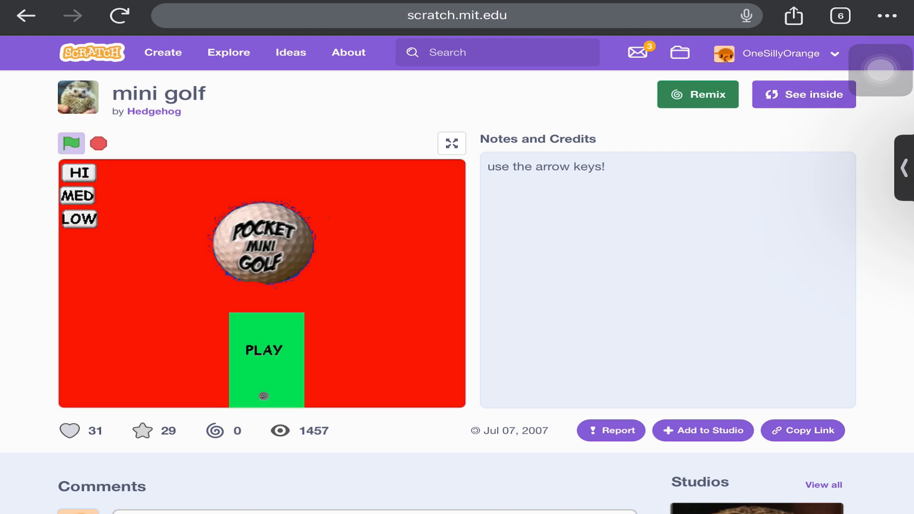
left_click(266, 350)
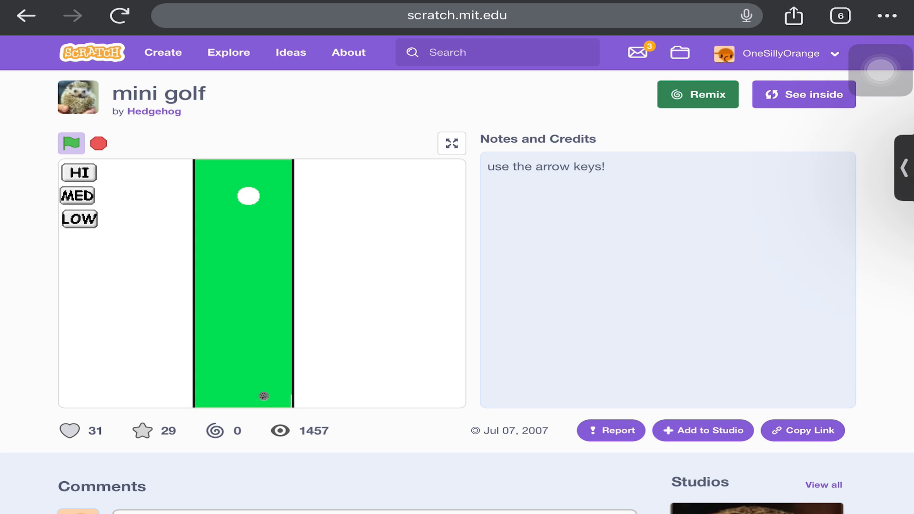
left_click(803, 95)
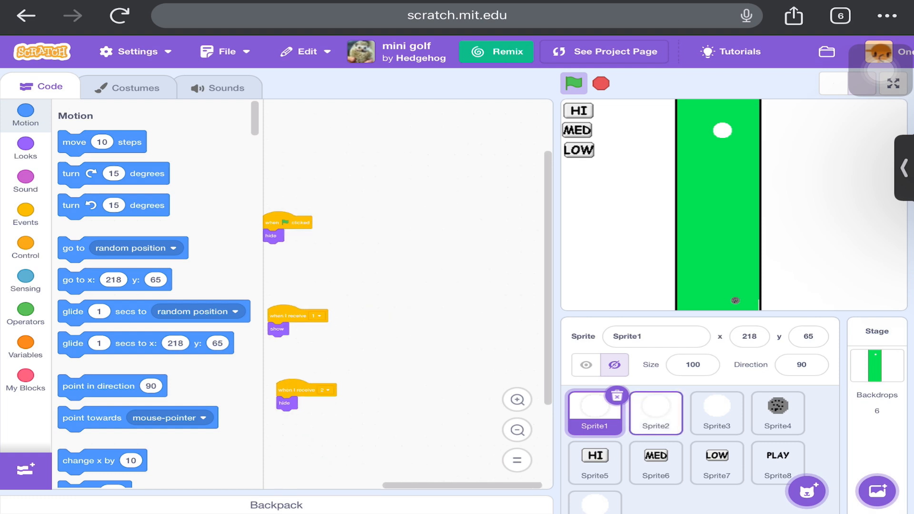
Step: Browse Sprite4's scripts and the blue-and-green course backdrop, then return to try 10000
left_click(777, 413)
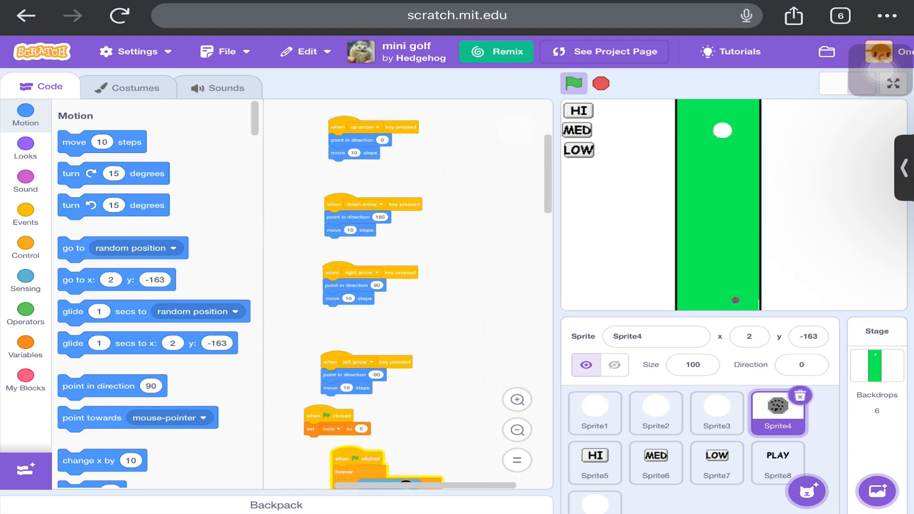
scroll("down", 3)
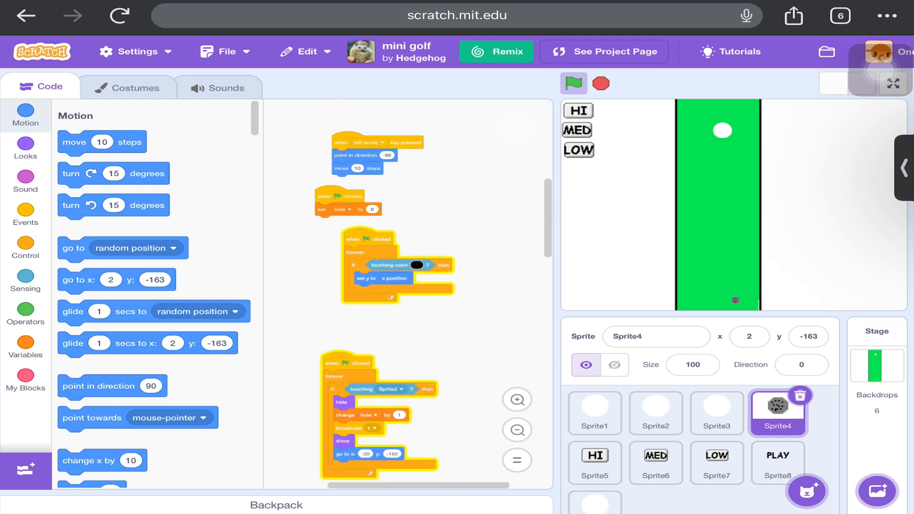
scroll("down", 3)
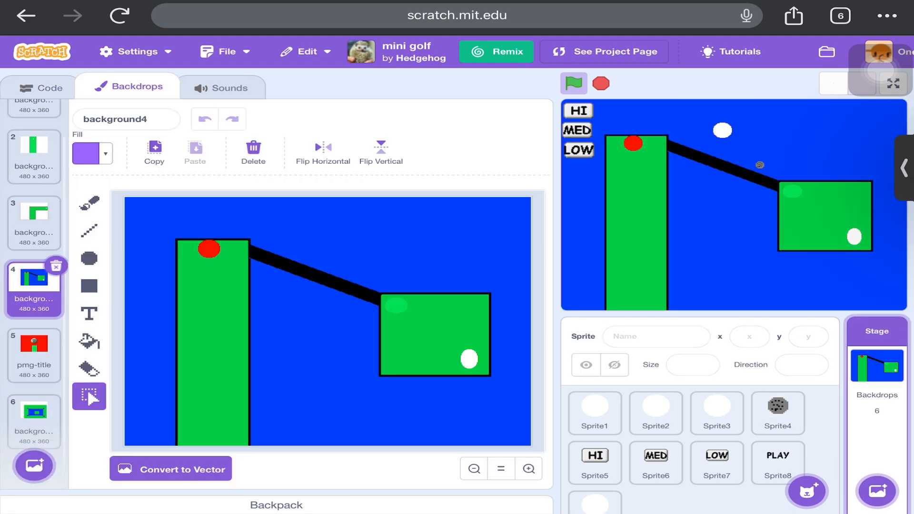
scroll("up", 3)
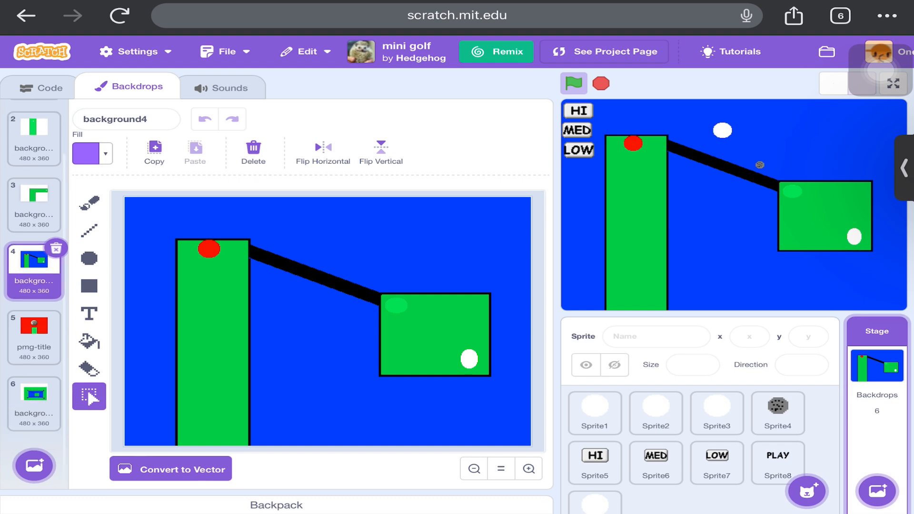
left_click(33, 403)
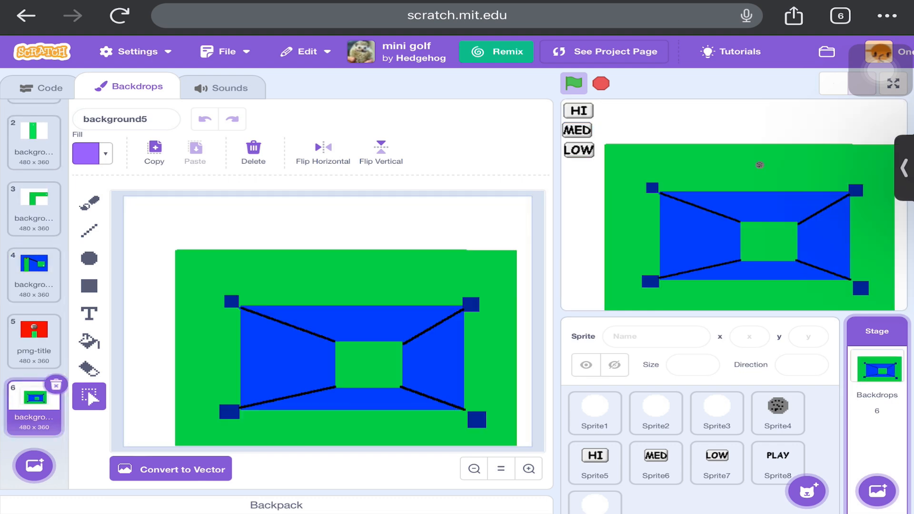
left_click(604, 51)
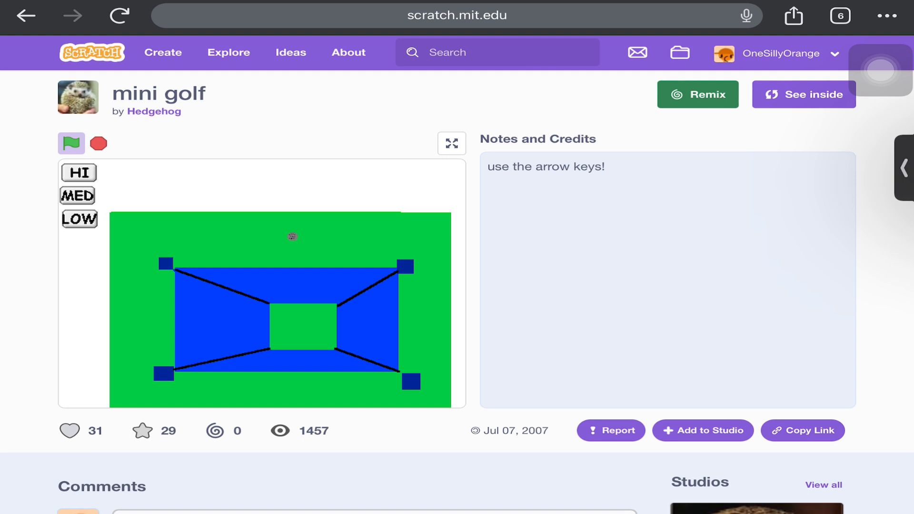
left_click(456, 15)
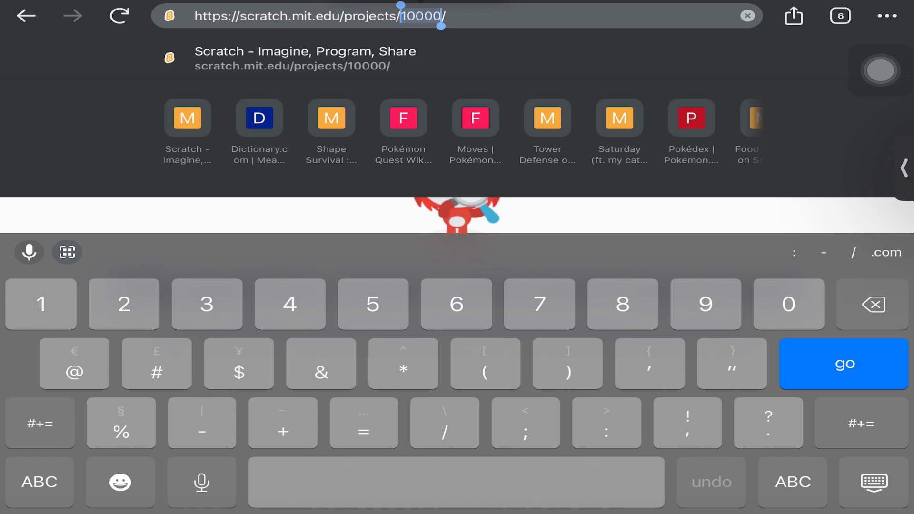
Step: Load project 7500, Taear, and scroll its project page
type("7500")
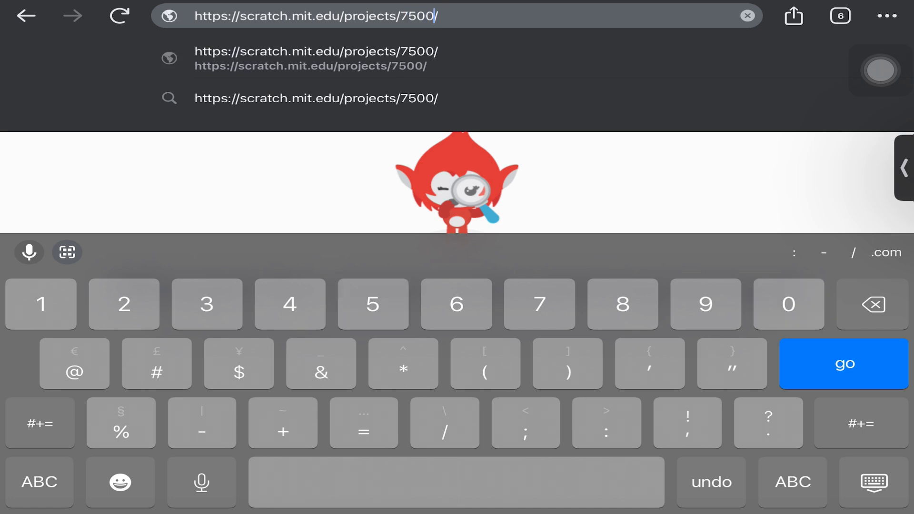
left_click(843, 364)
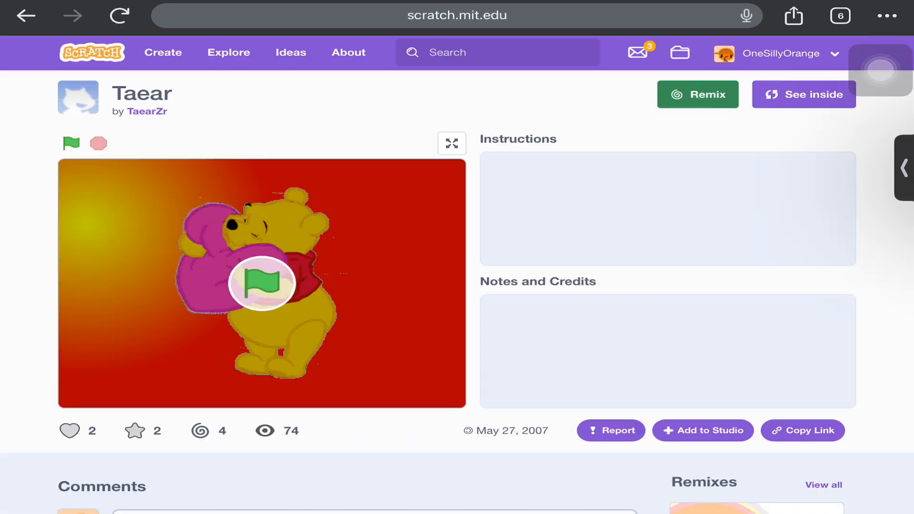
scroll("down", 3)
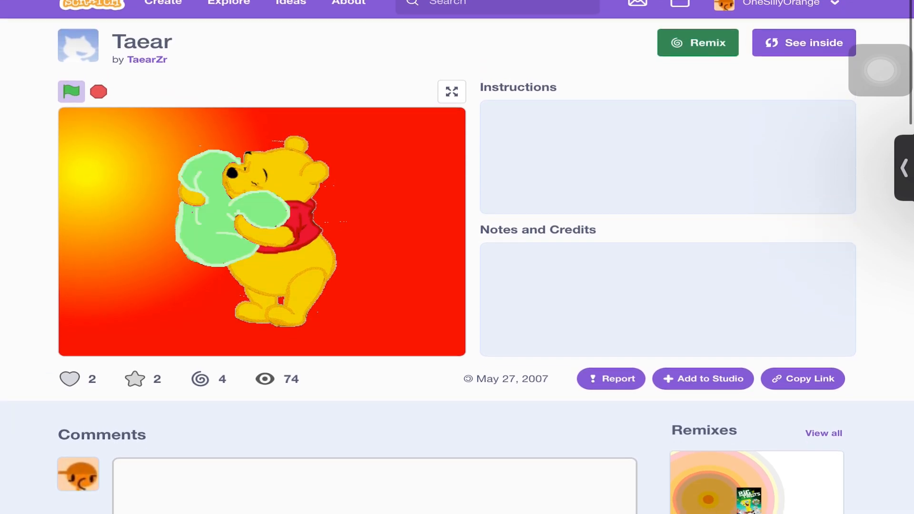
Step: Inspect Taear's sprite costumes in the editor and return to its project page
left_click(802, 42)
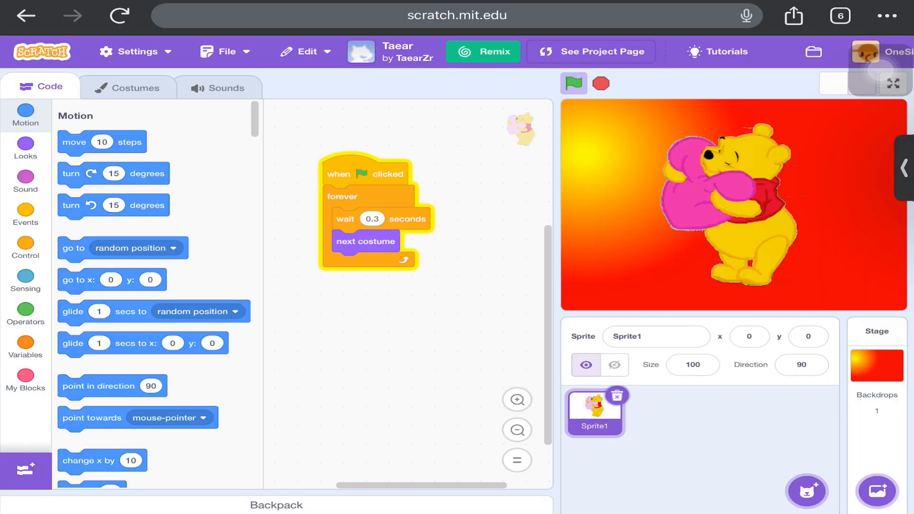
left_click(130, 88)
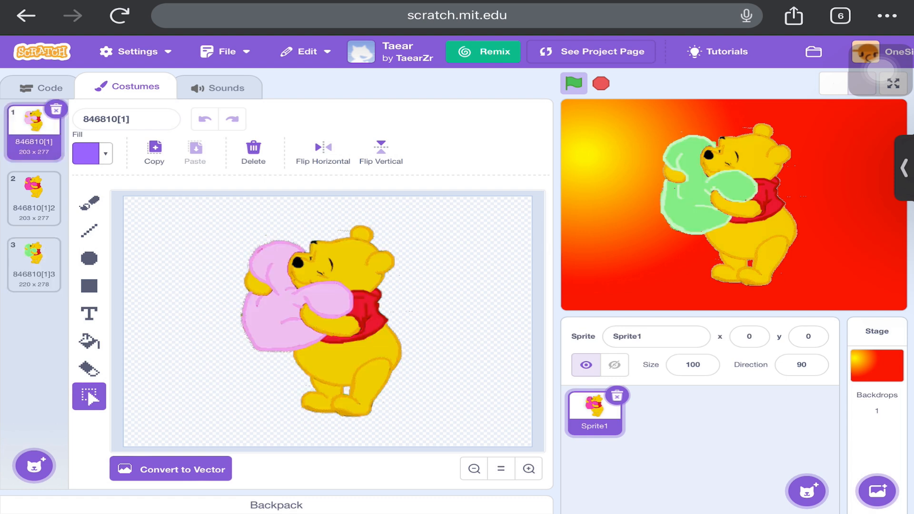
left_click(590, 52)
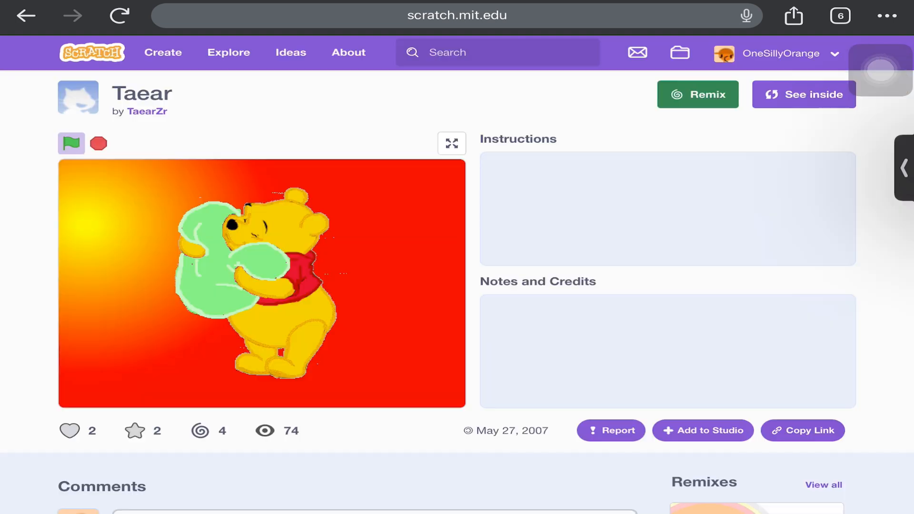
left_click(457, 15)
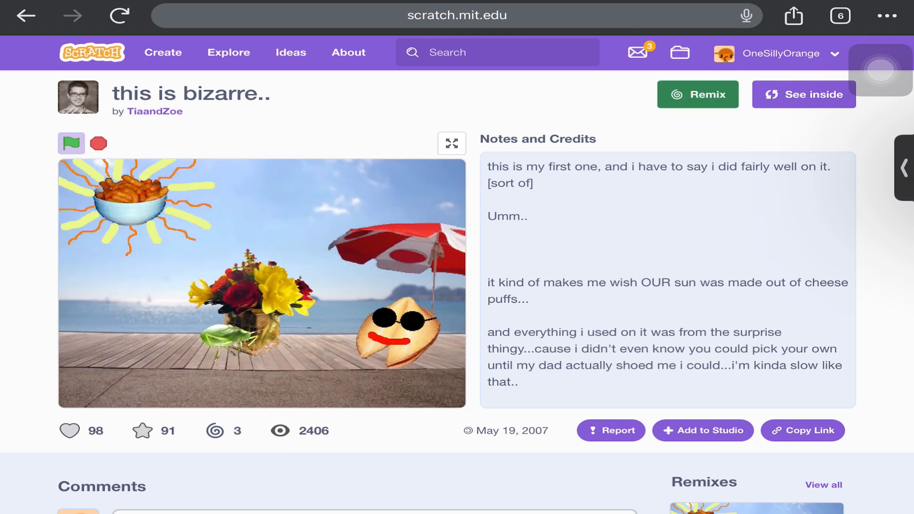
Step: Run and stop the 'this is bizarre..' beach animation, then edit the address
left_click(71, 143)
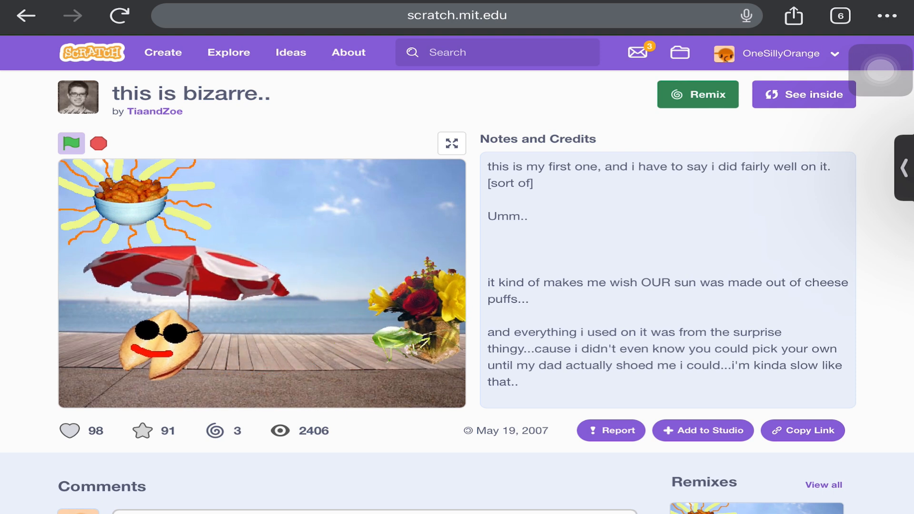
left_click(71, 143)
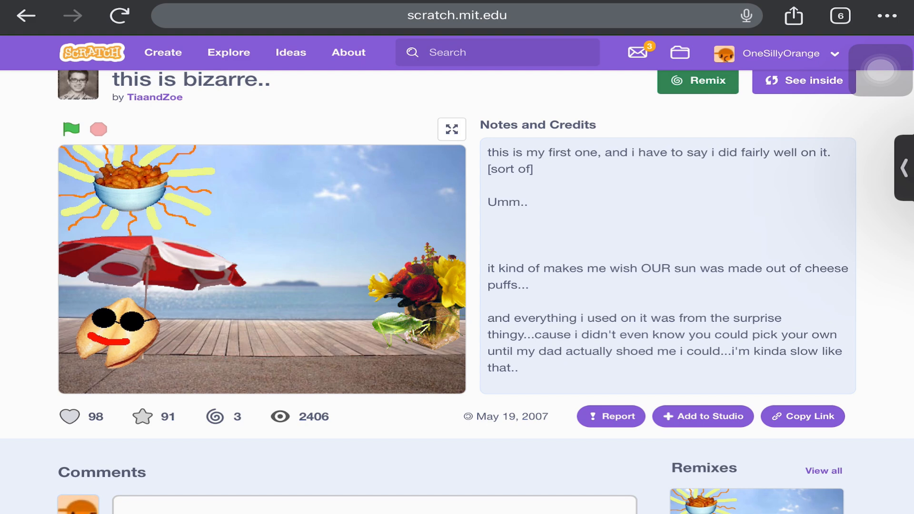
left_click(457, 16)
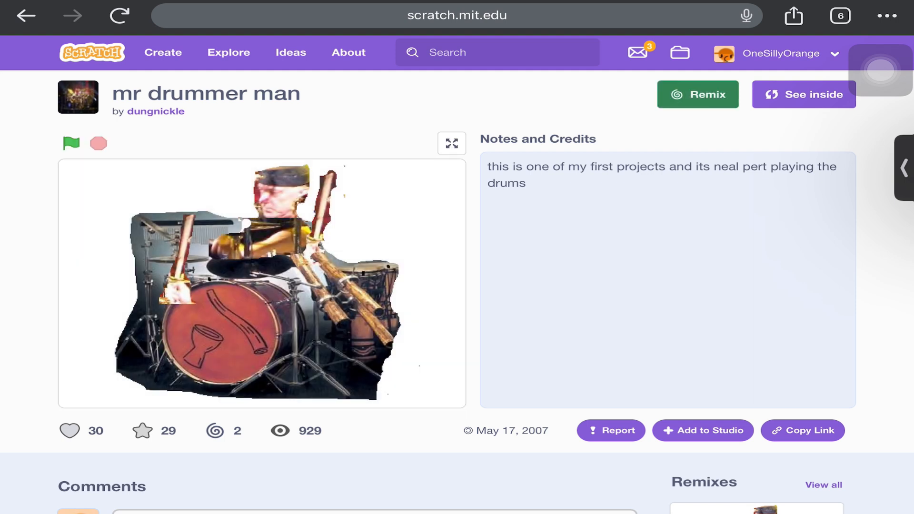
Step: View Sprite2's note-playing script in mr drummer man, then return and edit the address
left_click(803, 94)
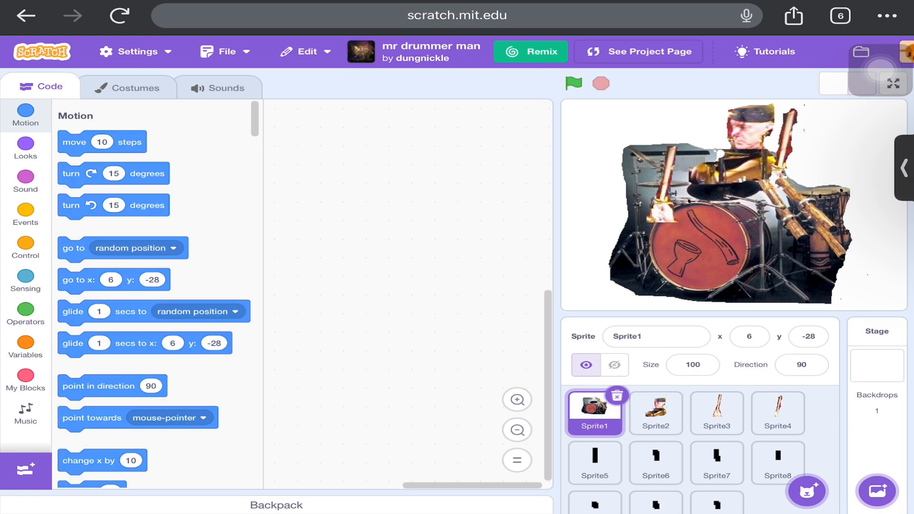
left_click(655, 413)
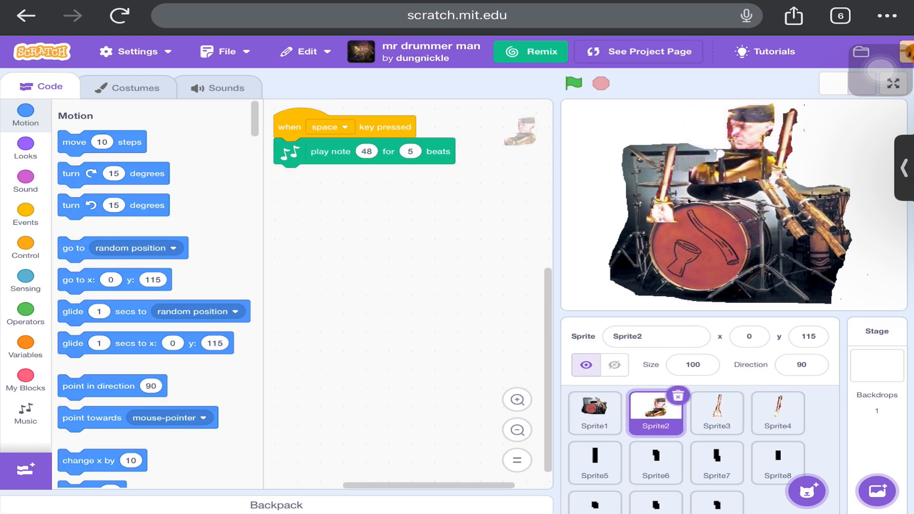
left_click(638, 51)
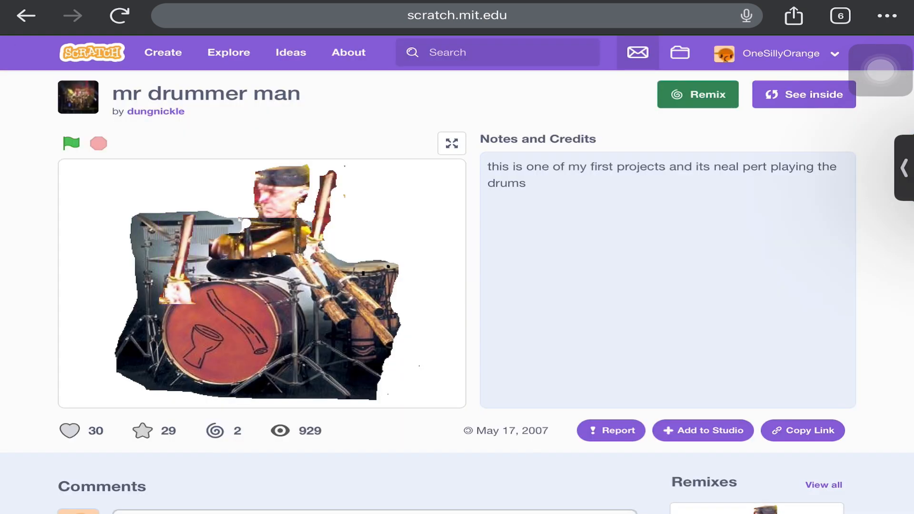
left_click(457, 15)
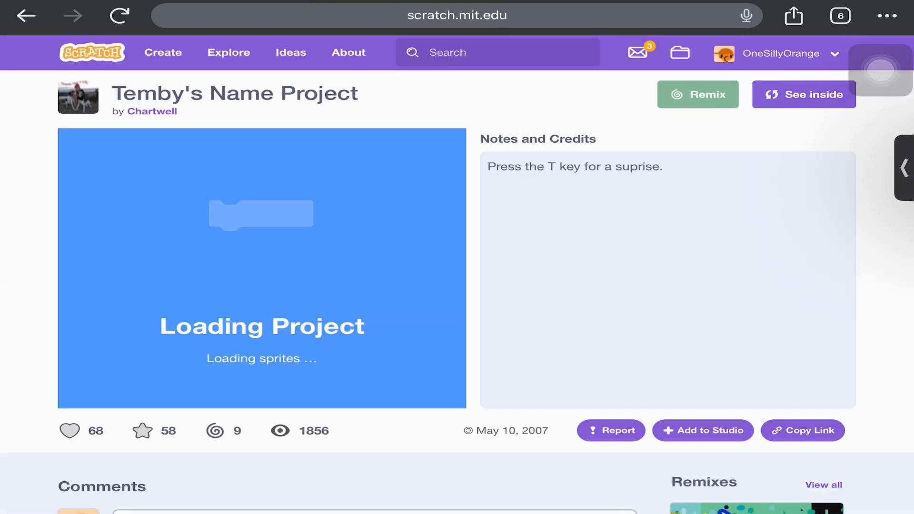
Step: Run Temby's Name Project so TEMBY flies onto the skyline, and scroll its comments
left_click(261, 285)
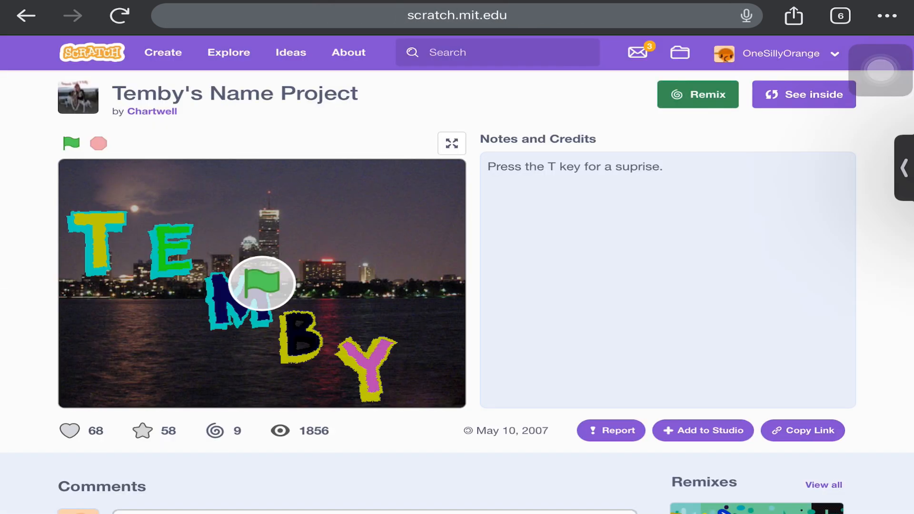
left_click(71, 143)
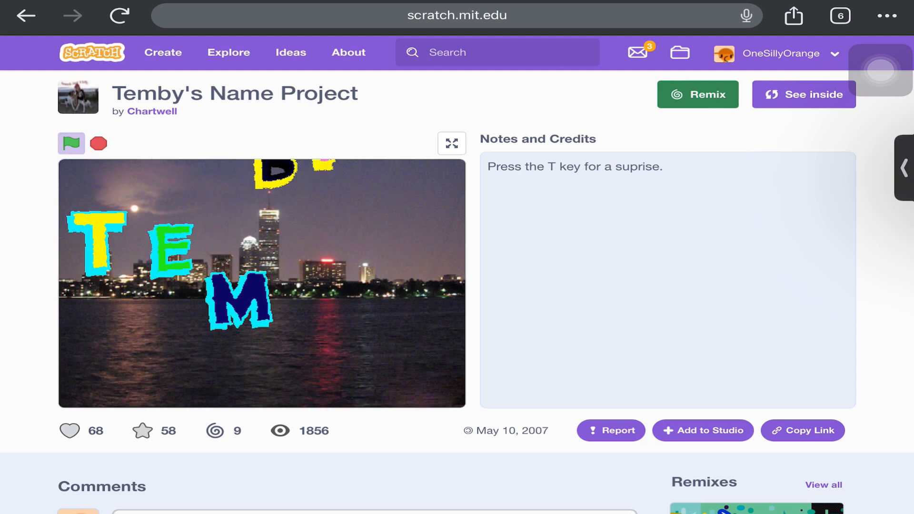
scroll("down", 3)
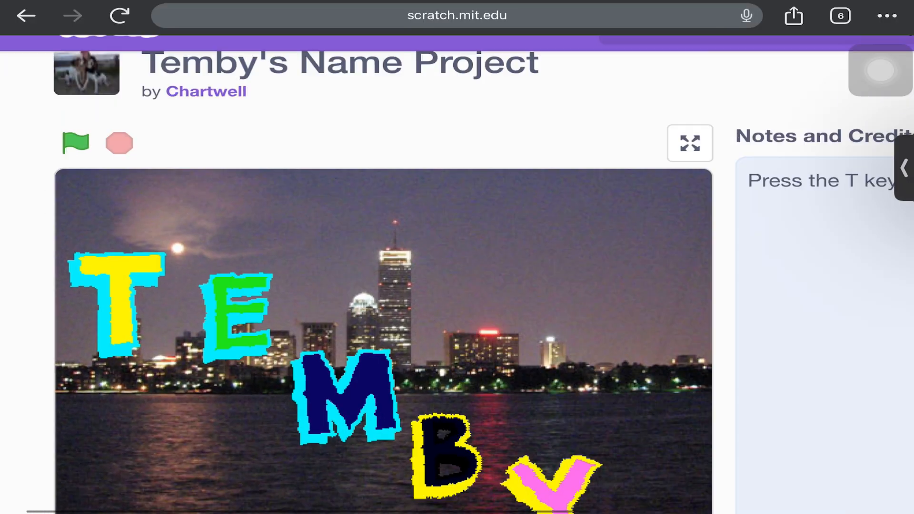
scroll("down", 3)
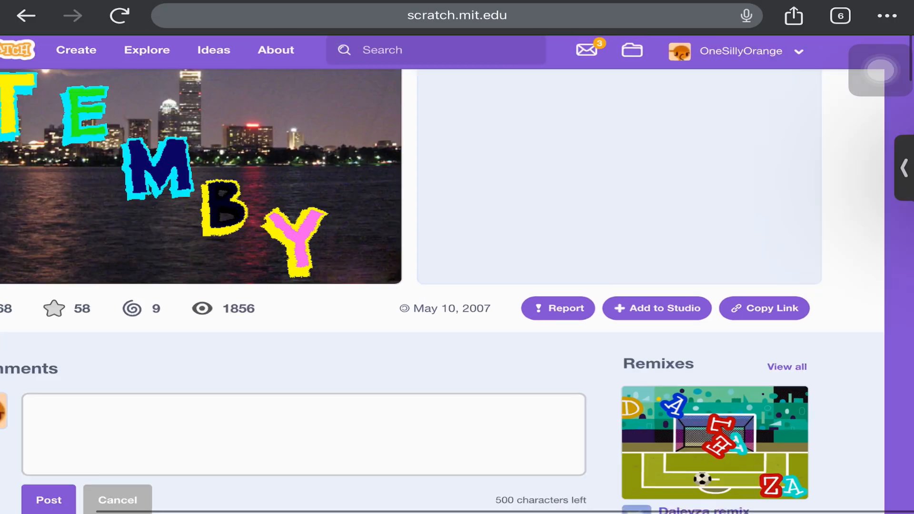
scroll("down", 3)
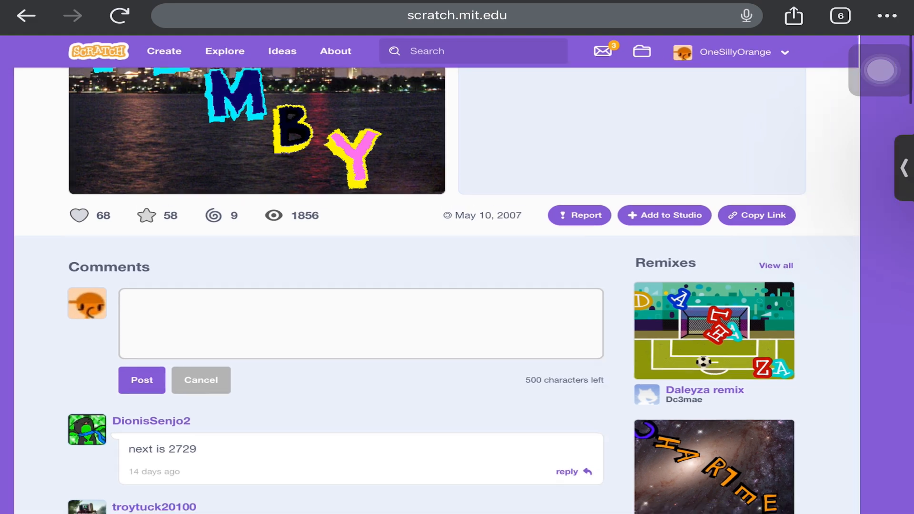
scroll("up", 3)
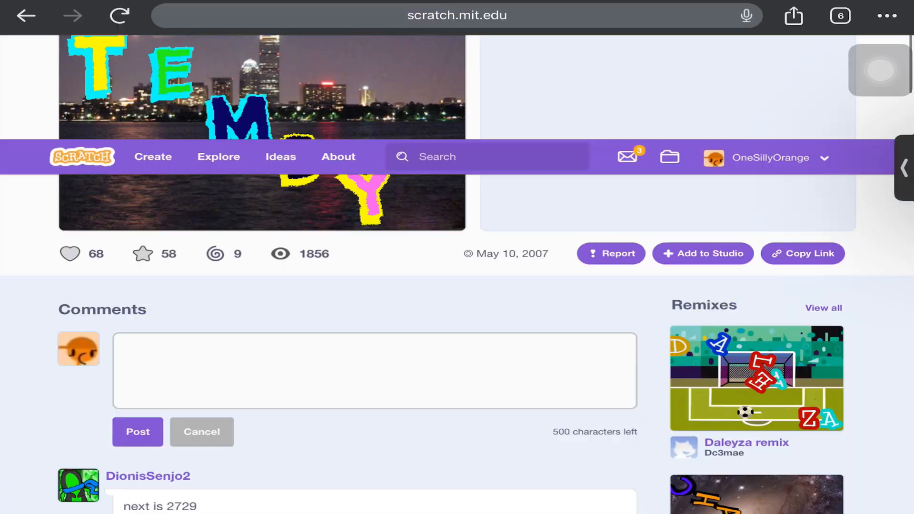
Step: Cancel an address edit and scroll through project 3000's page again
left_click(457, 16)
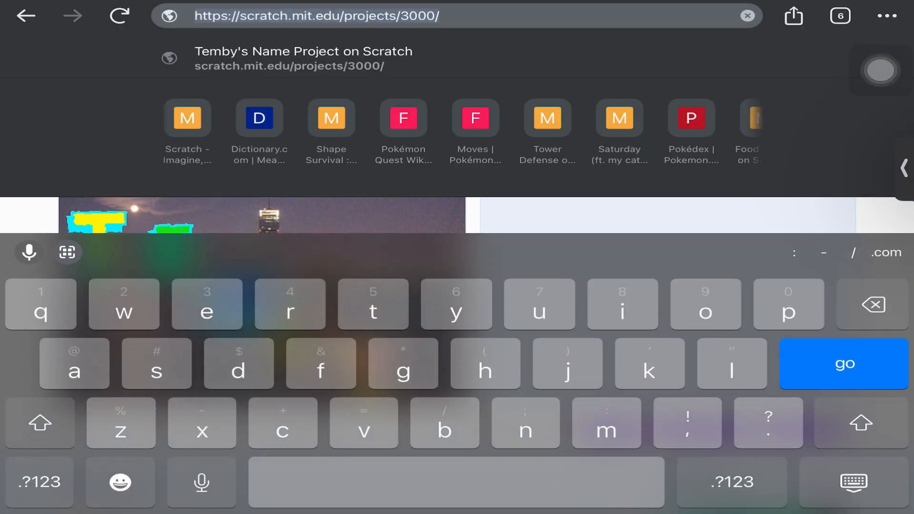
left_click(843, 364)
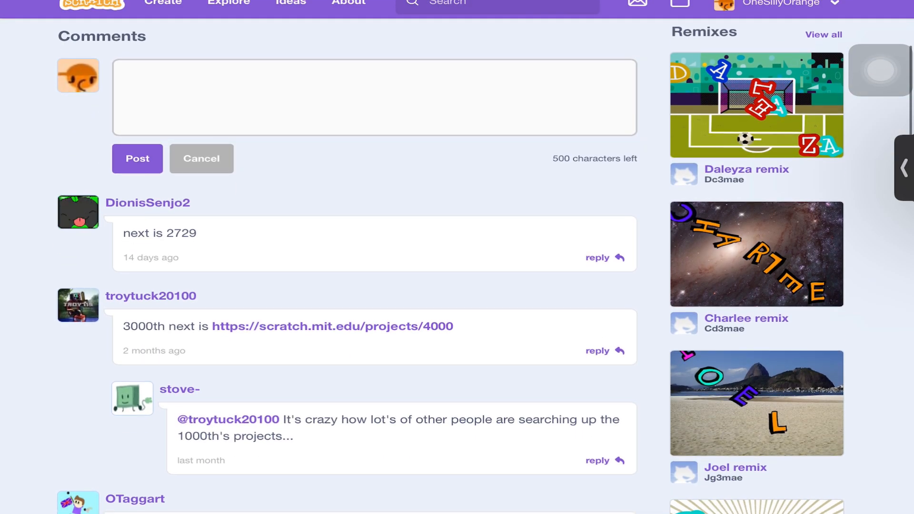
scroll("down", 3)
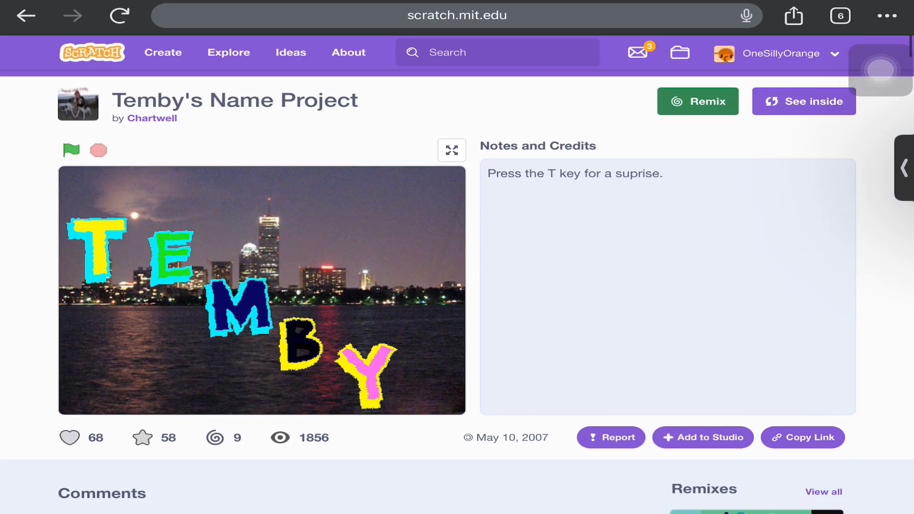
scroll("down", 3)
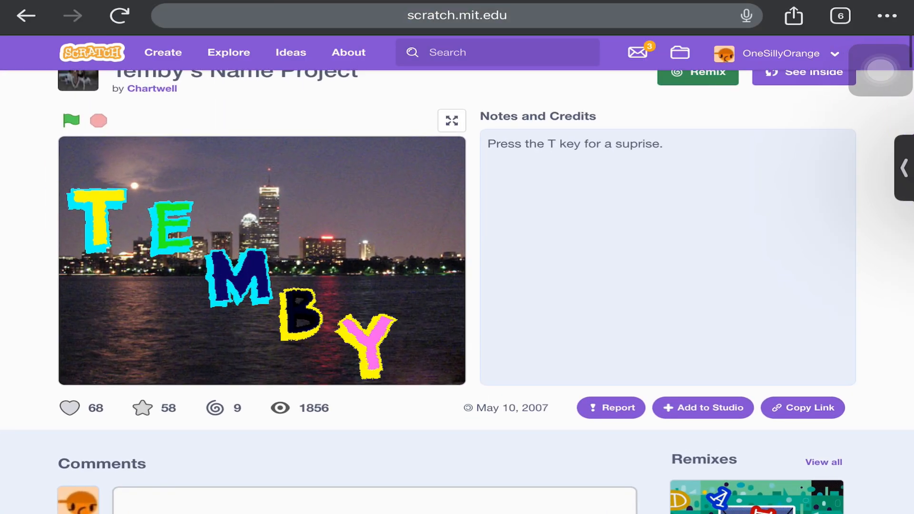
left_click(809, 71)
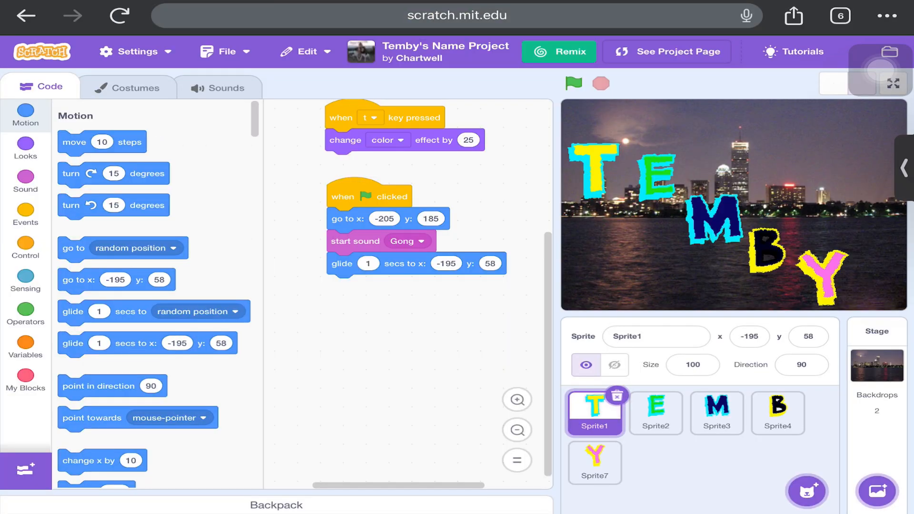
left_click(133, 87)
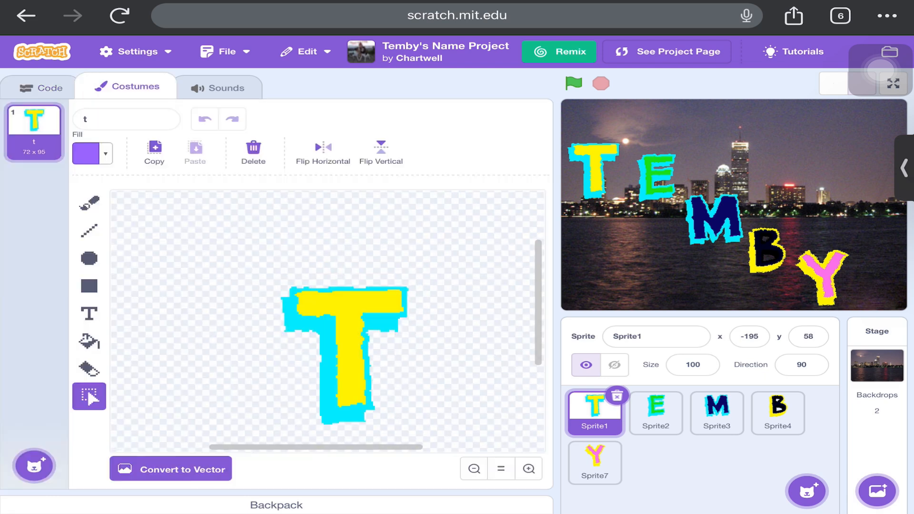
left_click(42, 86)
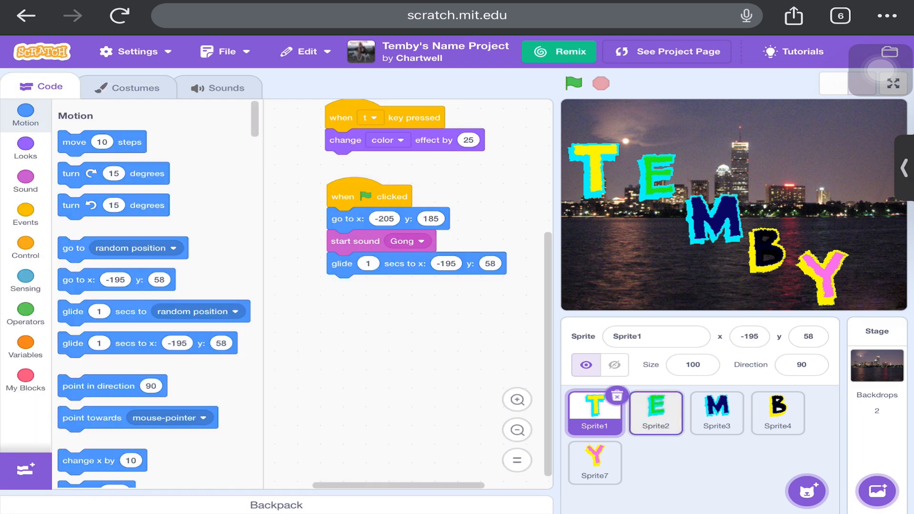
left_click(667, 51)
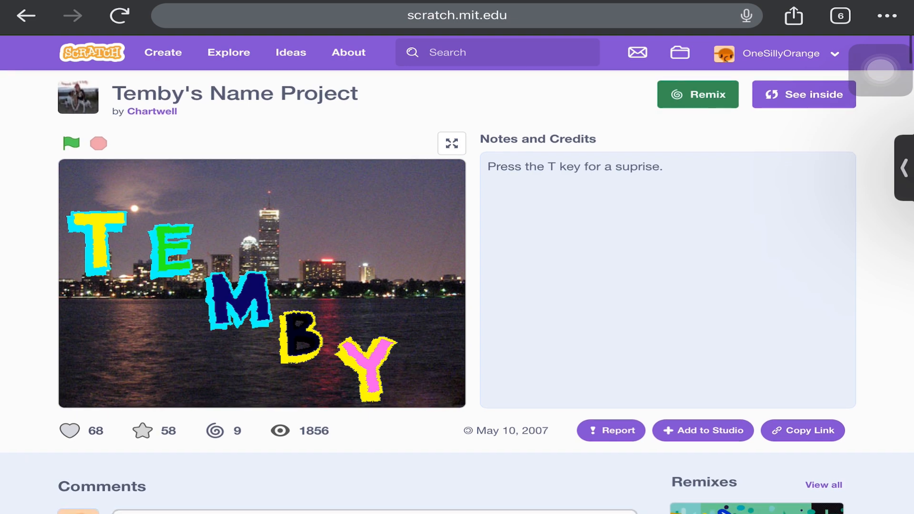
Step: Replace the project number in the address and load the older project
scroll("down", 3)
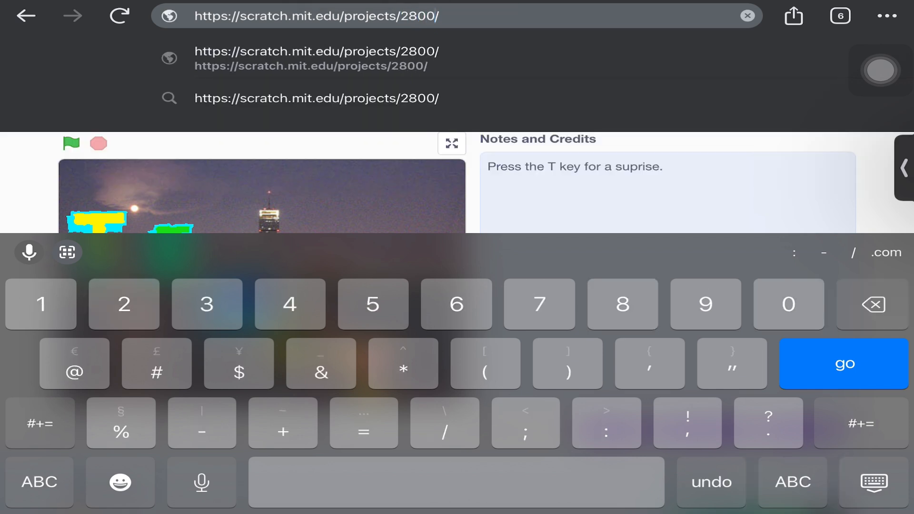
left_click(843, 363)
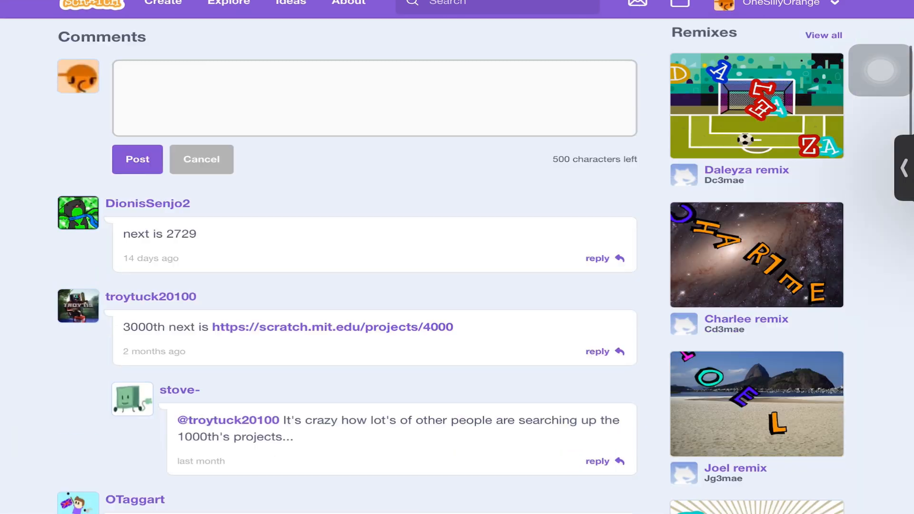
left_click(317, 16)
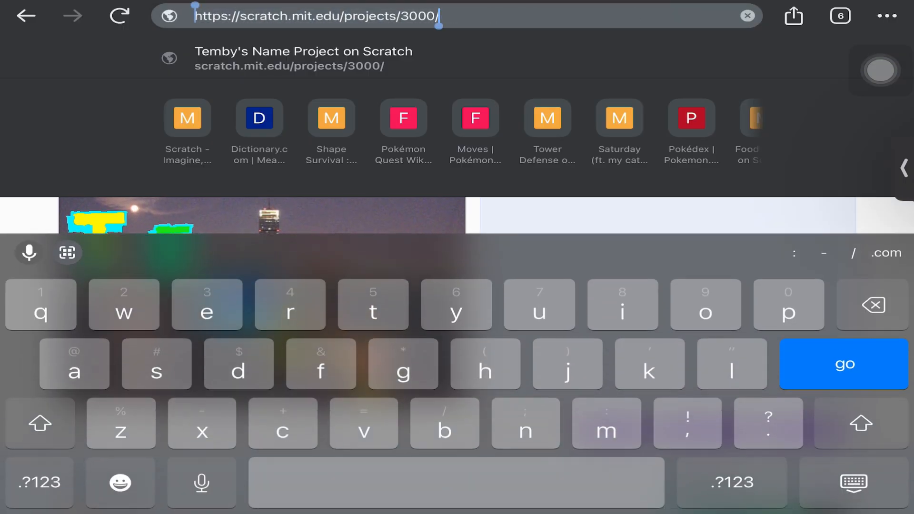
left_click(39, 482)
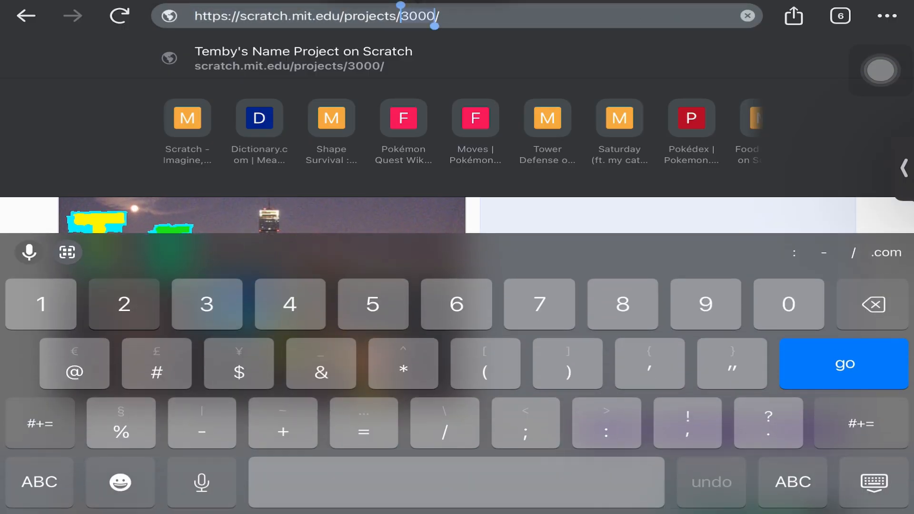
left_click(843, 364)
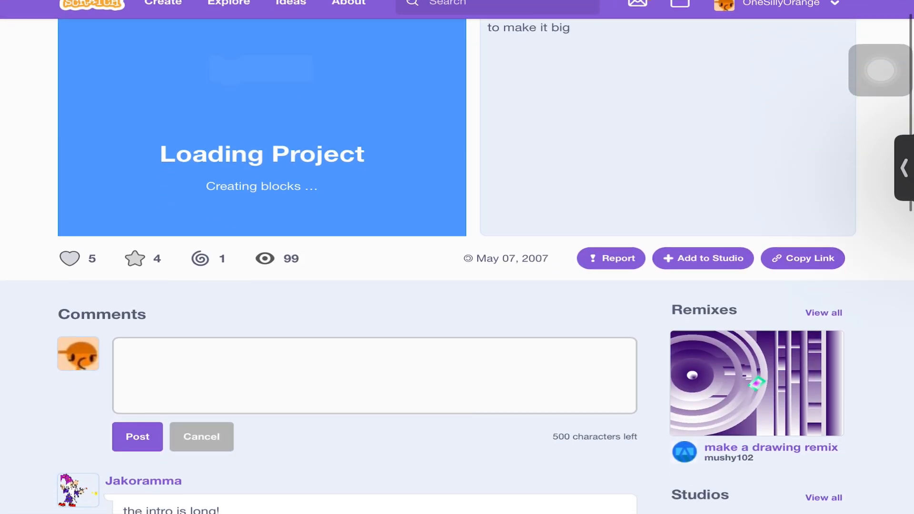
scroll("down", 3)
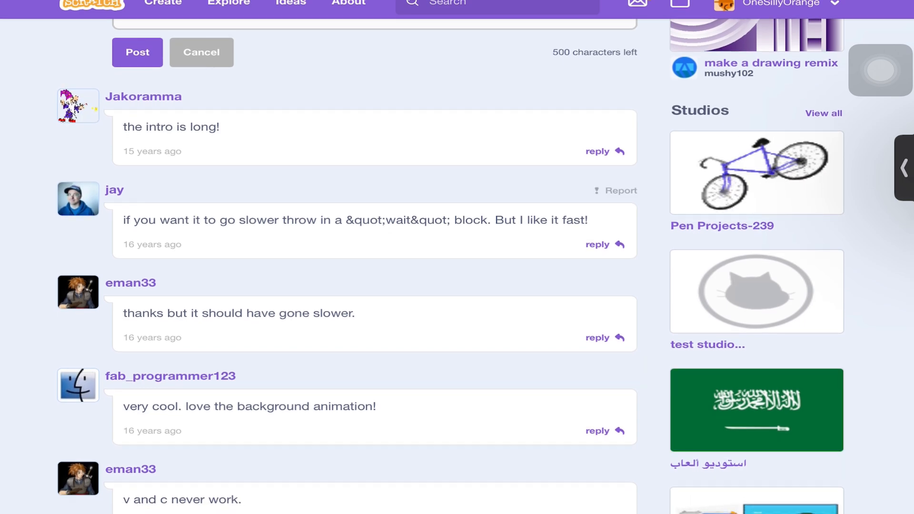
scroll("up", 3)
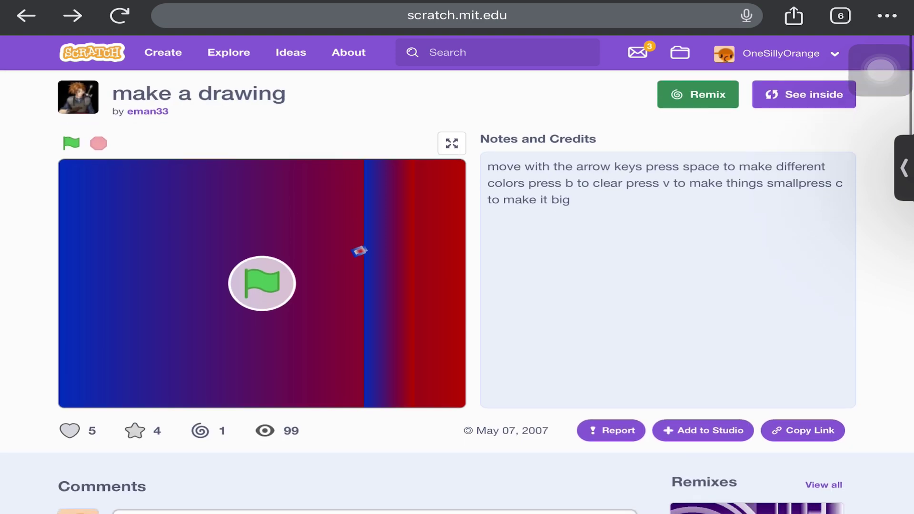
left_click(71, 143)
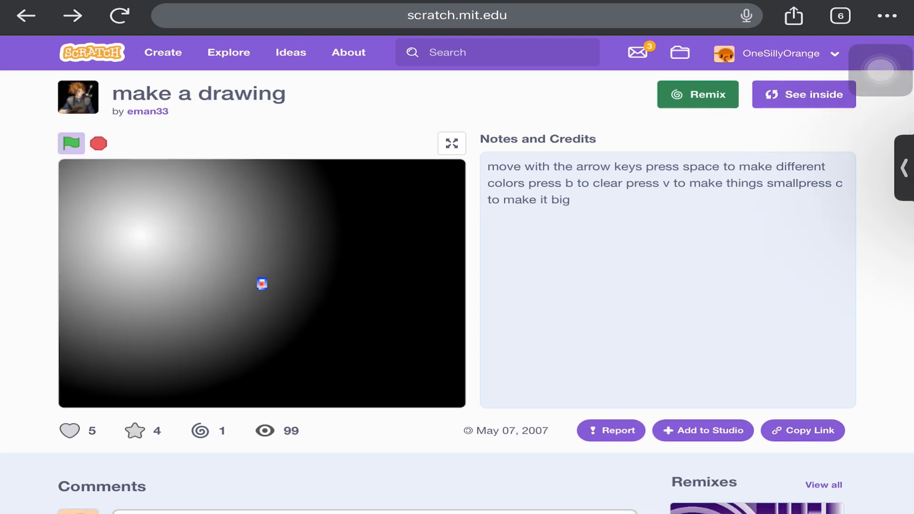
left_click(70, 143)
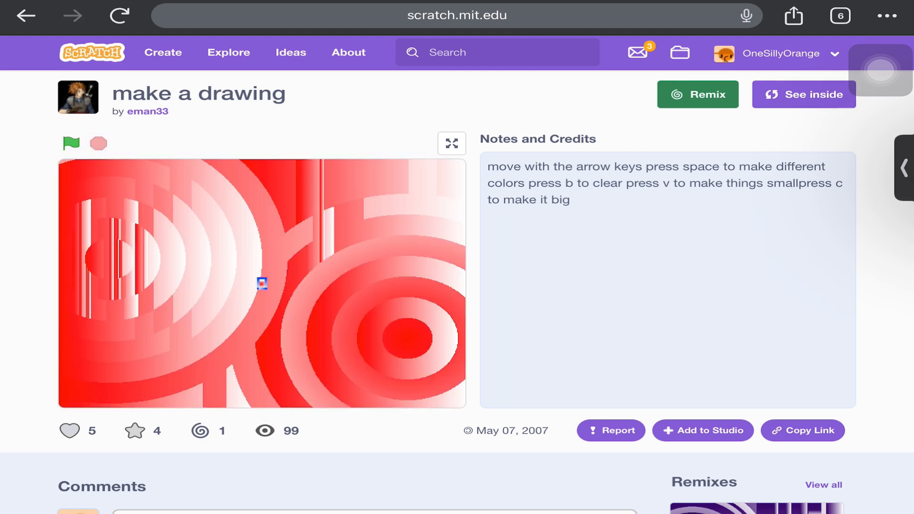
Step: Inspect make a drawing's sprite scripts and stage backdrop-switching script, then return to its page
left_click(803, 94)
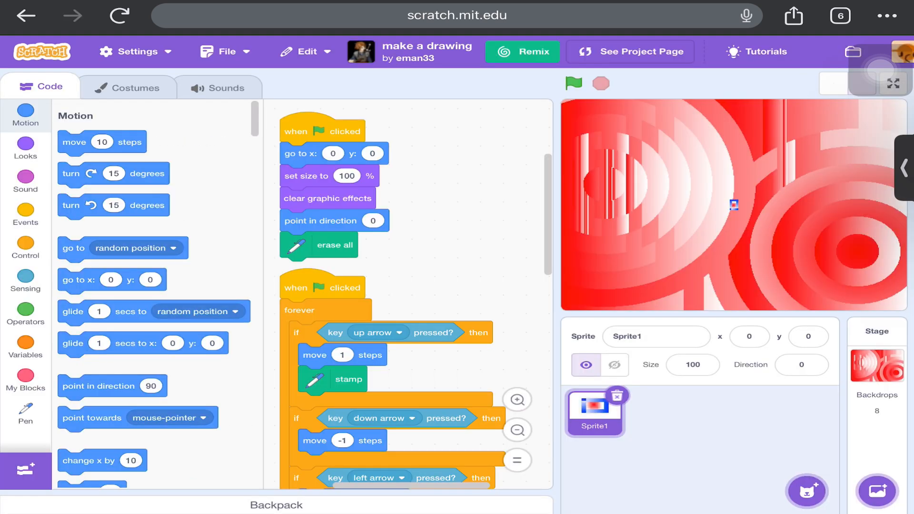
left_click(877, 364)
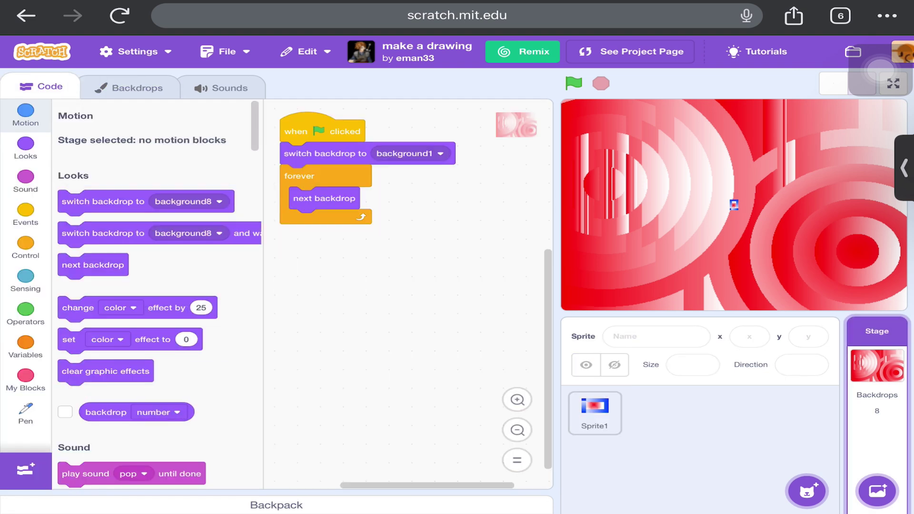
left_click(595, 412)
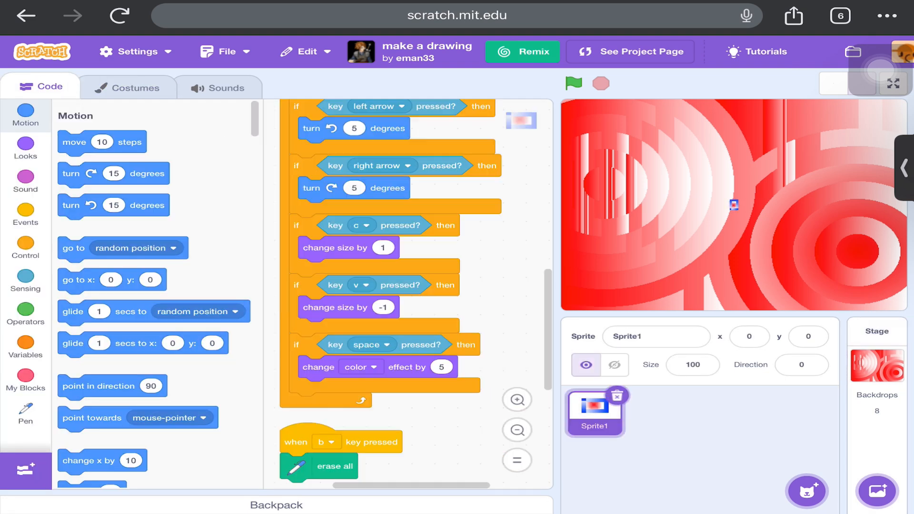
scroll("down", 3)
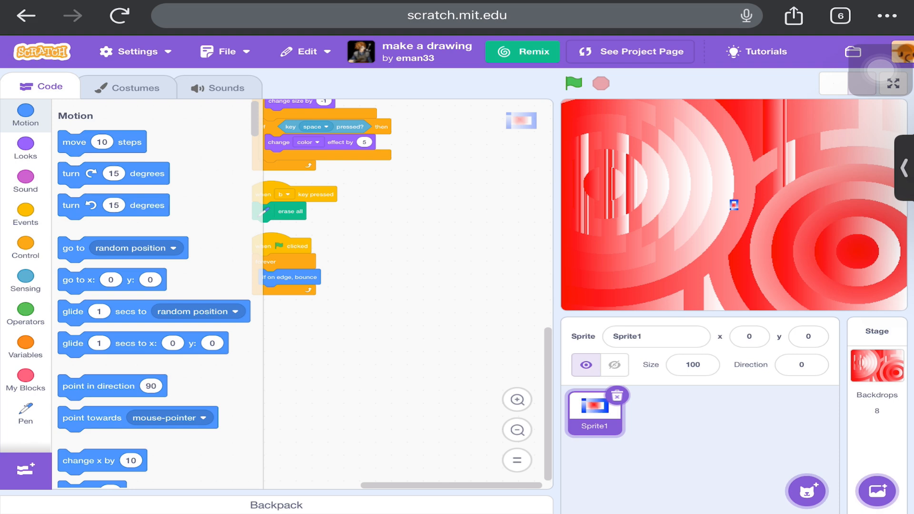
left_click(630, 52)
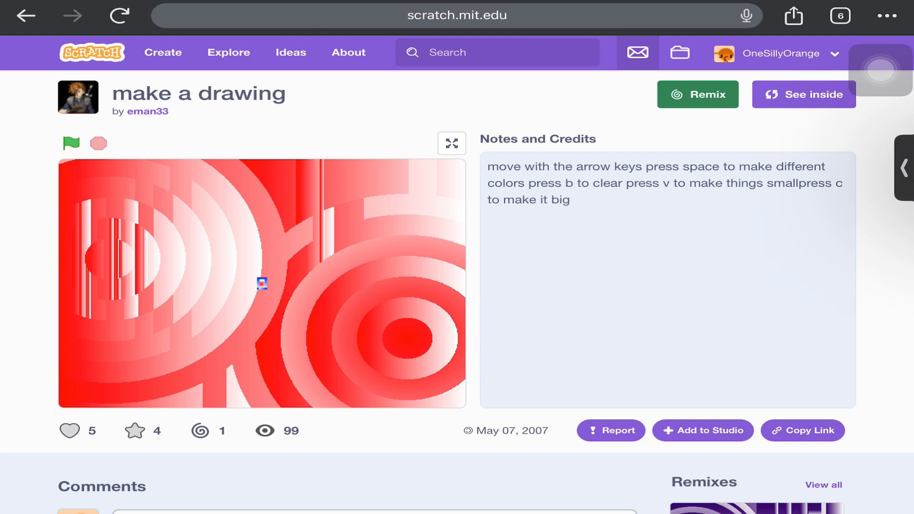
Step: Load project 2500, 'house the congress', and scroll through its comments
left_click(457, 15)
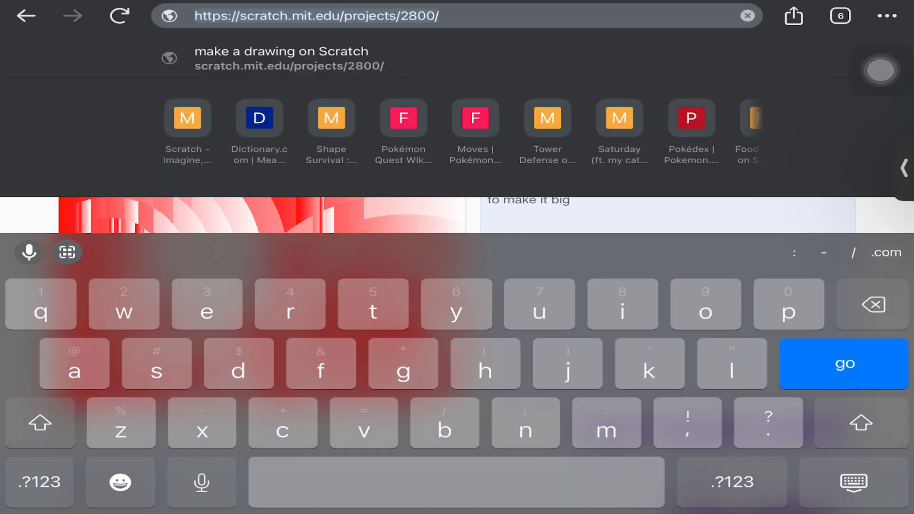
left_click(39, 481)
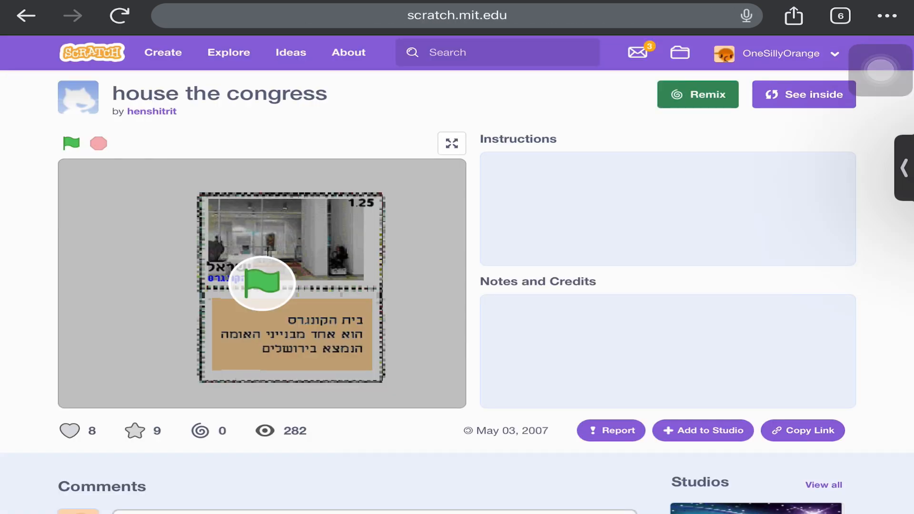
scroll("down", 3)
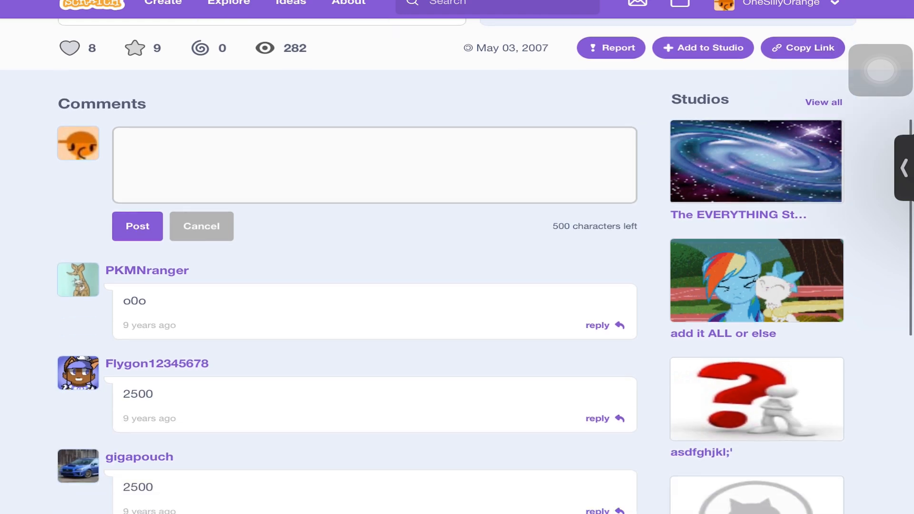
scroll("down", 3)
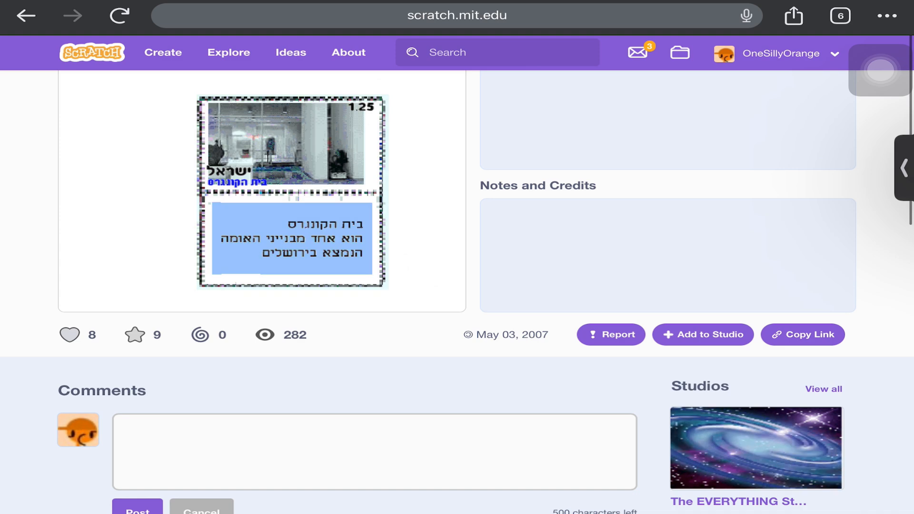
Step: Move to the older April 2007 project 'wor' by Mame and browse its page
left_click(457, 15)
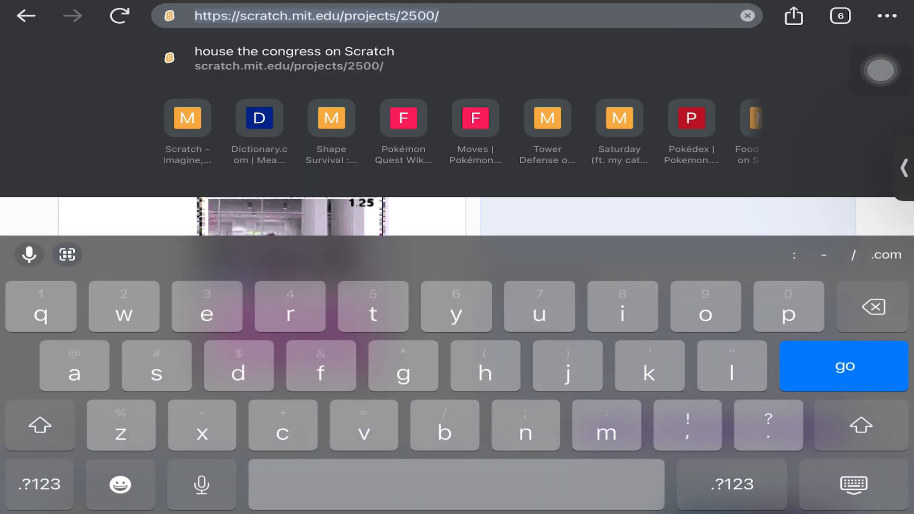
left_click(843, 365)
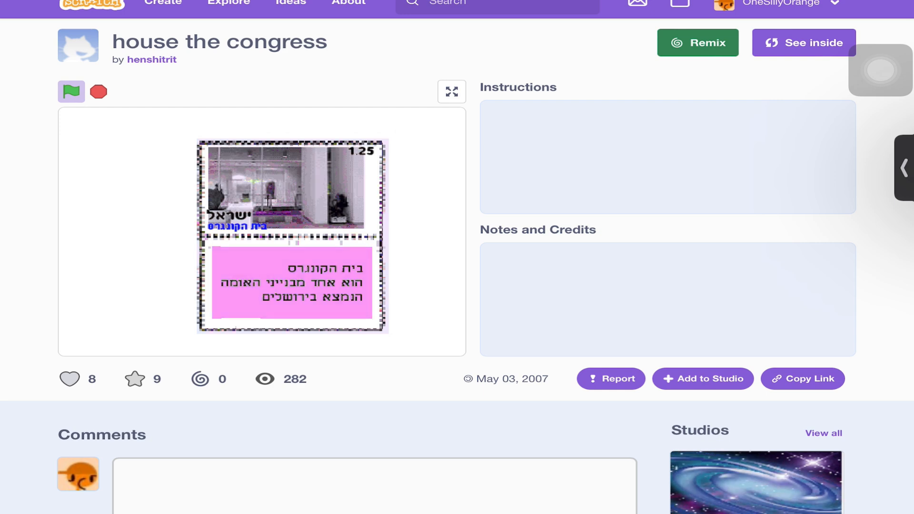
scroll("down", 3)
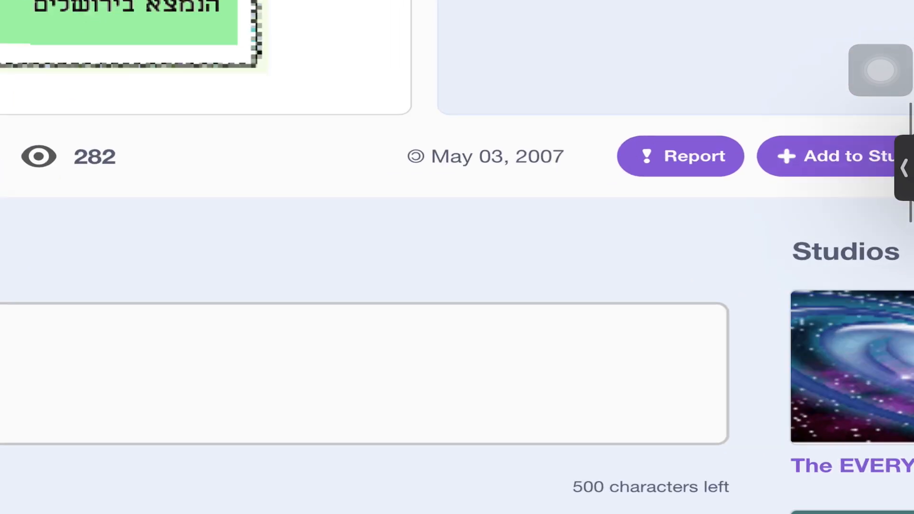
scroll("up", 3)
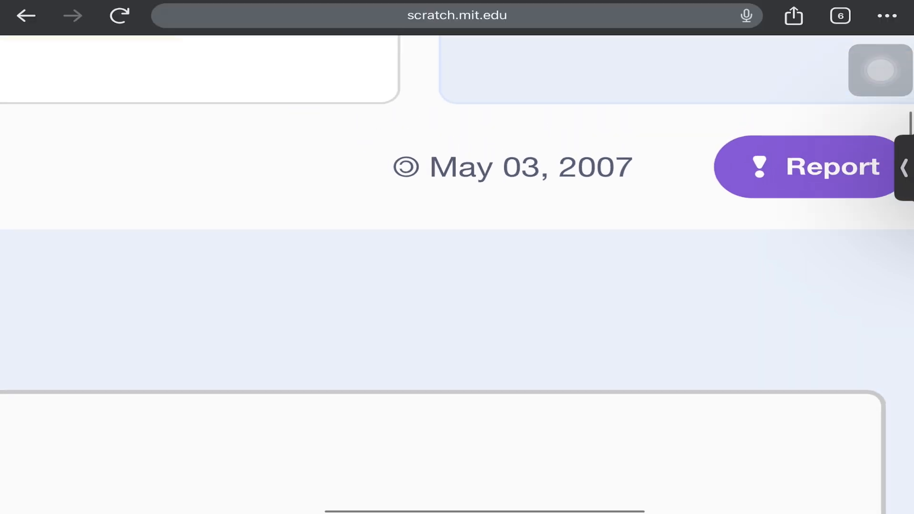
left_click(457, 16)
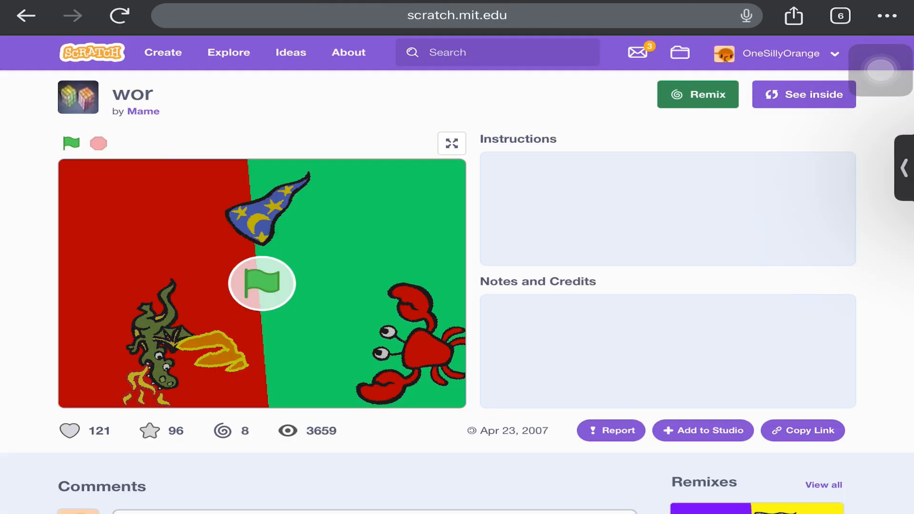
Step: Scroll the project 2000 page for wor (Apr 23, 2007) and open its code editor
scroll("down", 3)
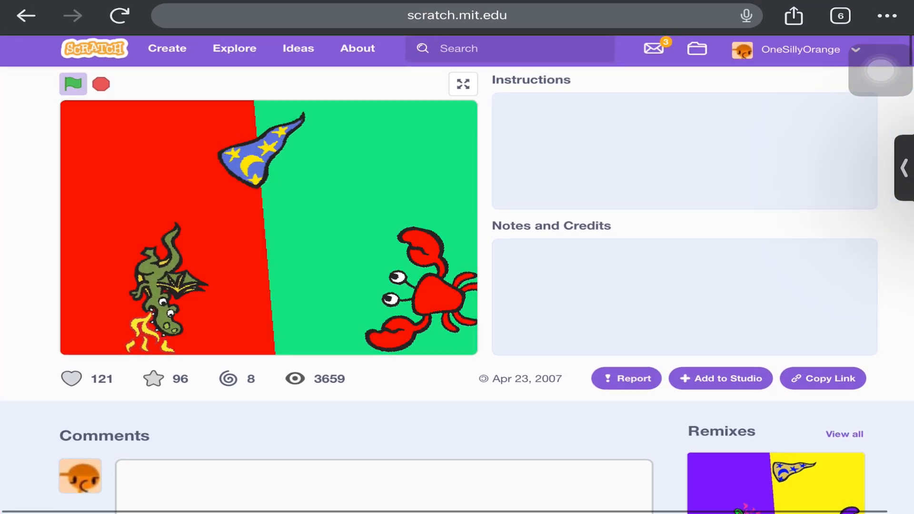
scroll("up", 3)
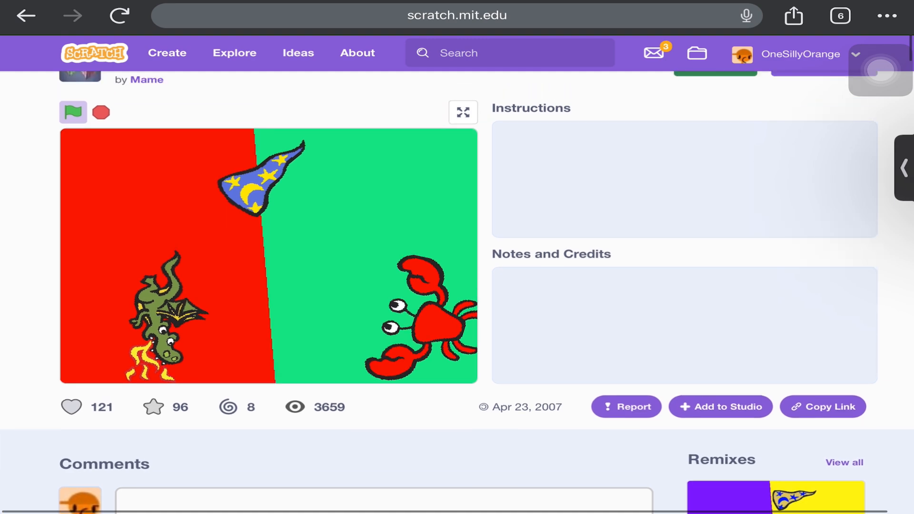
scroll("up", 3)
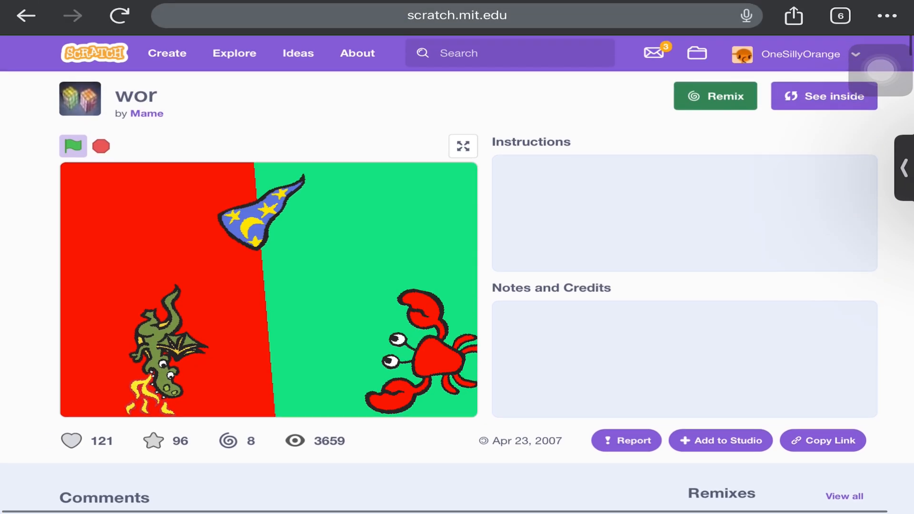
left_click(823, 96)
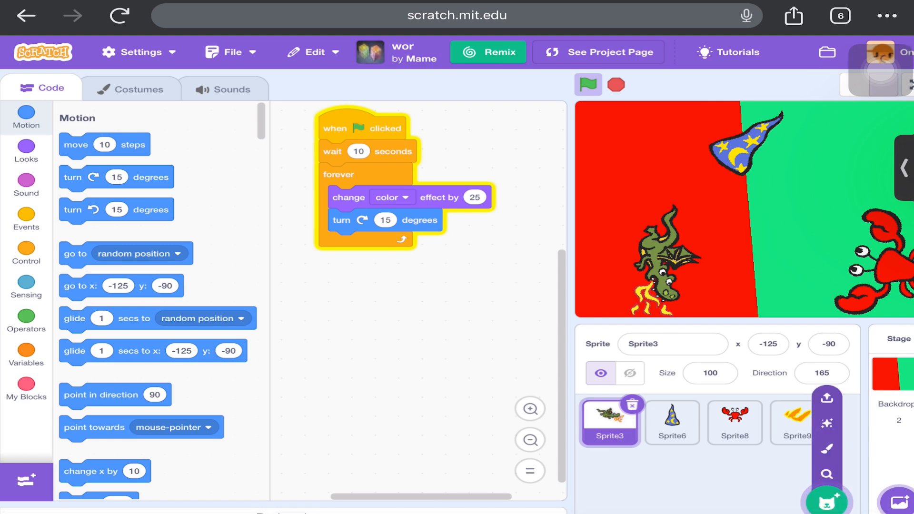
Step: Run wor, add the Dragon sprite from the Fantasy library, then stop the project
left_click(587, 85)
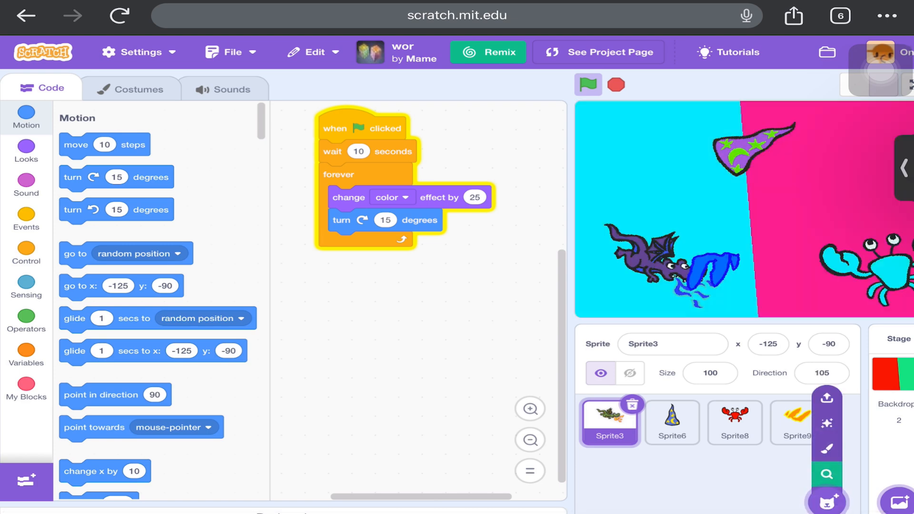
left_click(835, 503)
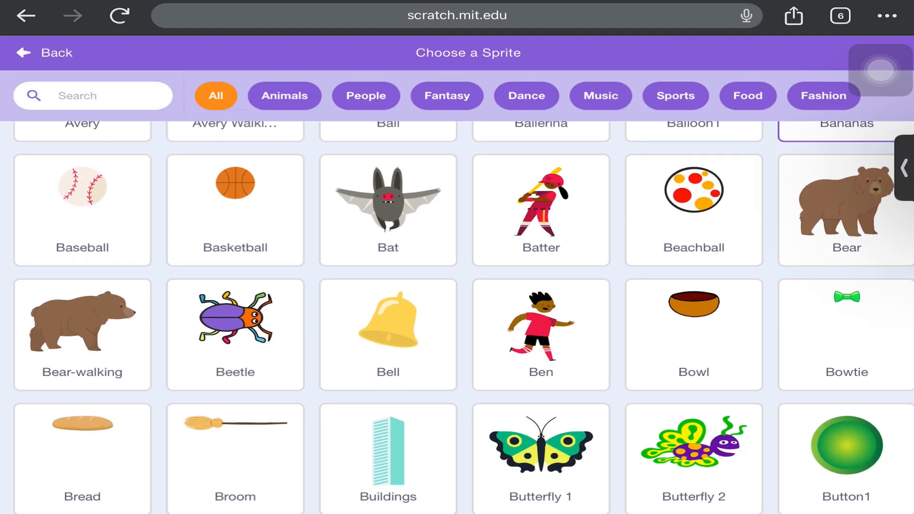
scroll("up", 3)
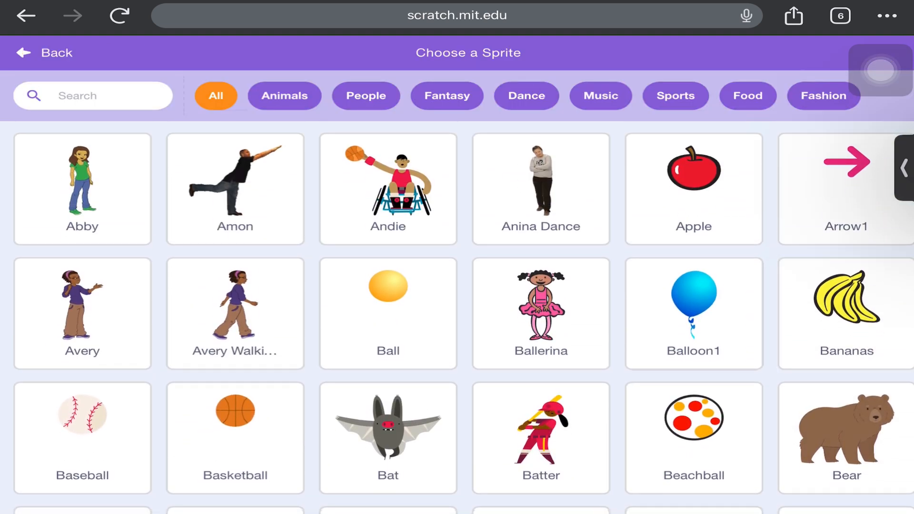
left_click(446, 96)
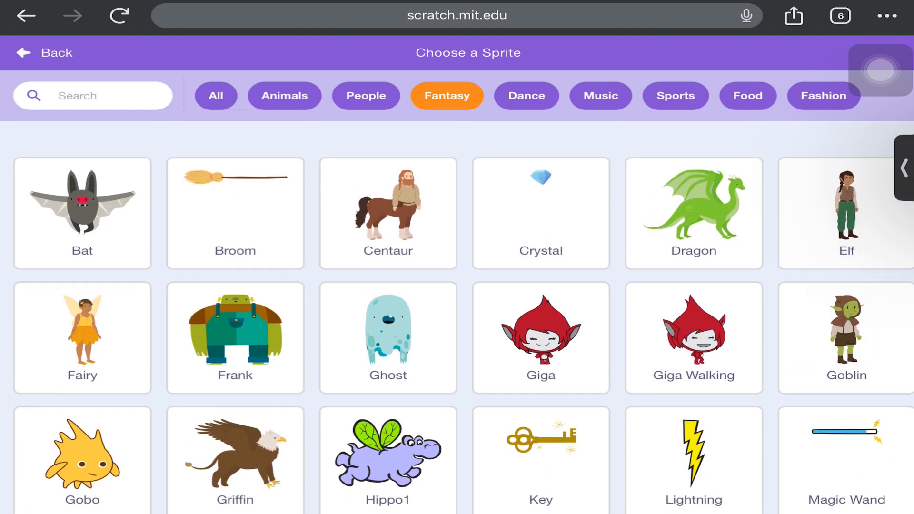
left_click(693, 189)
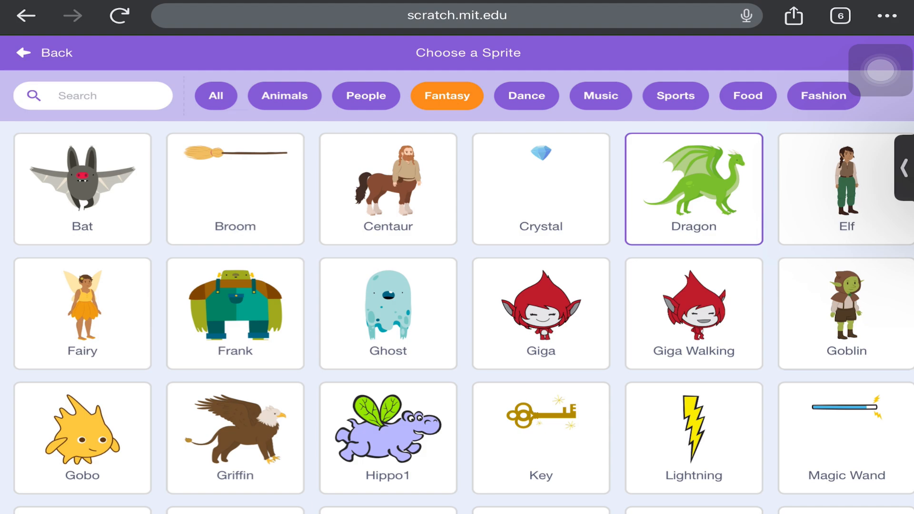
left_click(693, 189)
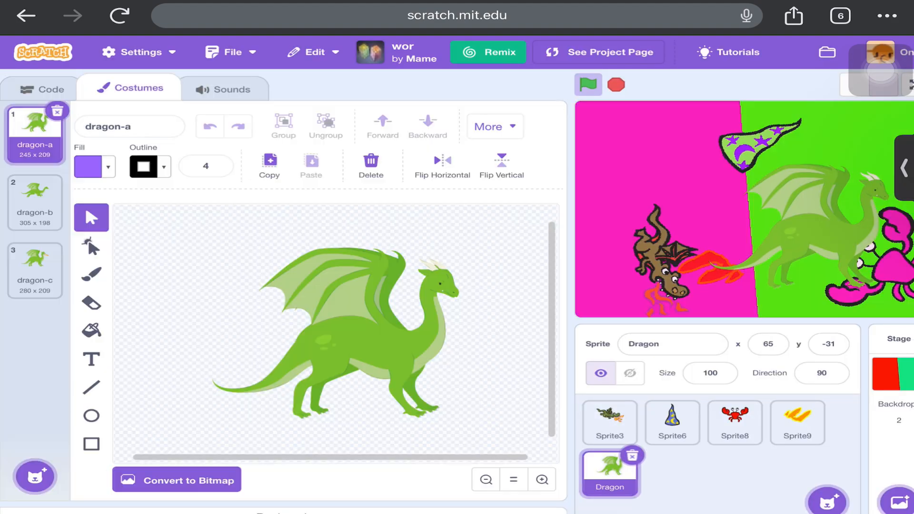
left_click(588, 85)
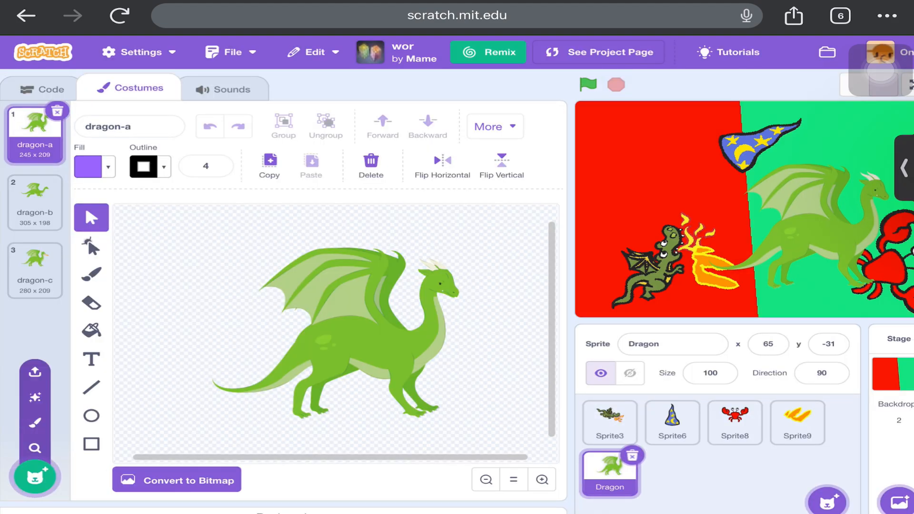
Step: Add the fire-breathing Dragon1-b costume, remove the extra costumes, and return to wor's page
left_click(34, 477)
type("D")
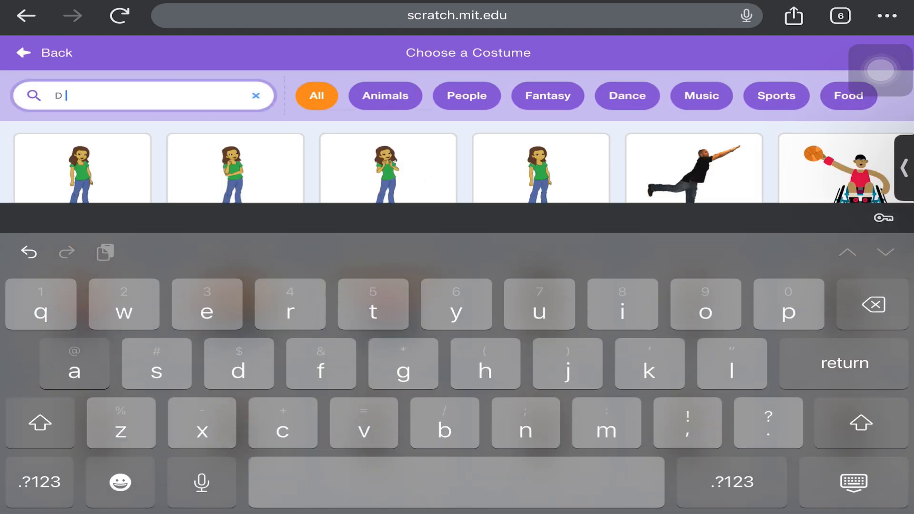
type("ragon")
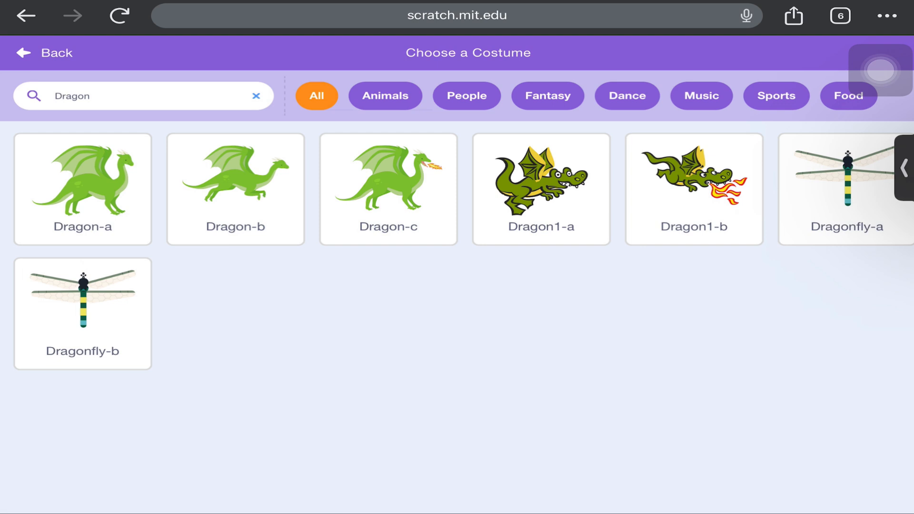
left_click(693, 189)
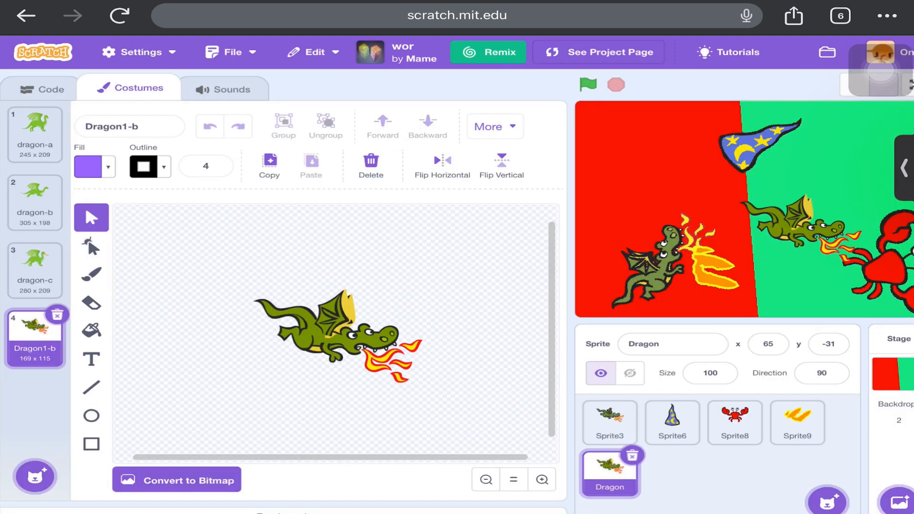
left_click(629, 373)
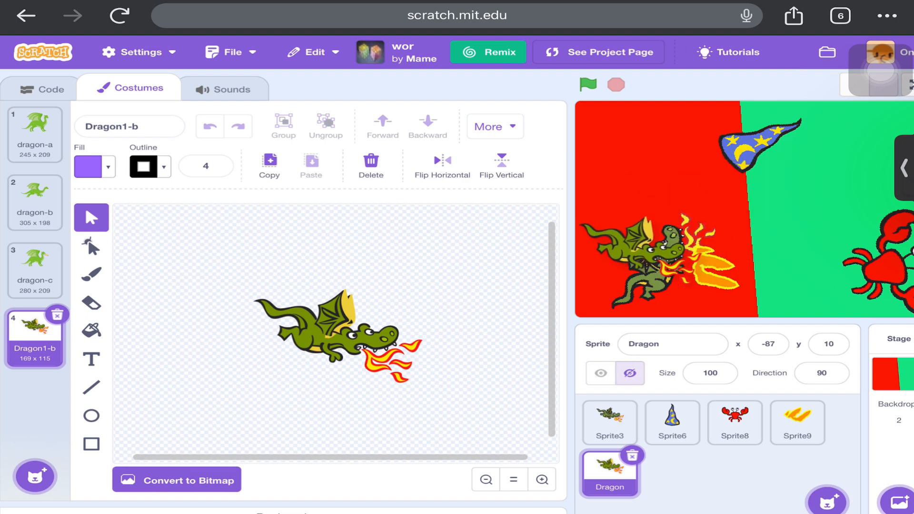
left_click(599, 373)
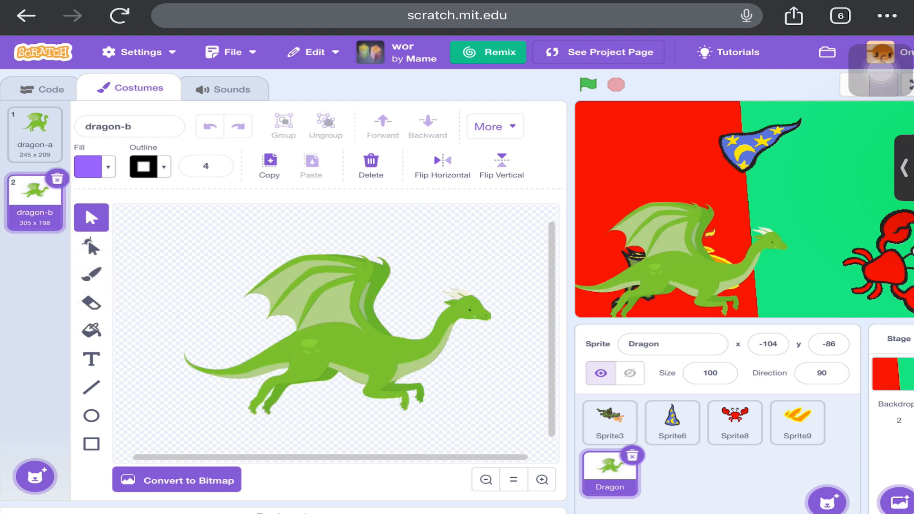
left_click(598, 52)
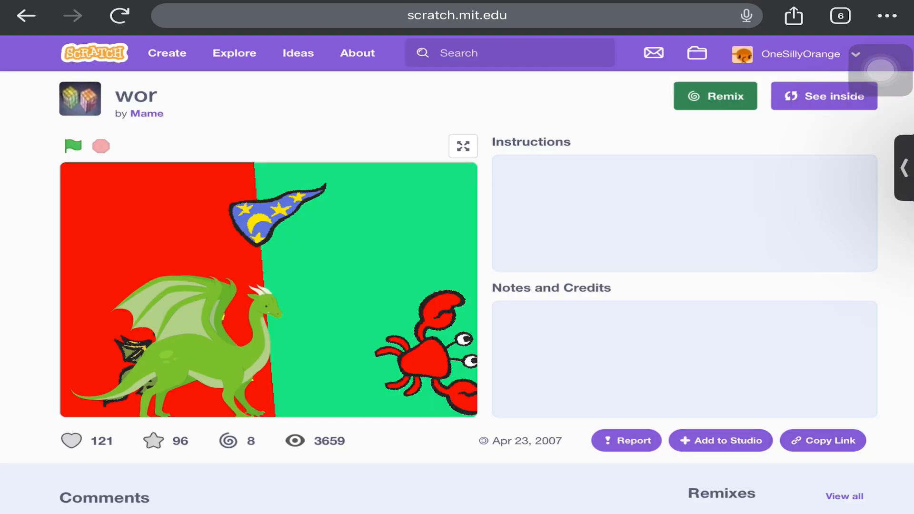
Step: Change the address to project number 1500 to load aulbum
left_click(457, 16)
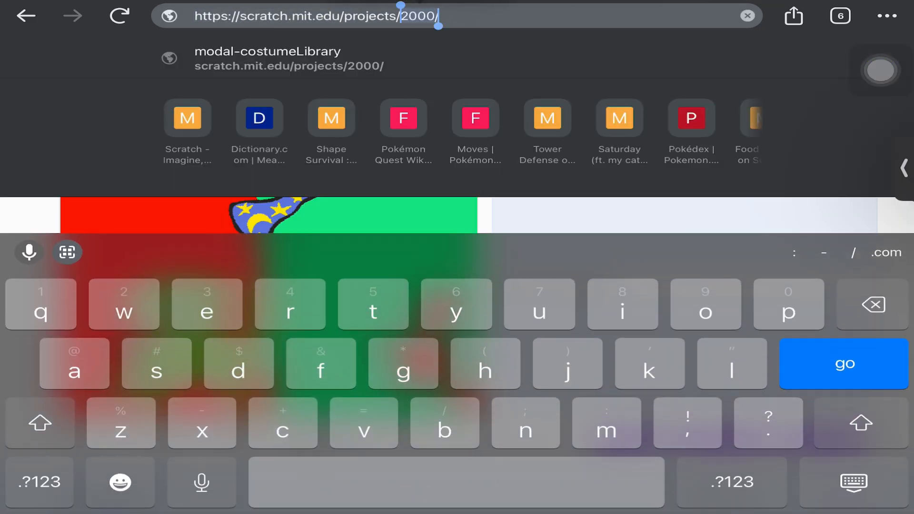
left_click(39, 481)
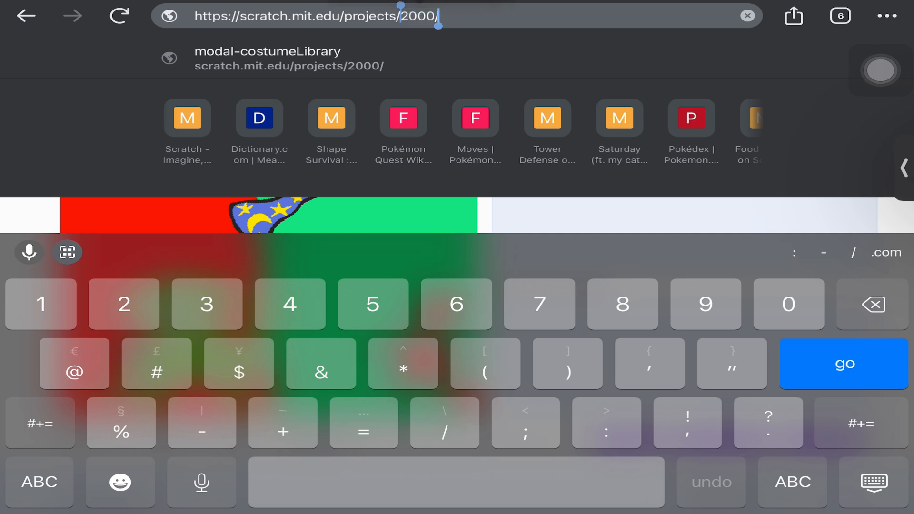
type("1500")
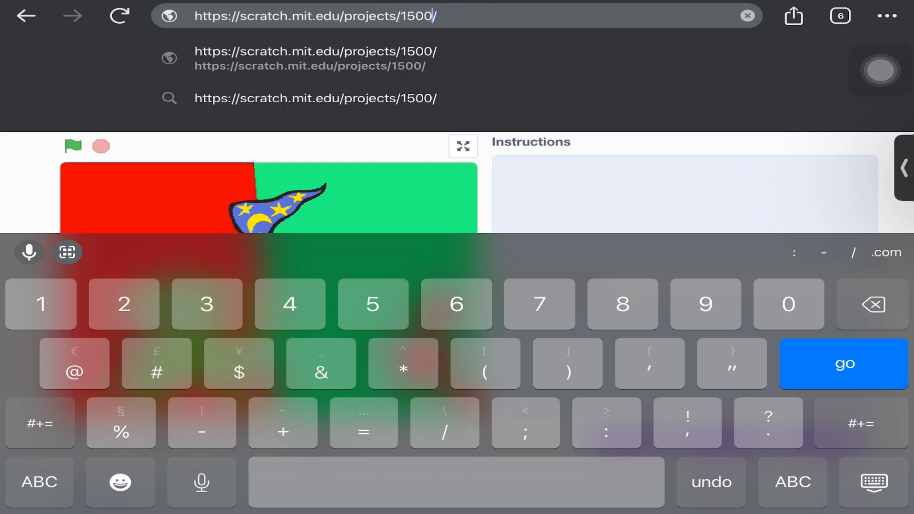
left_click(844, 364)
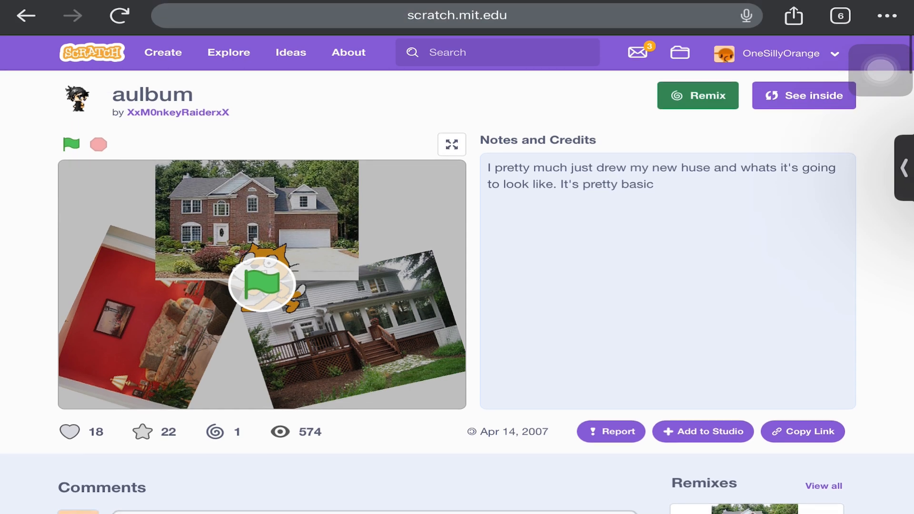
Step: Run aulbum, view its code, and return to its project page
left_click(71, 143)
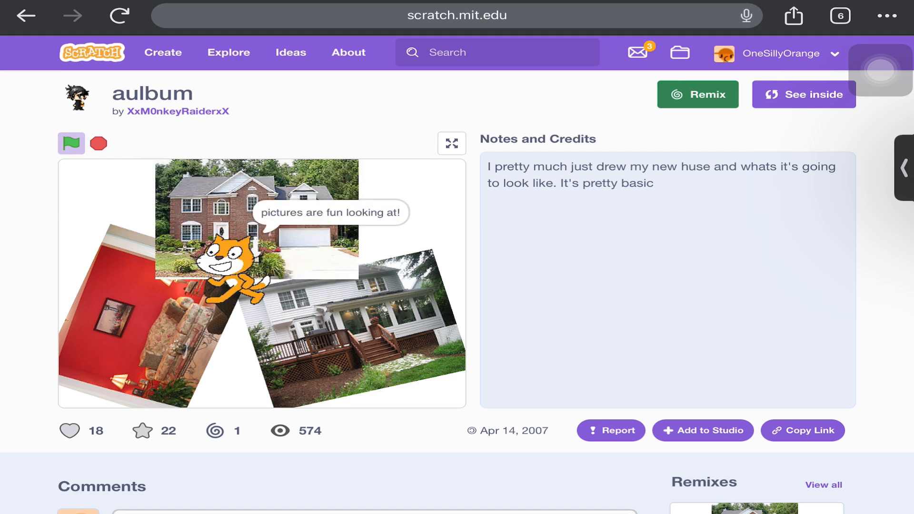
left_click(803, 94)
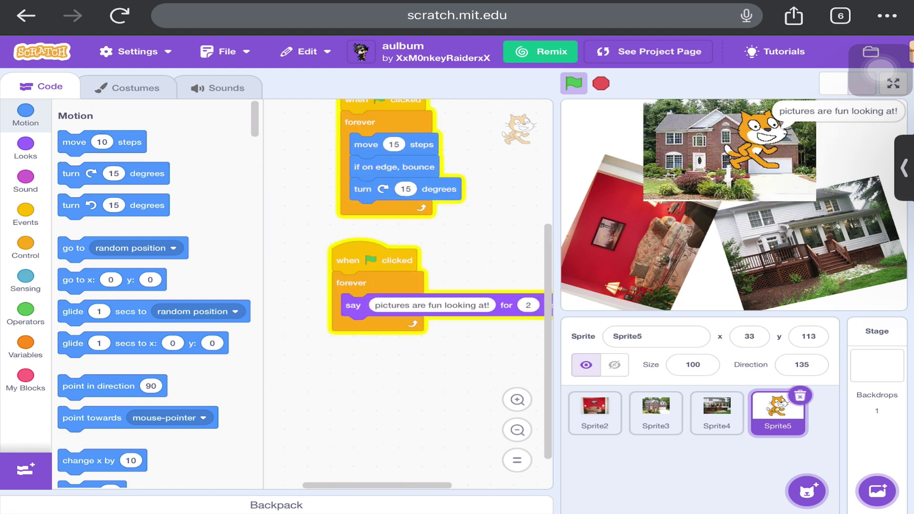
left_click(647, 52)
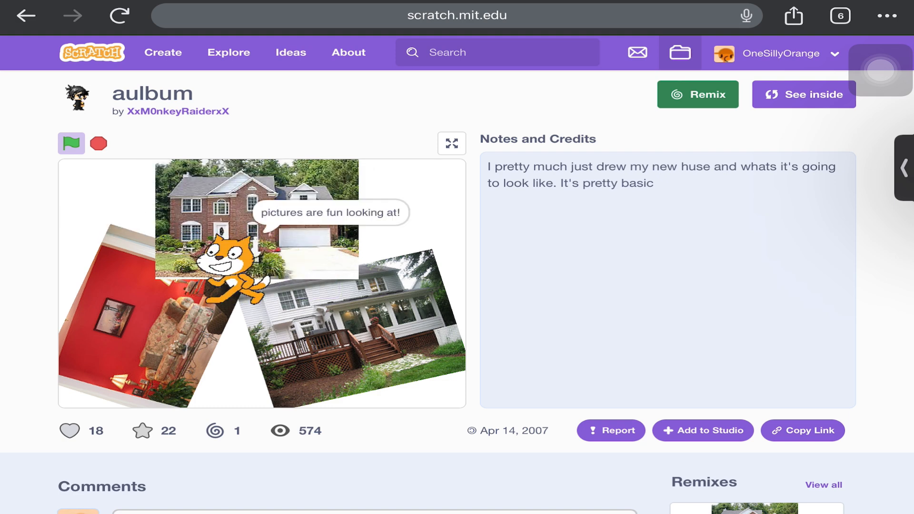
left_click(457, 15)
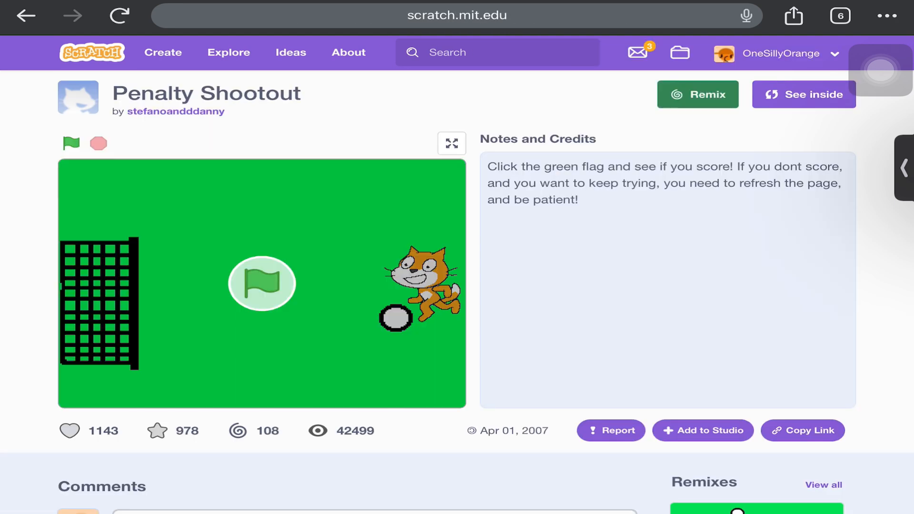
Step: Scroll Penalty Shootout's page and remixes, peek at its three-sprite code, and edit the address
scroll("down", 3)
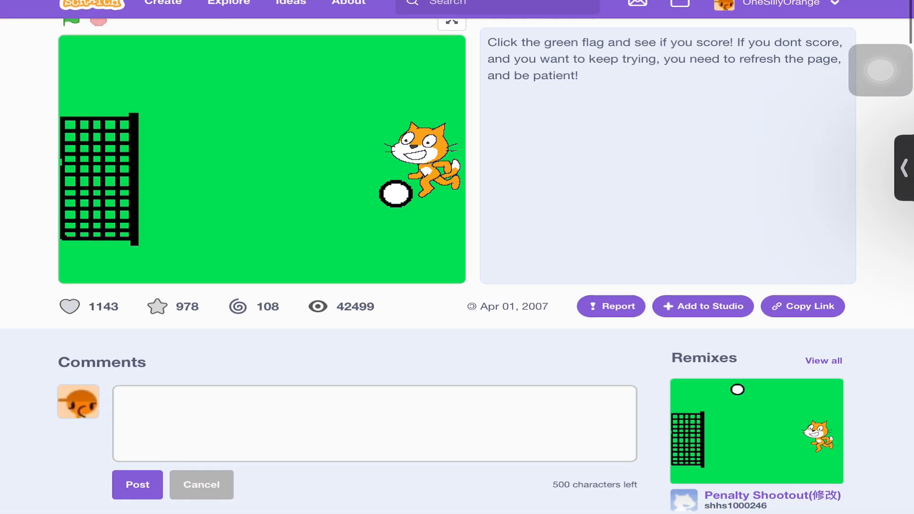
scroll("down", 3)
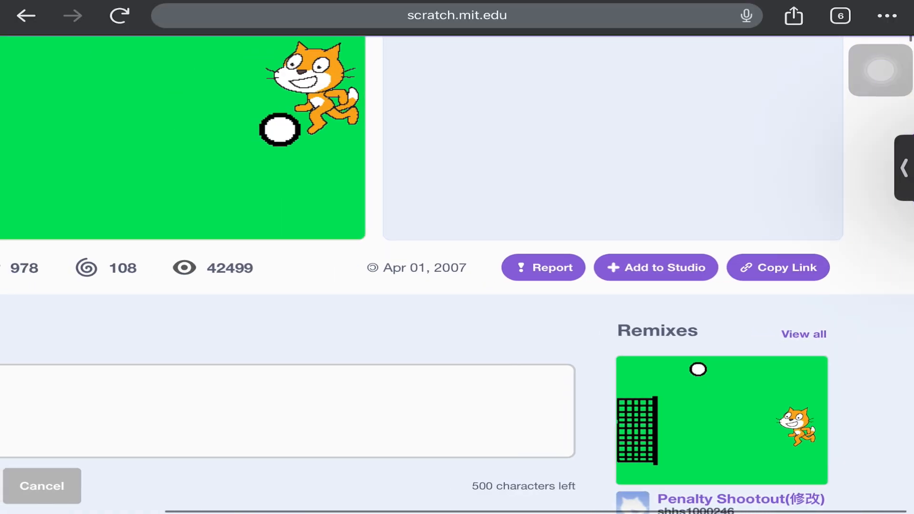
scroll("up", 3)
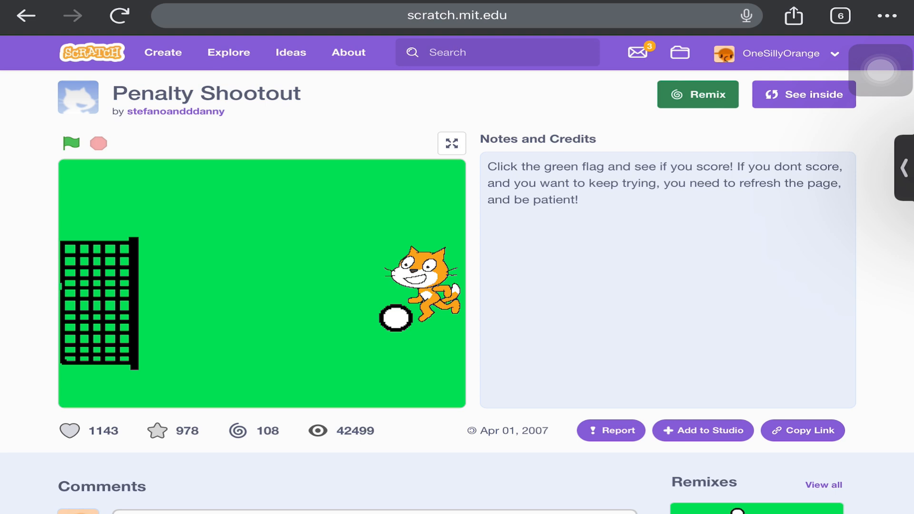
scroll("down", 3)
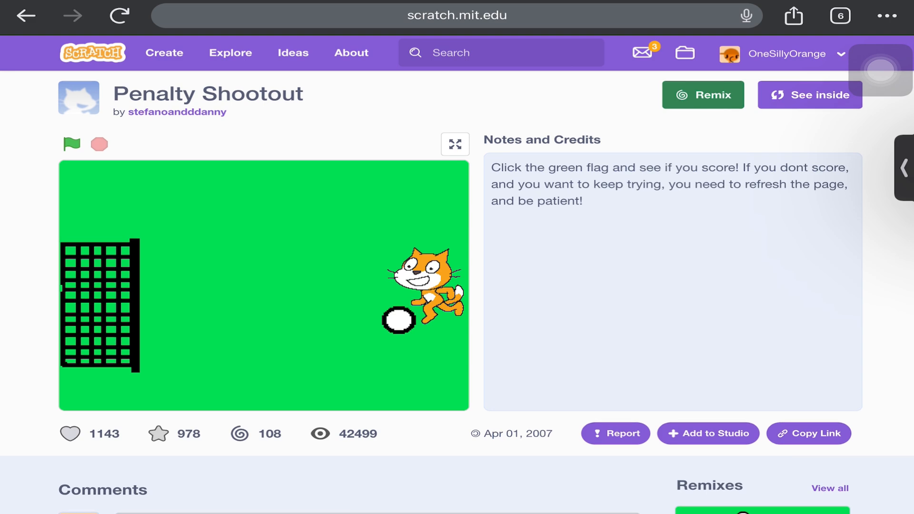
left_click(809, 95)
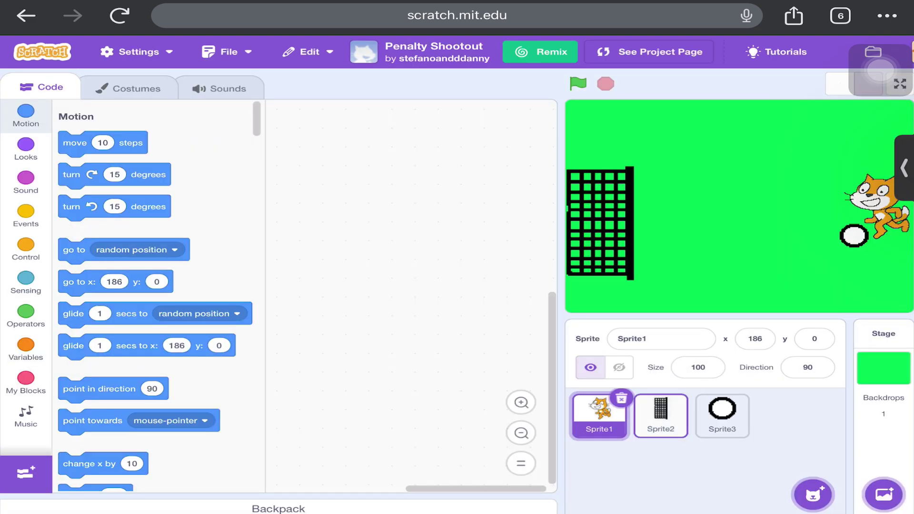
left_click(456, 16)
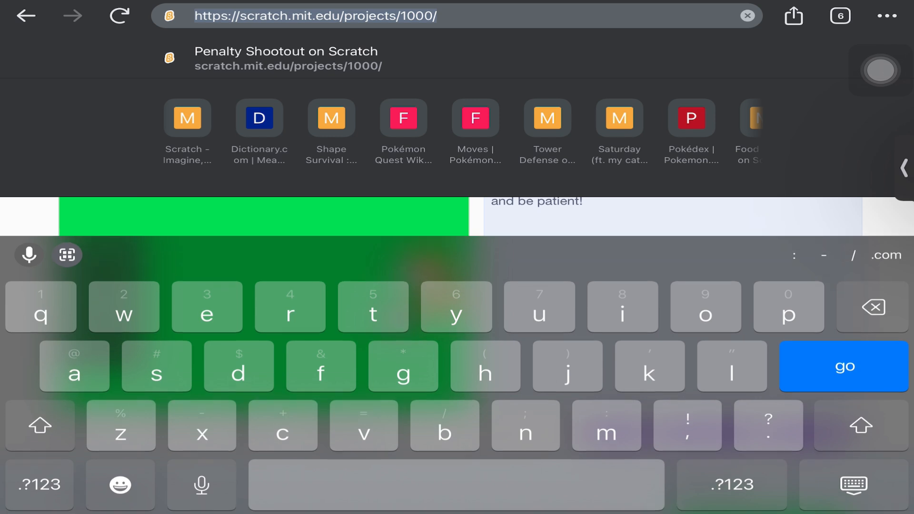
Step: Try project numbers 999 and 500, reaching the not-found page, then request project 200
left_click(842, 366)
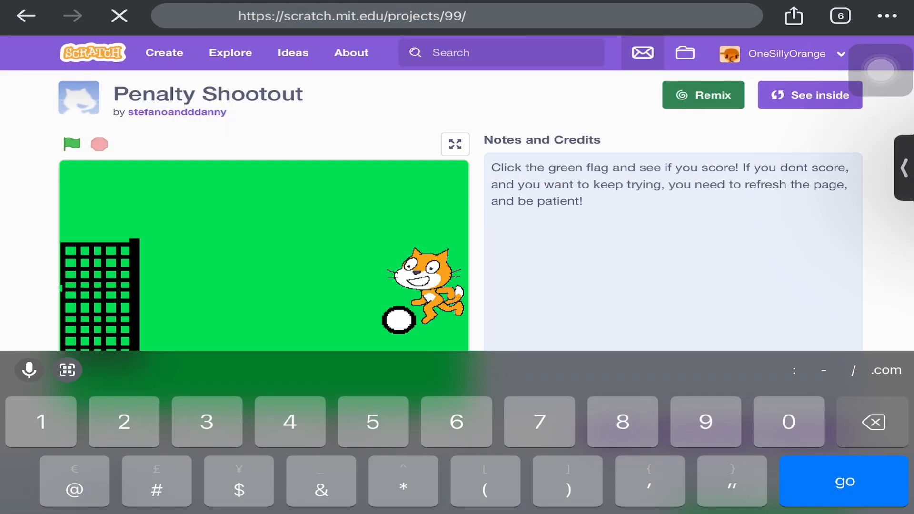
left_click(350, 15)
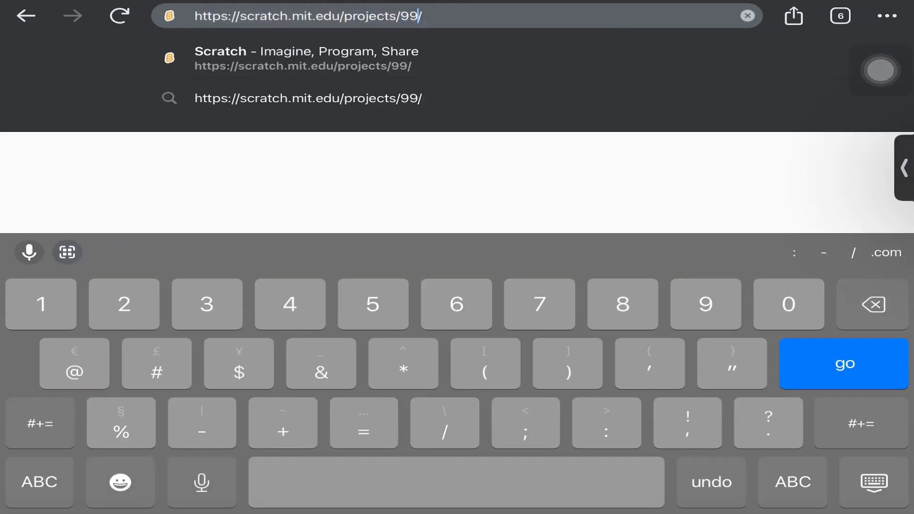
left_click(844, 364)
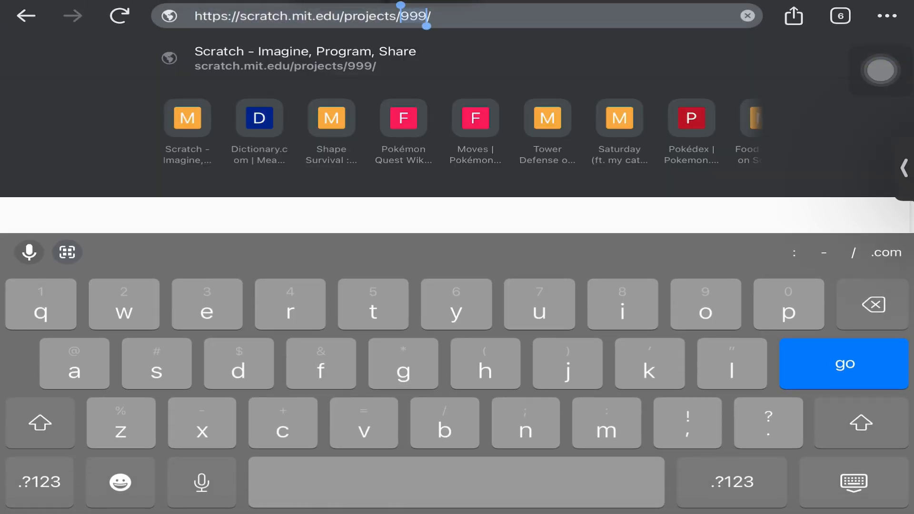
type("500")
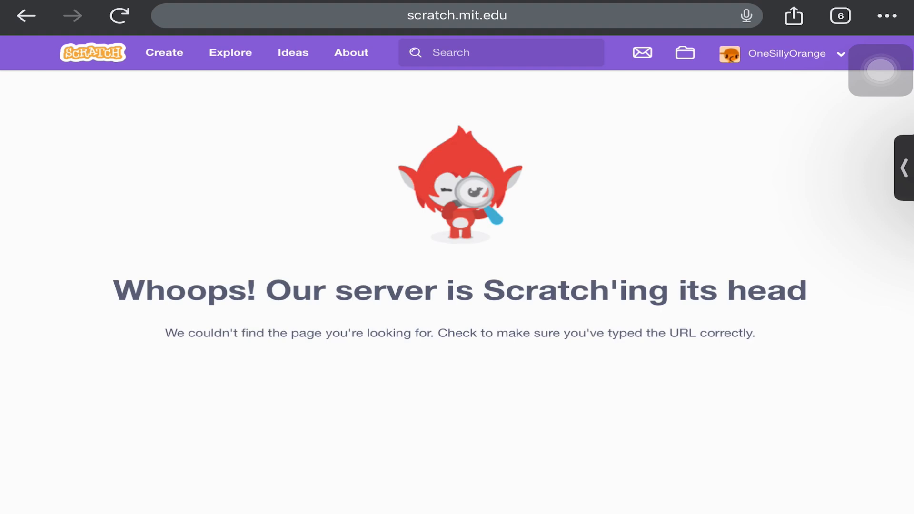
left_click(457, 15)
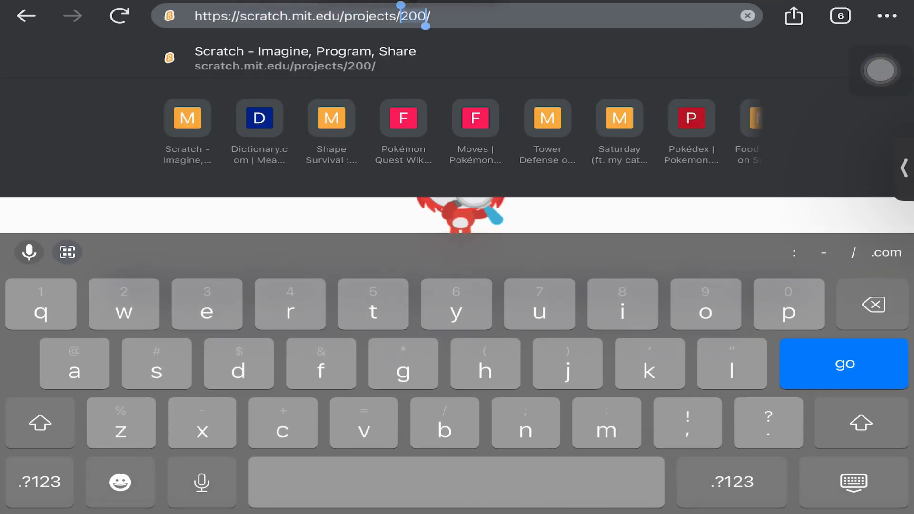
type("1")
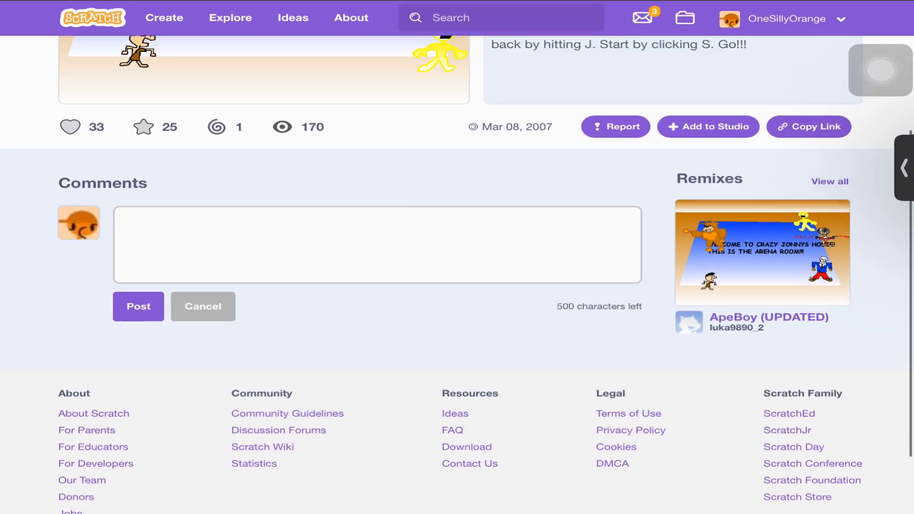
Step: View LT's ApeBoy code, return to its page, and set the address to project 150
scroll("up", 3)
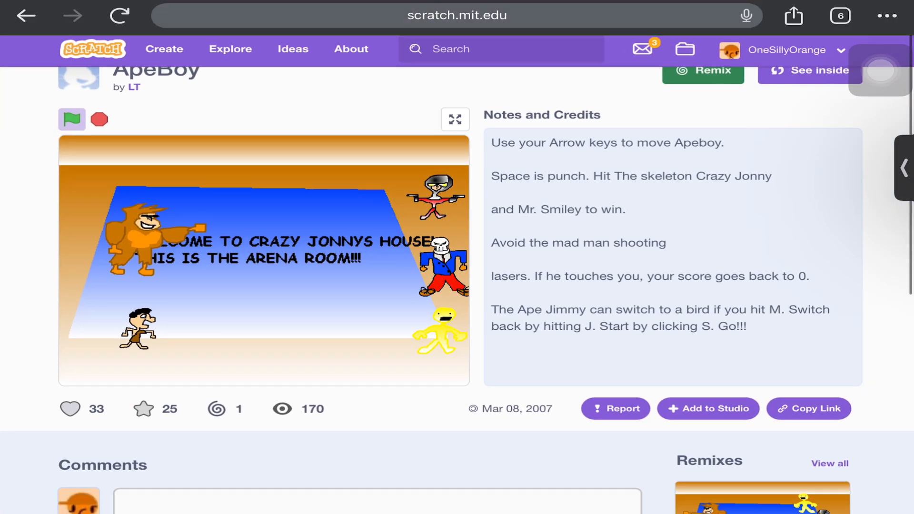
scroll("up", 3)
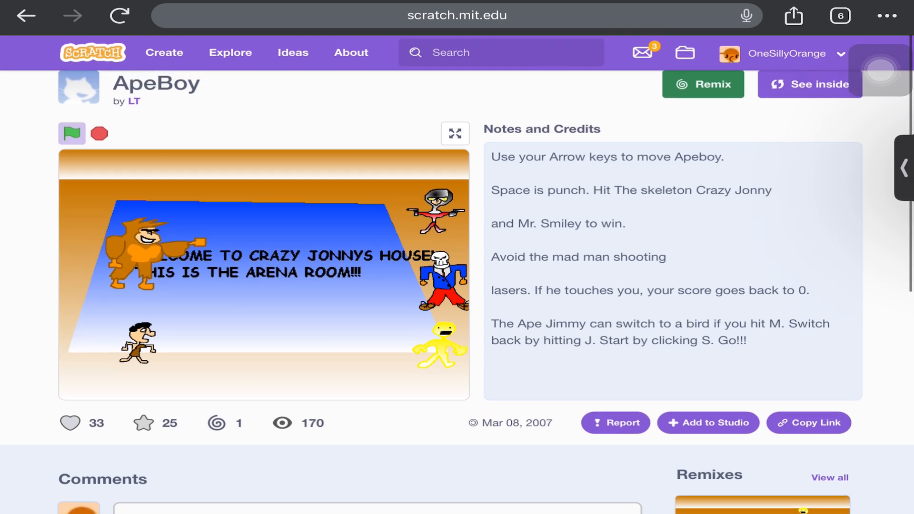
scroll("up", 3)
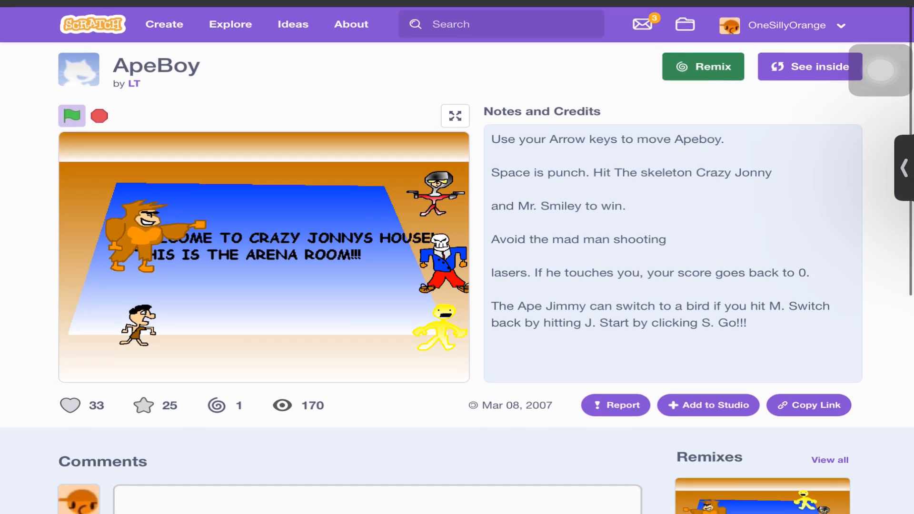
left_click(809, 67)
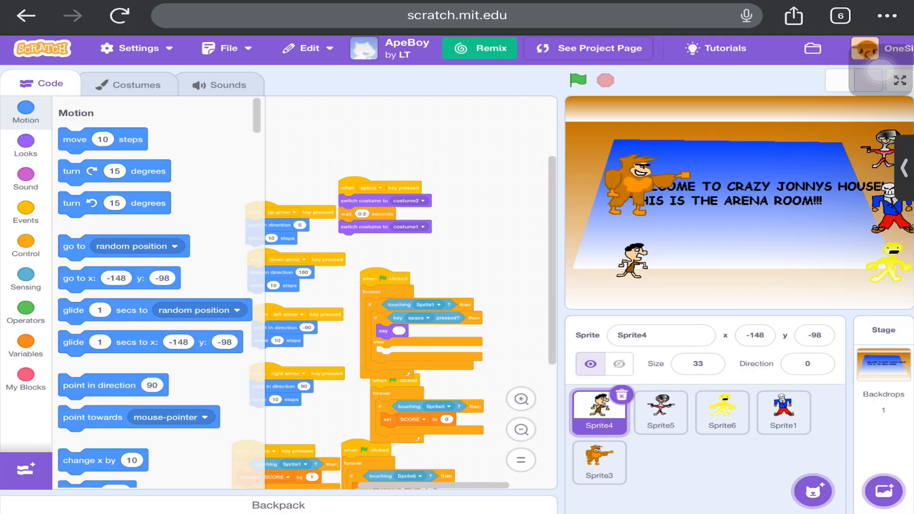
left_click(587, 49)
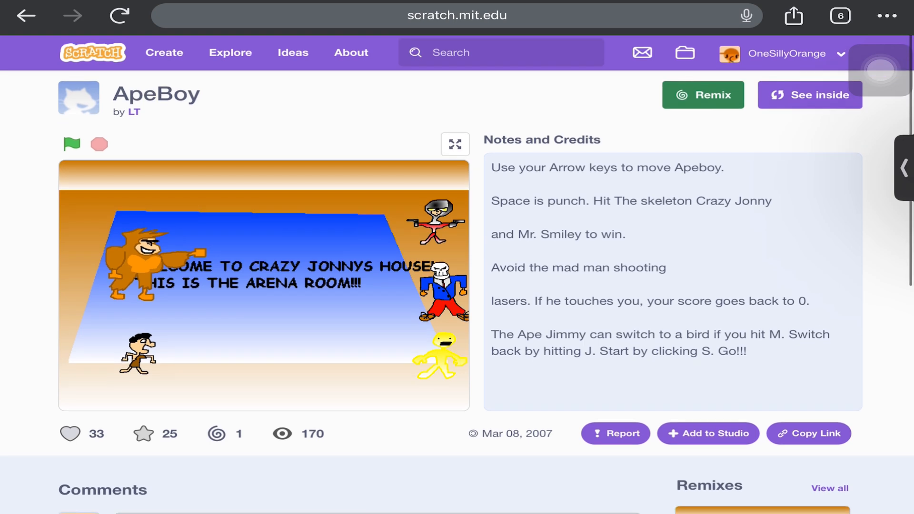
left_click(456, 16)
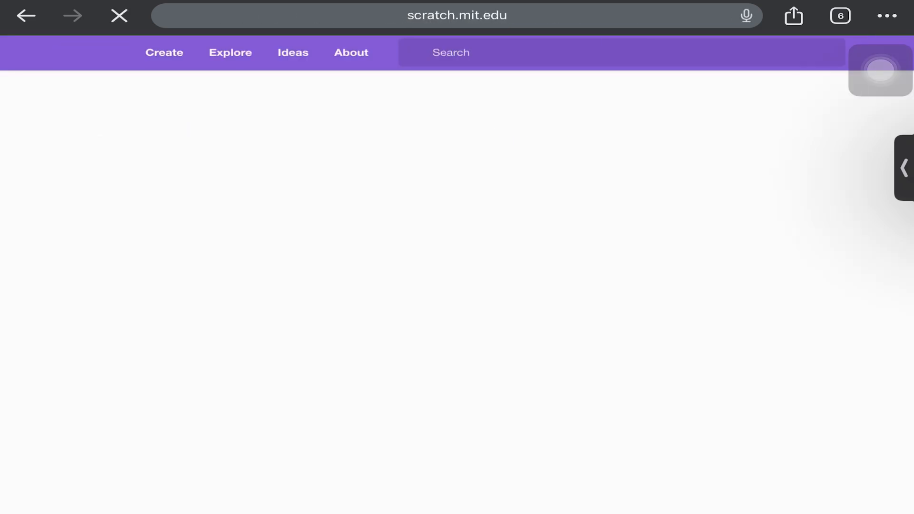
left_click(457, 16)
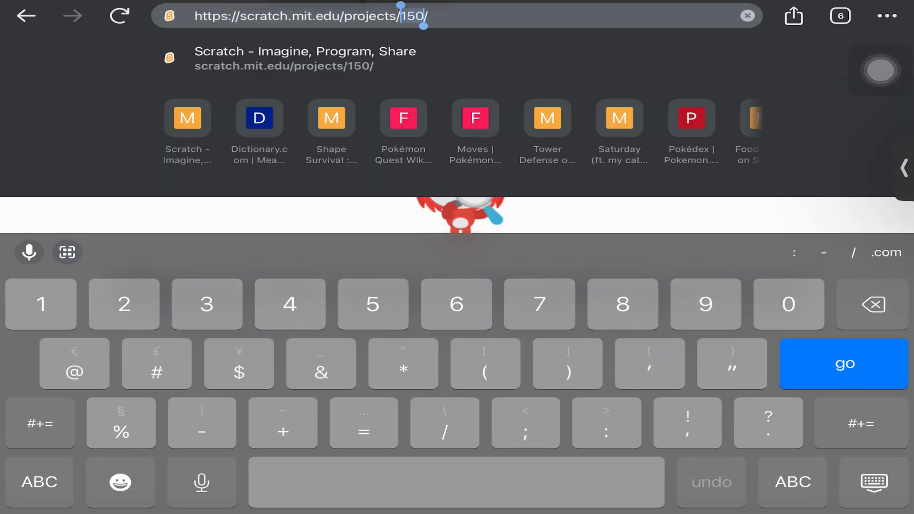
Step: Load tammy's Scratch-aerobics2 and run it through to the dancing figure
left_click(842, 364)
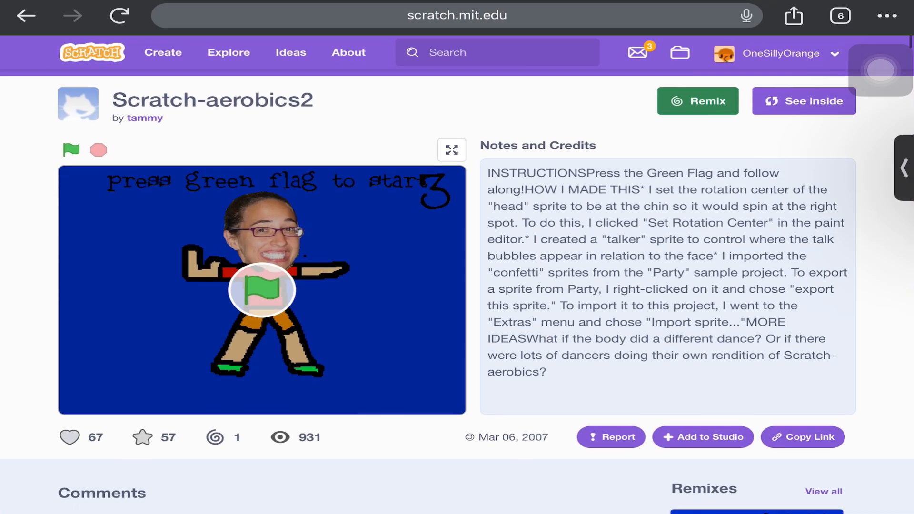
scroll("down", 3)
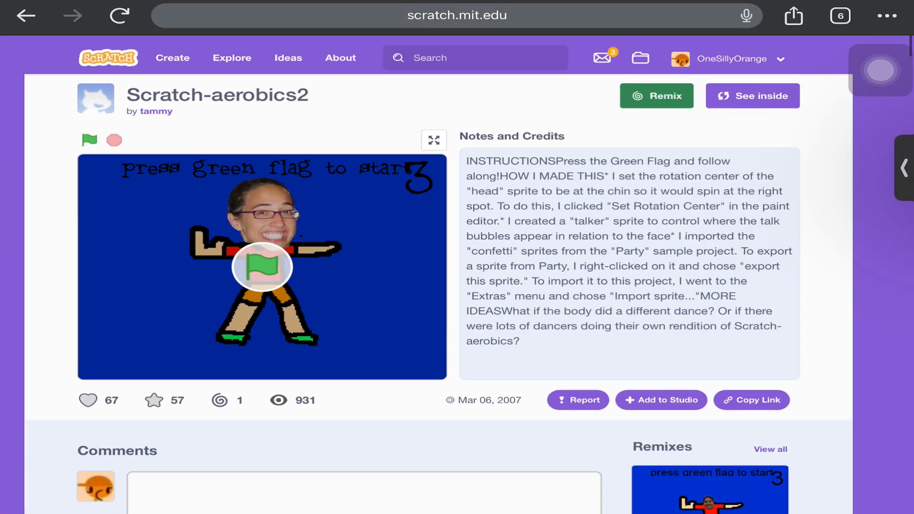
left_click(89, 140)
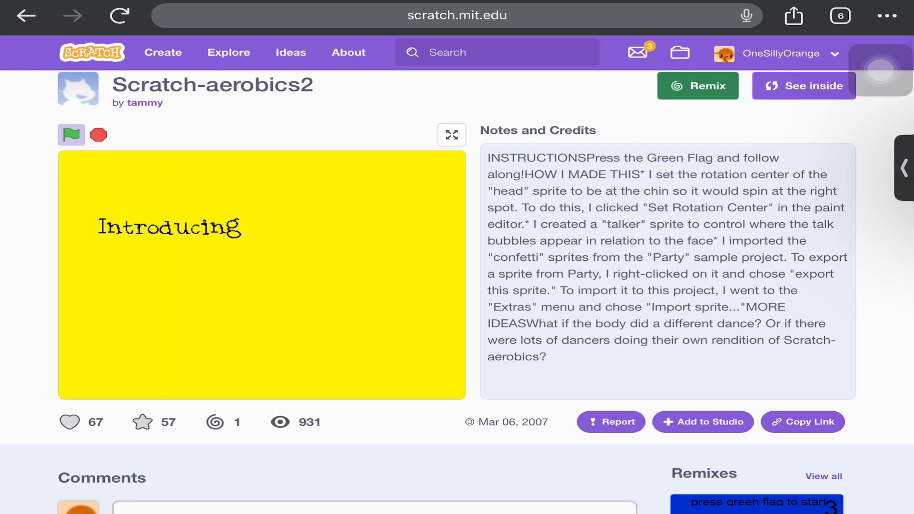
left_click(71, 135)
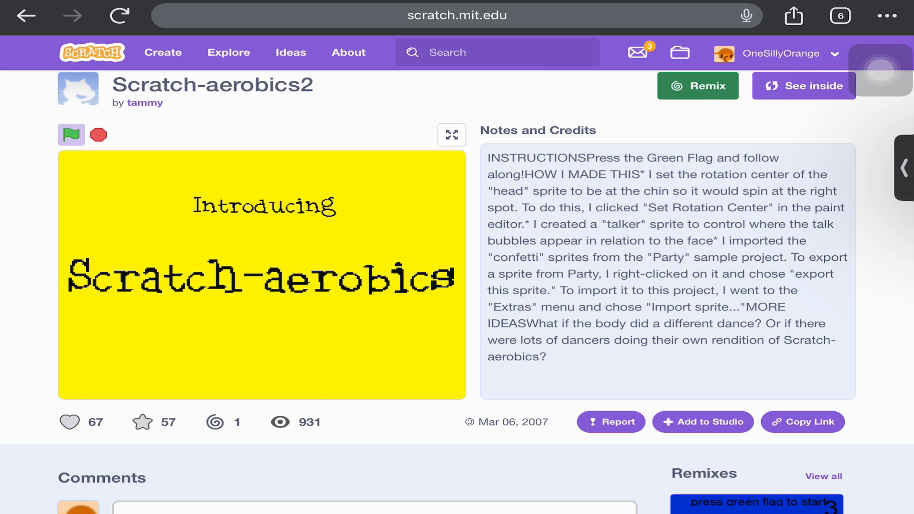
scroll("down", 3)
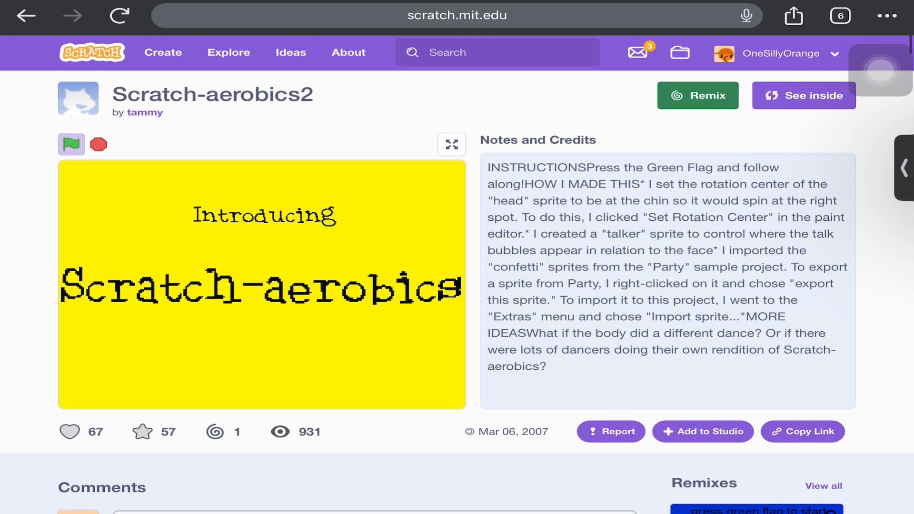
left_click(71, 144)
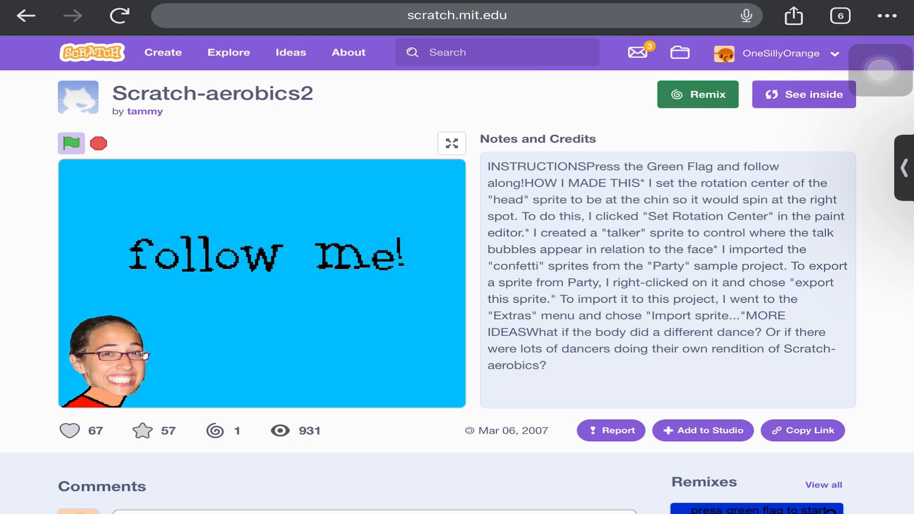
left_click(71, 144)
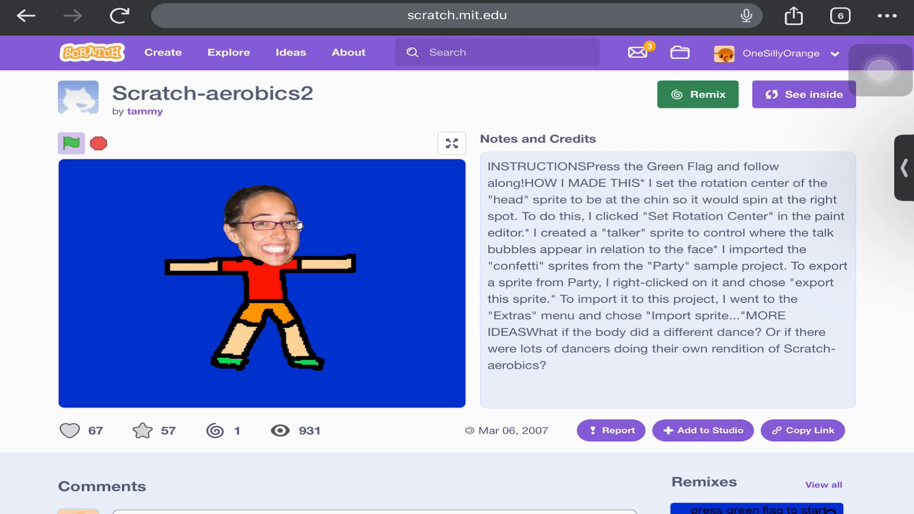
left_click(70, 143)
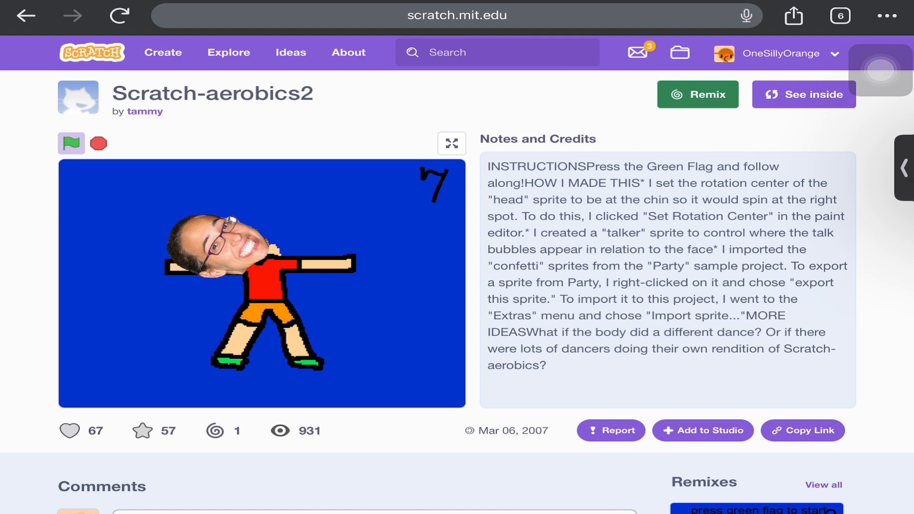
left_click(457, 16)
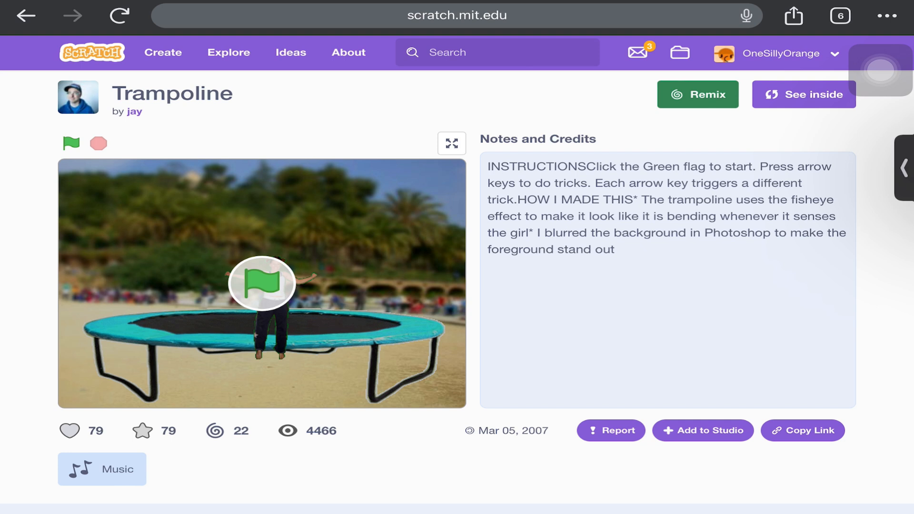
Step: Run jay's Trampoline, inspect its arrow-key trick scripts, stop it, and return to its page
left_click(261, 283)
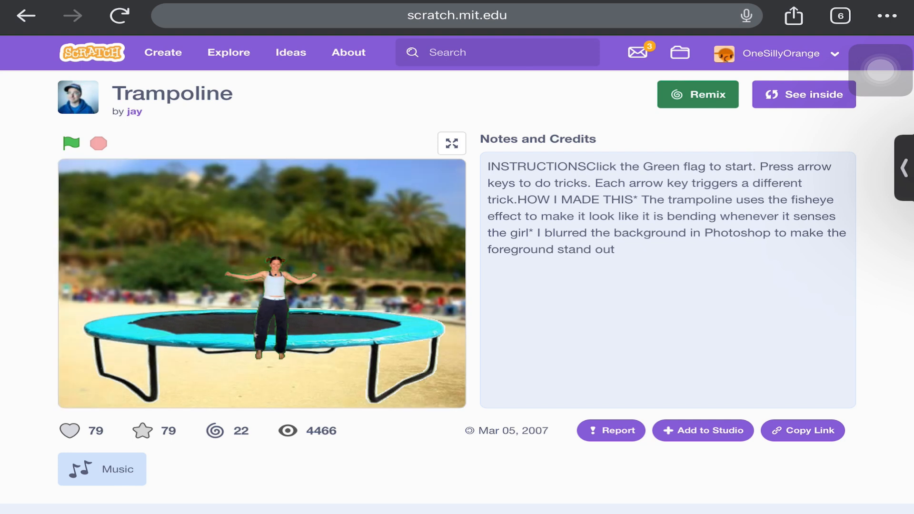
left_click(71, 144)
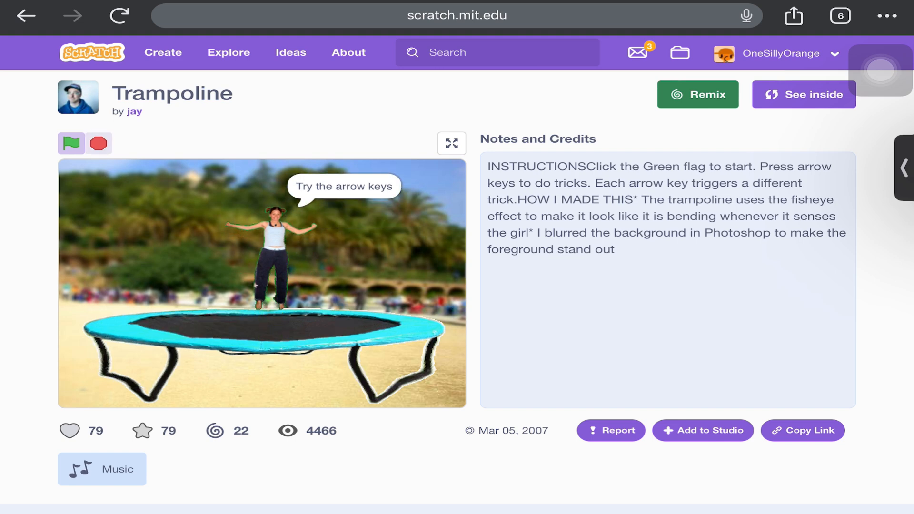
left_click(802, 95)
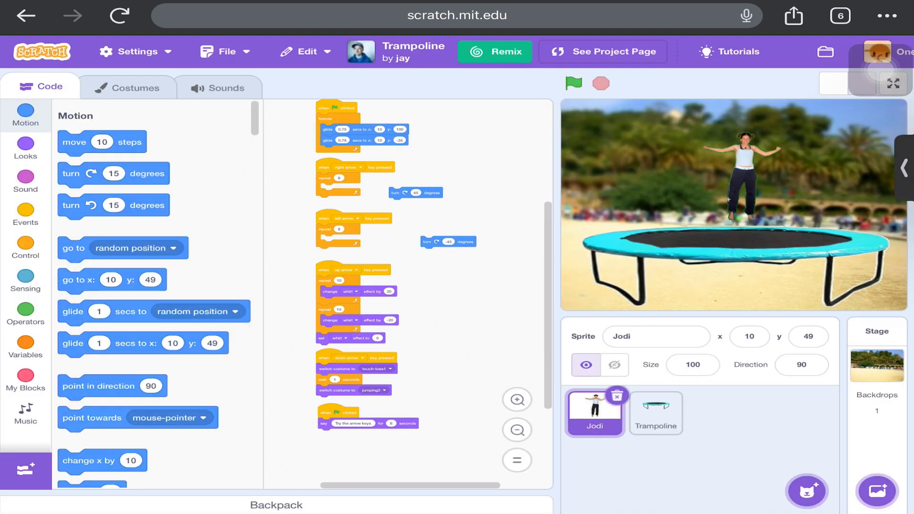
scroll("up", 3)
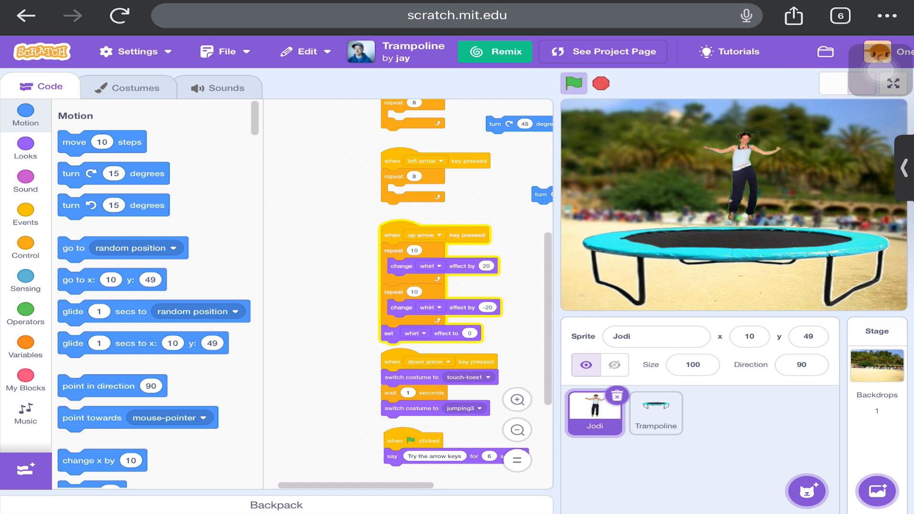
left_click(572, 83)
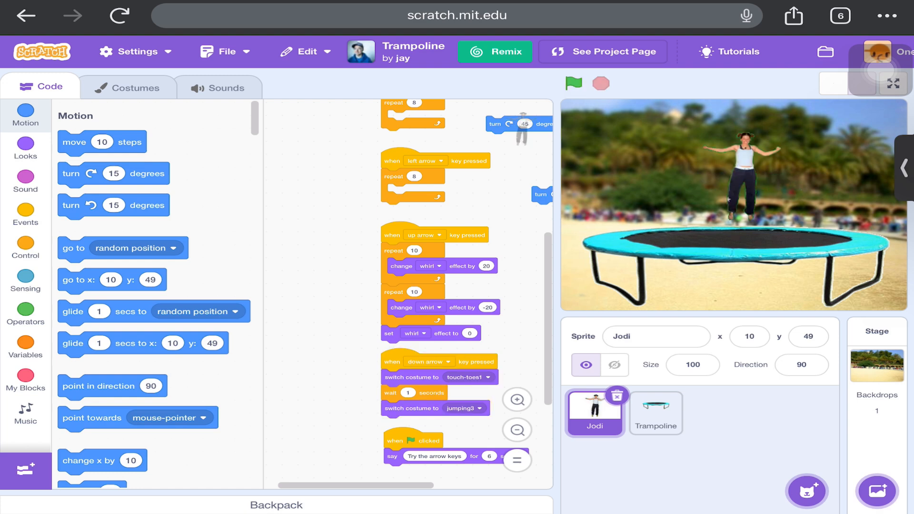
left_click(610, 52)
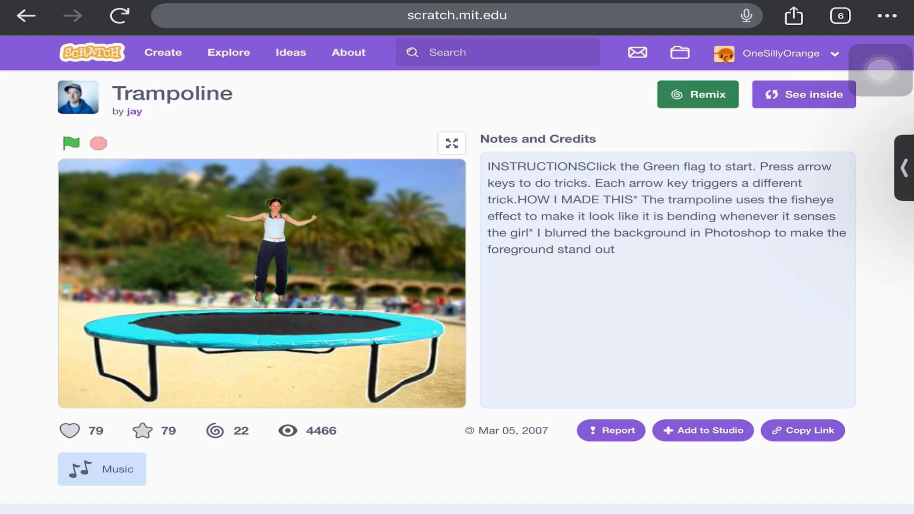
Step: Start Aardvark's etch-a-sketch, then revisit the Trampoline project
left_click(456, 16)
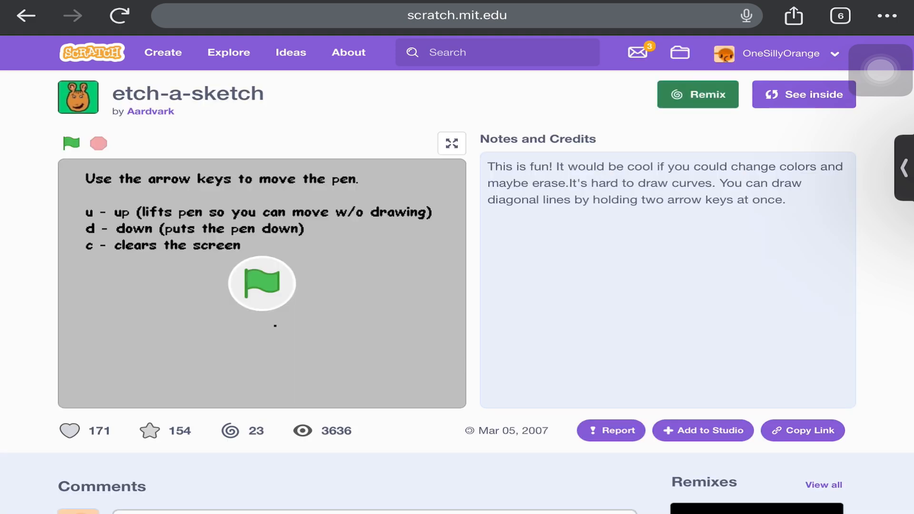
left_click(71, 143)
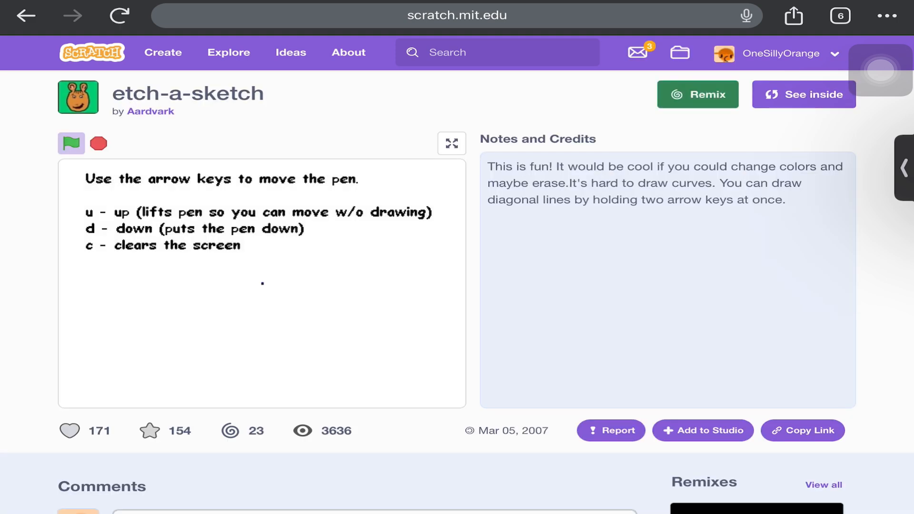
left_click(457, 16)
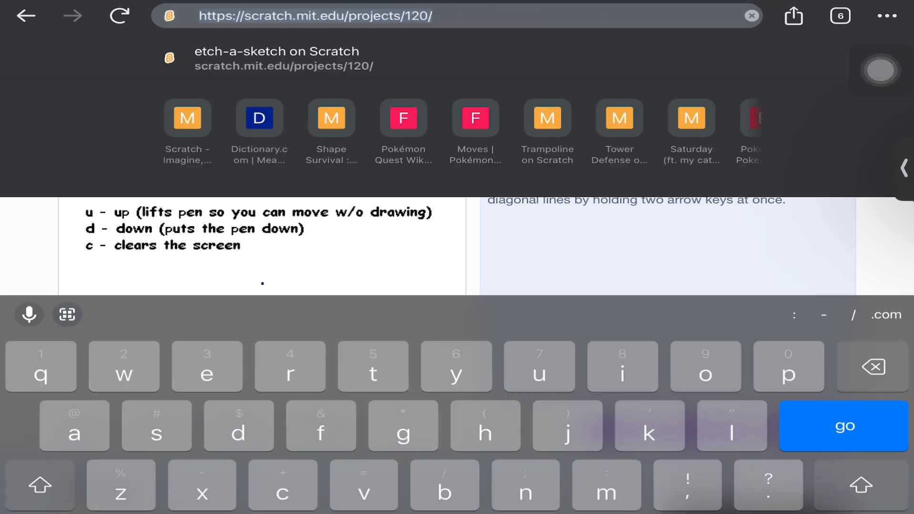
left_click(546, 117)
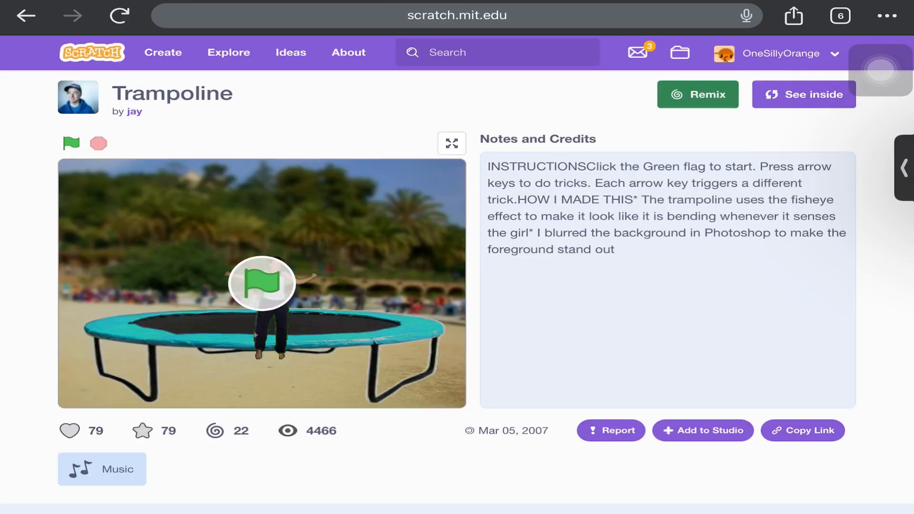
Step: Reload etch-a-sketch (project 120), scroll its page, and run and stop it
left_click(457, 16)
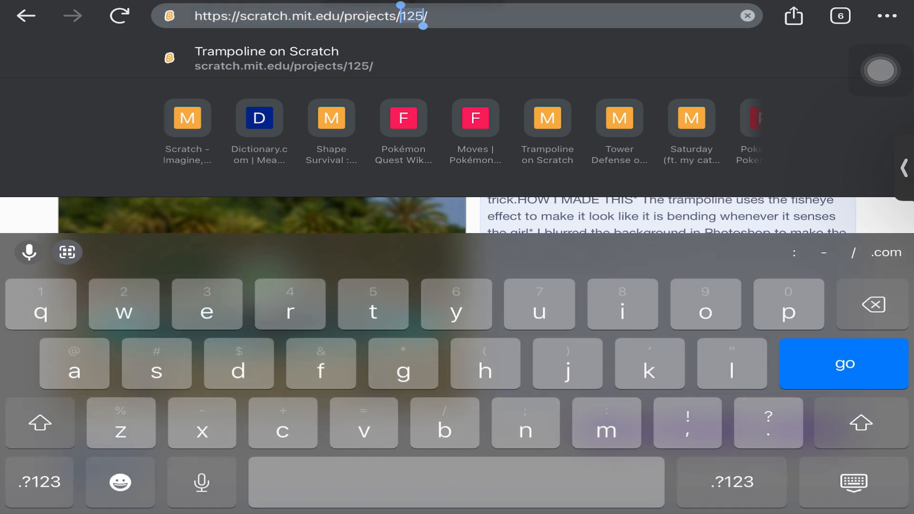
left_click(39, 481)
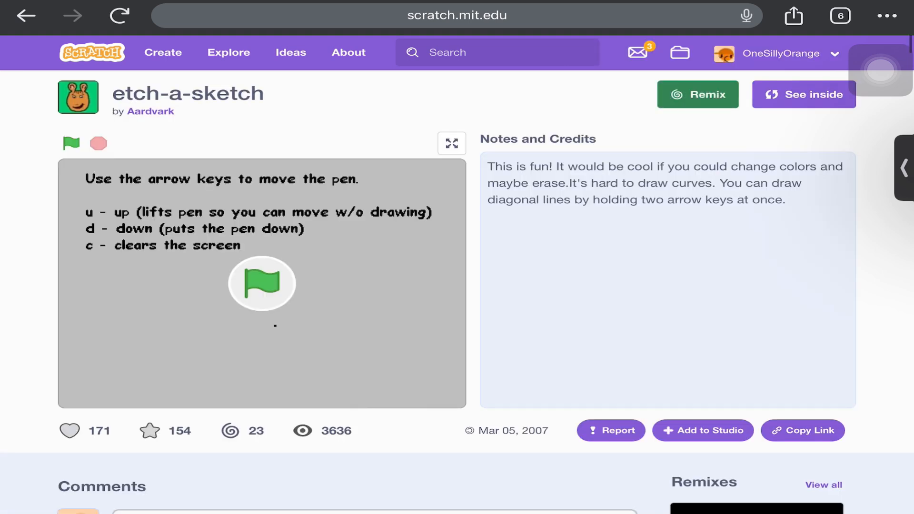
scroll("down", 3)
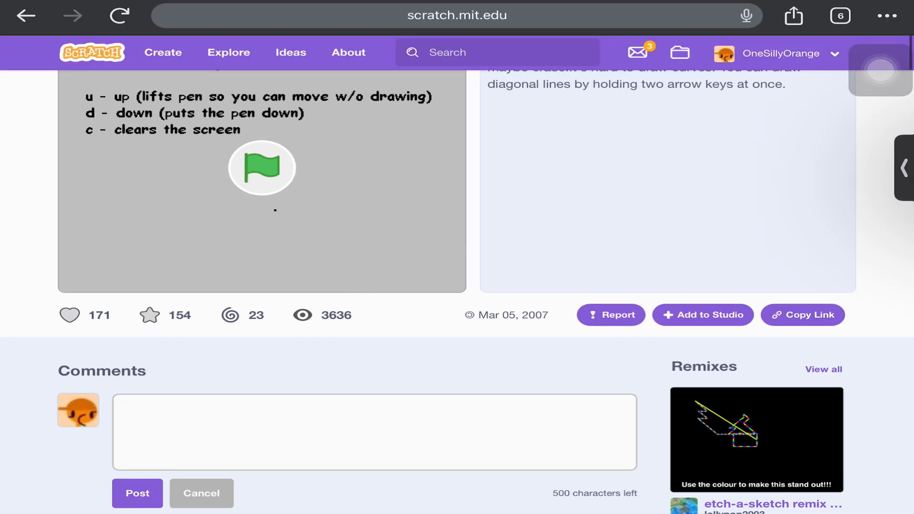
scroll("up", 3)
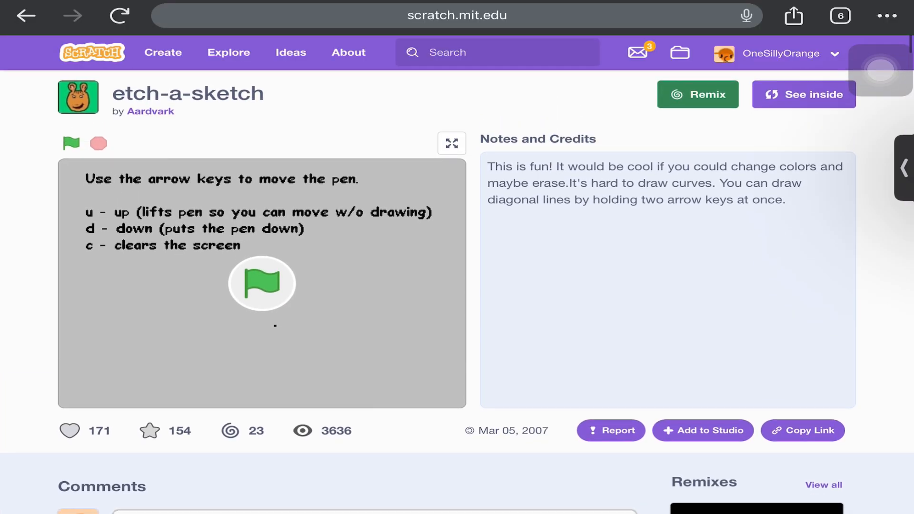
left_click(71, 143)
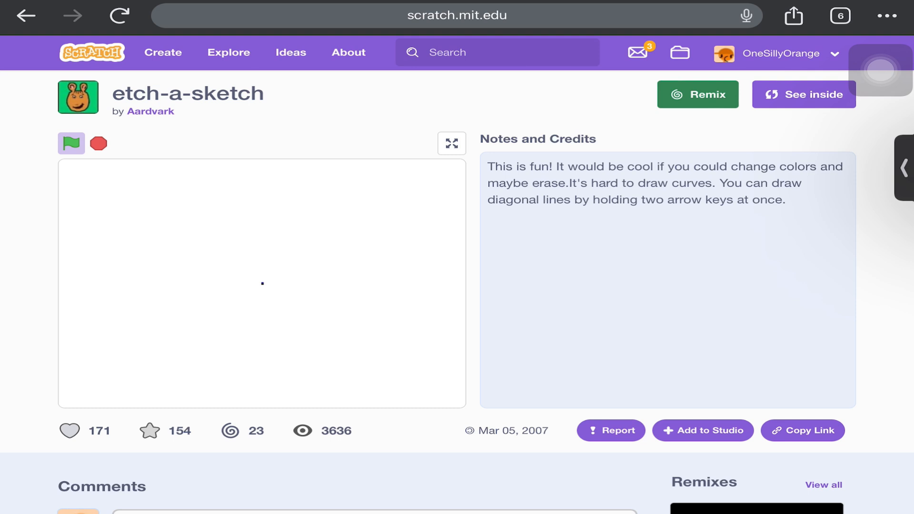
left_click(457, 16)
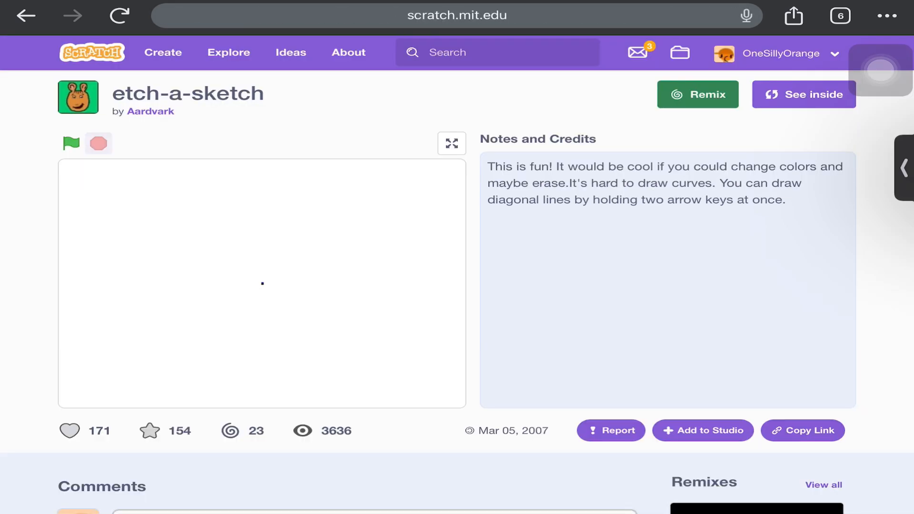
left_click(456, 16)
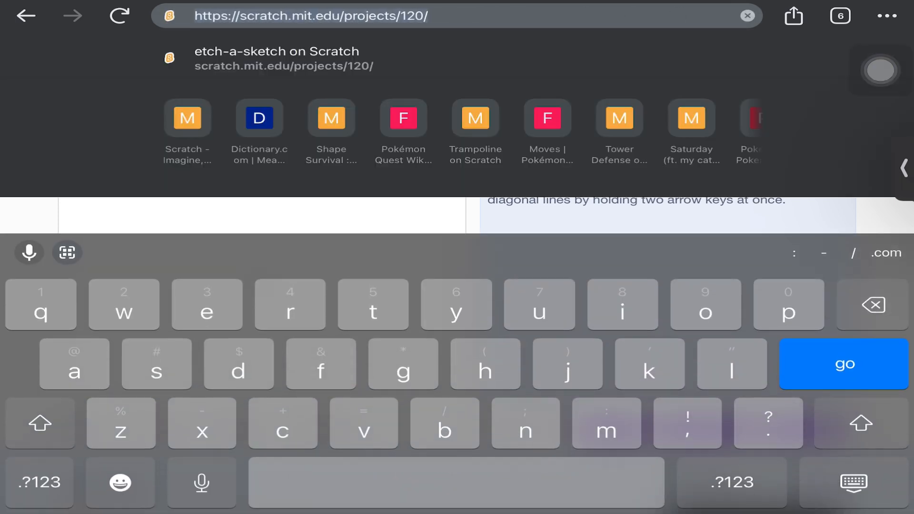
Step: Request project 1, see the not-found page, then load alejandro's champion (project 115)
left_click(39, 482)
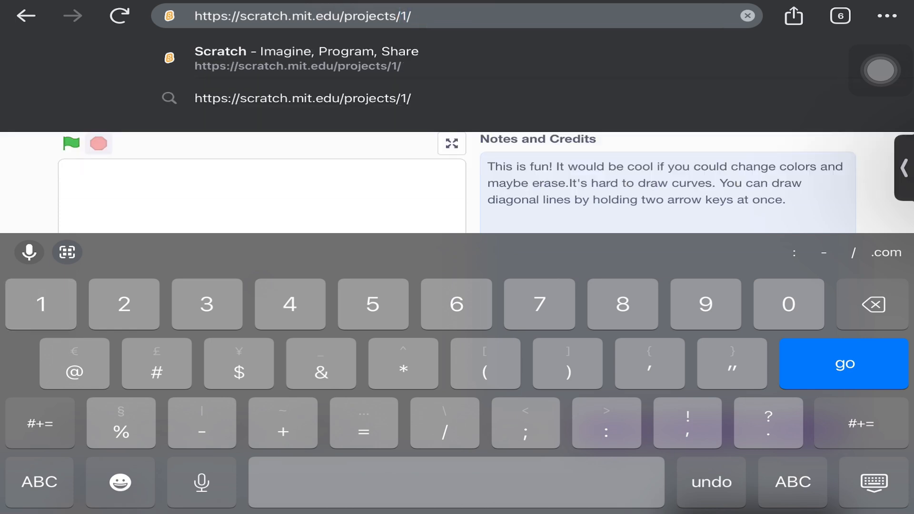
left_click(843, 364)
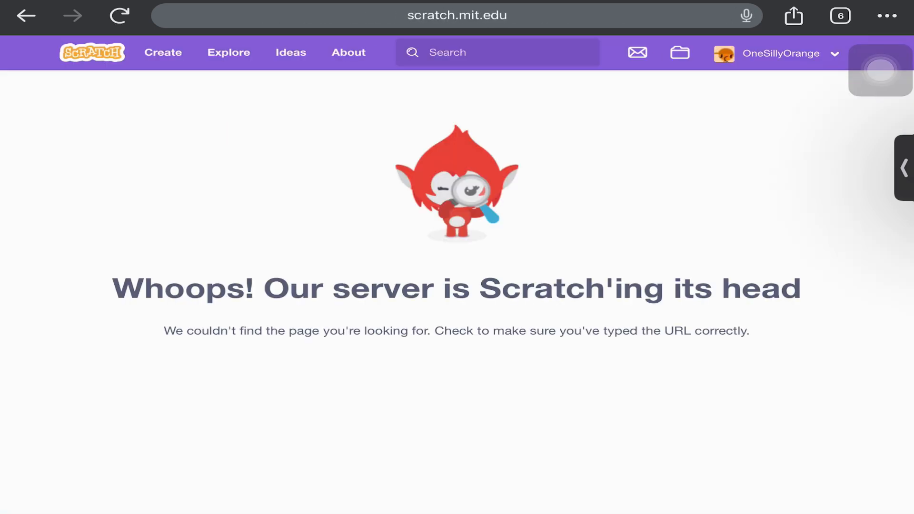
left_click(456, 16)
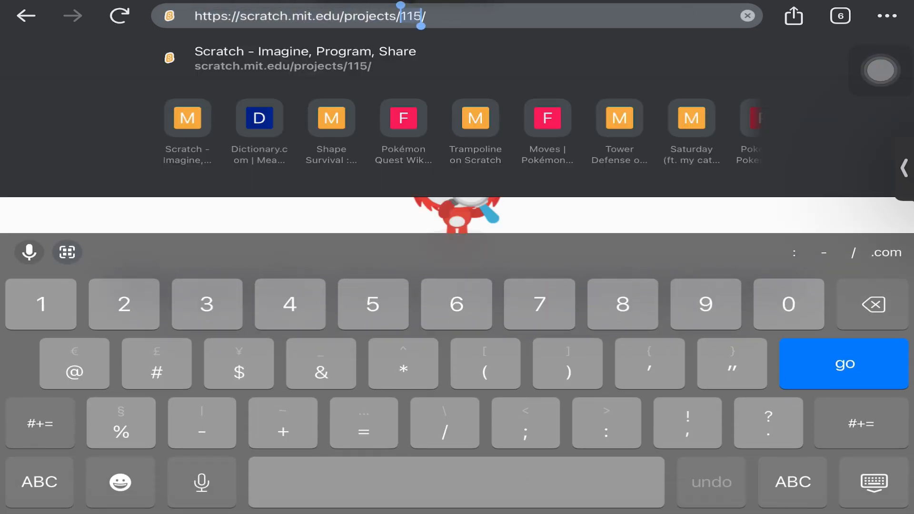
left_click(841, 363)
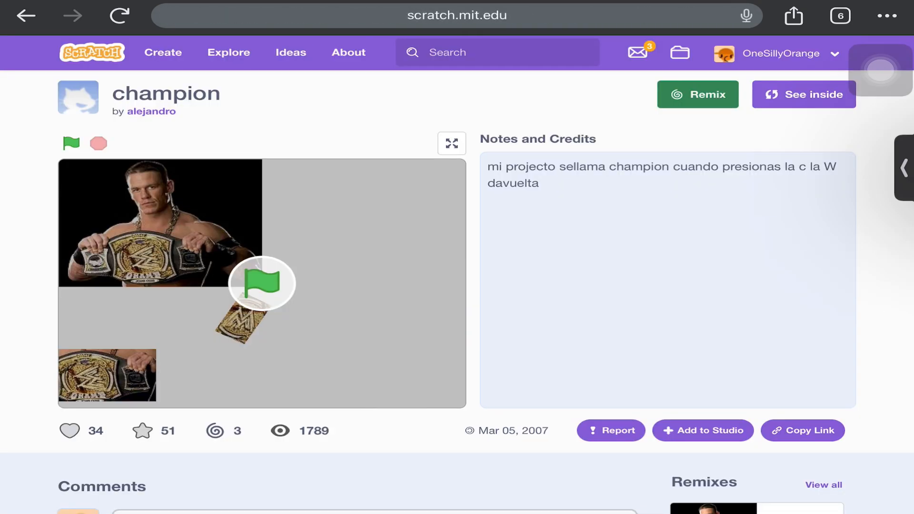
Step: Run the champion project, glance at its page, and reload its edited address
left_click(71, 142)
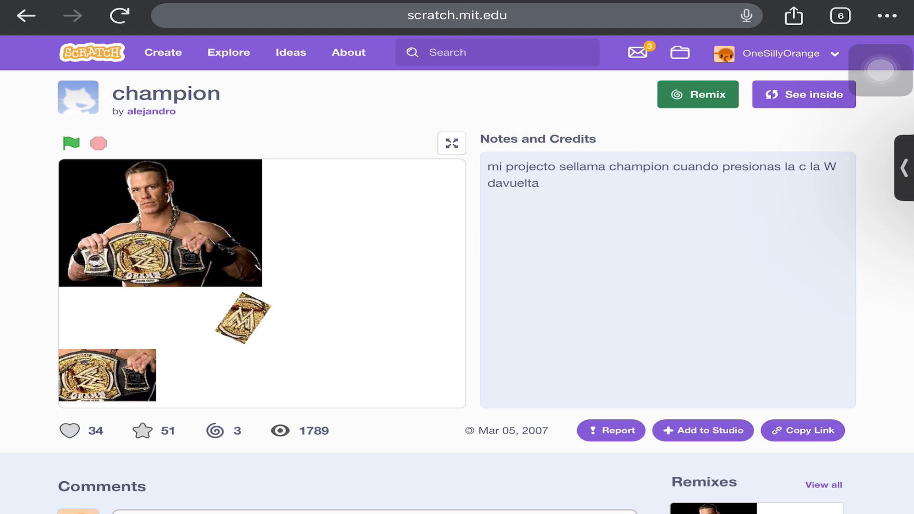
scroll("down", 3)
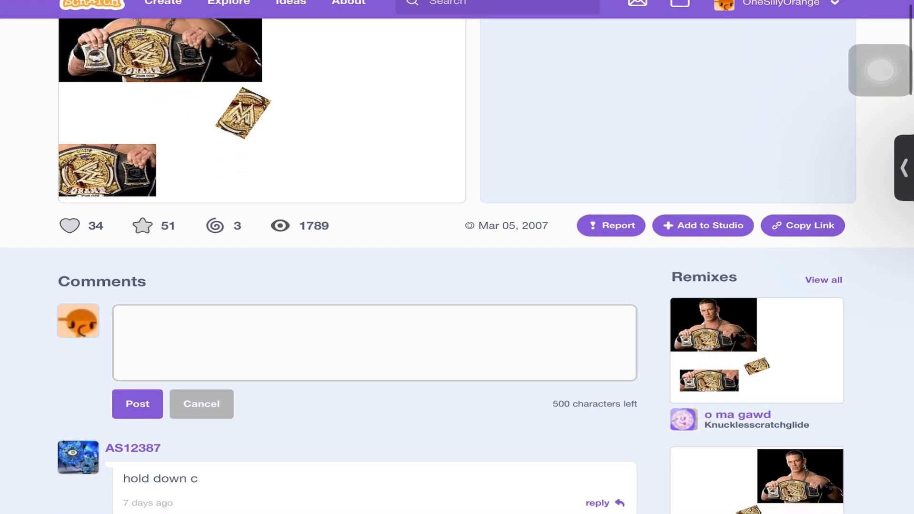
scroll("up", 3)
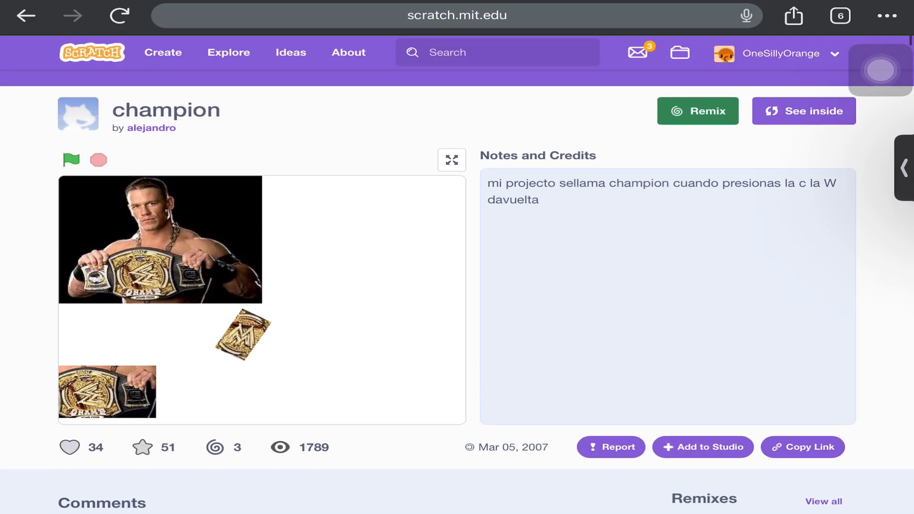
left_click(457, 16)
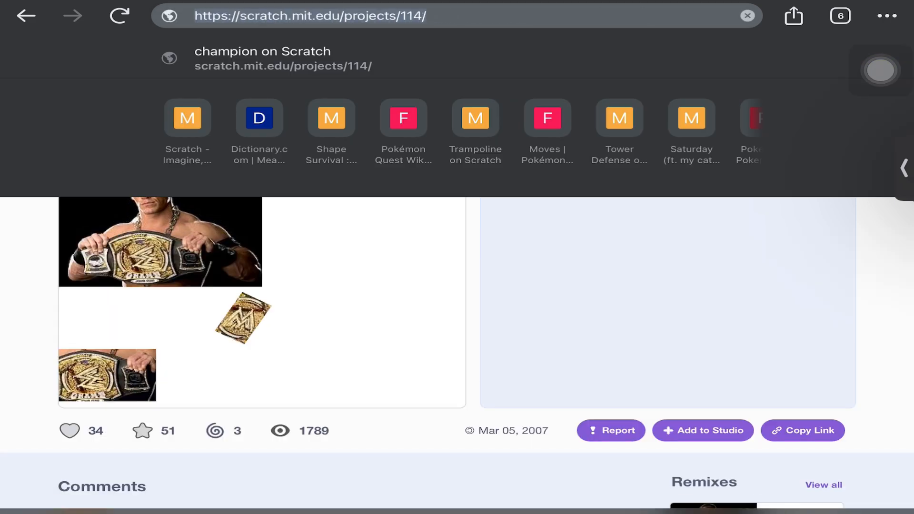
left_click(309, 16)
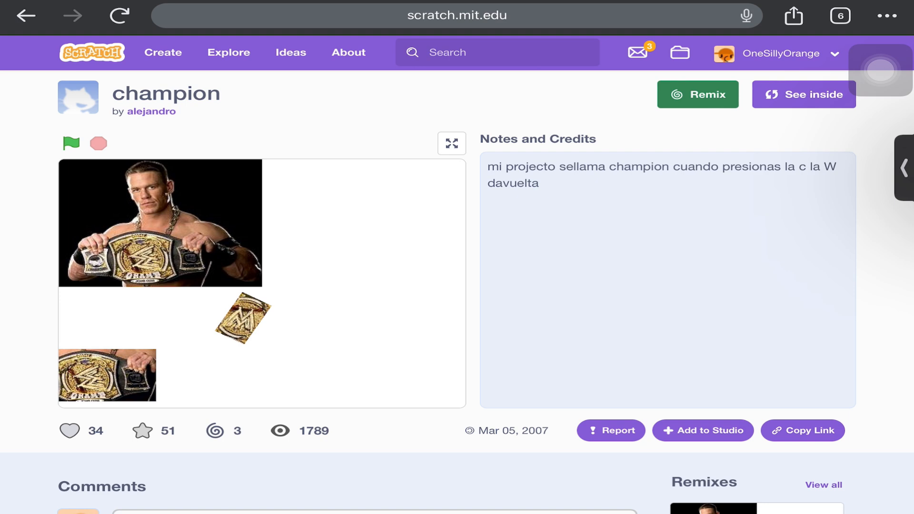
Step: Browse project 114's comments and remixes, then return to its address for editing
scroll("down", 3)
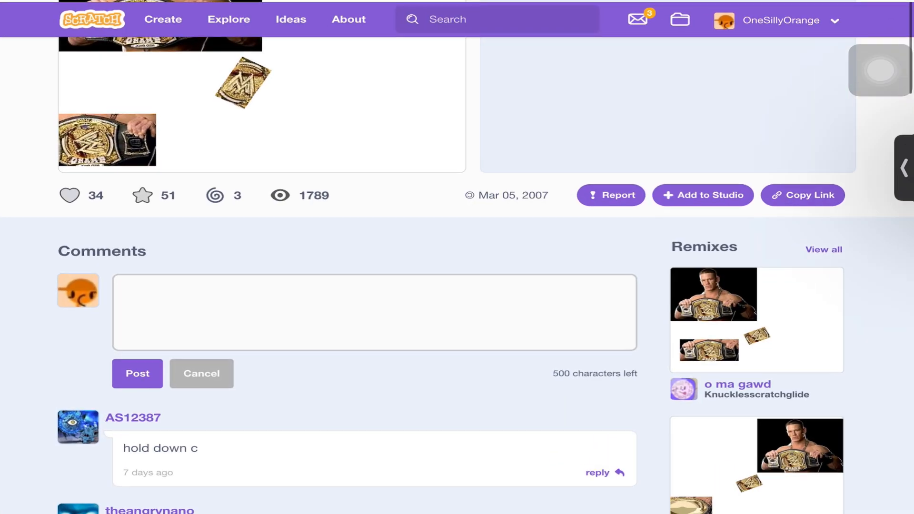
scroll("down", 3)
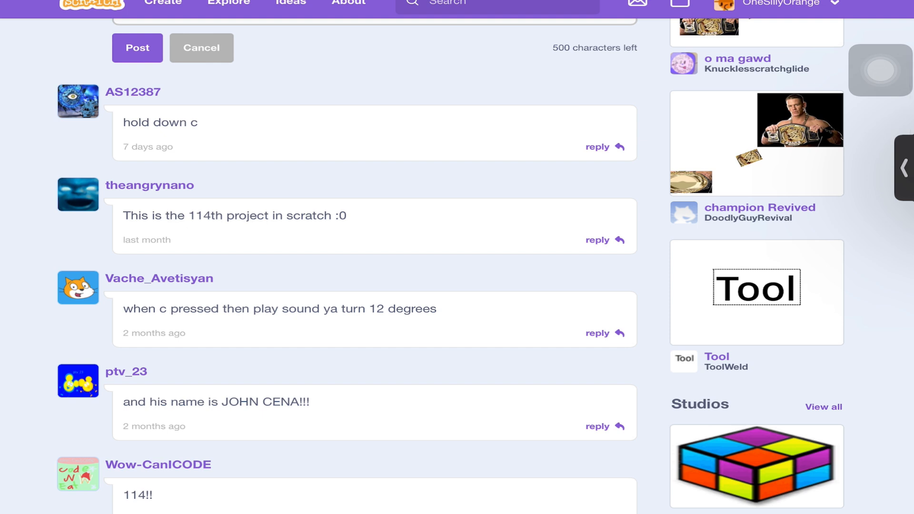
scroll("up", 3)
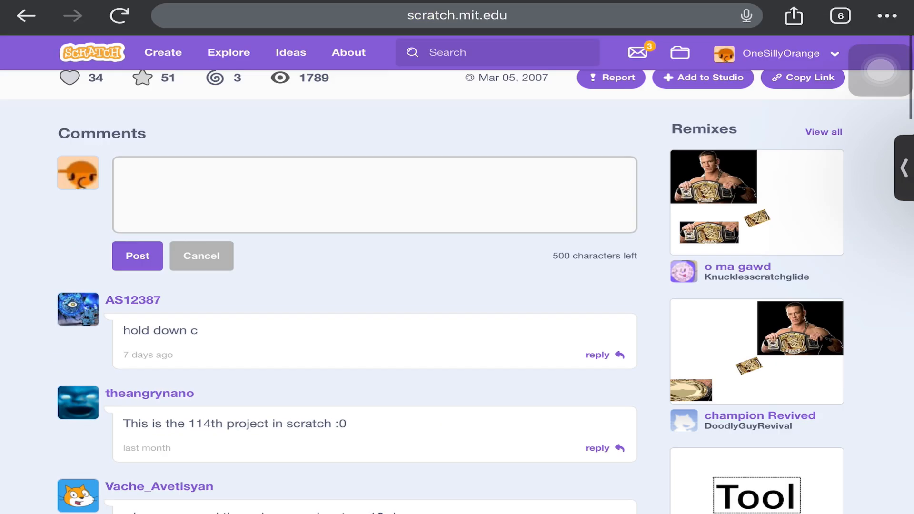
left_click(456, 16)
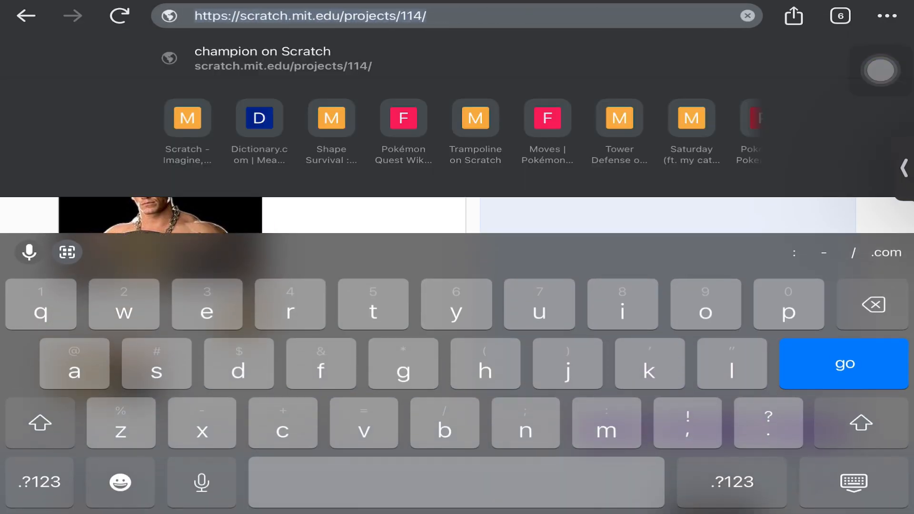
Step: Load project 113, kay's 'MaLI rAts', and select its address again
left_click(39, 482)
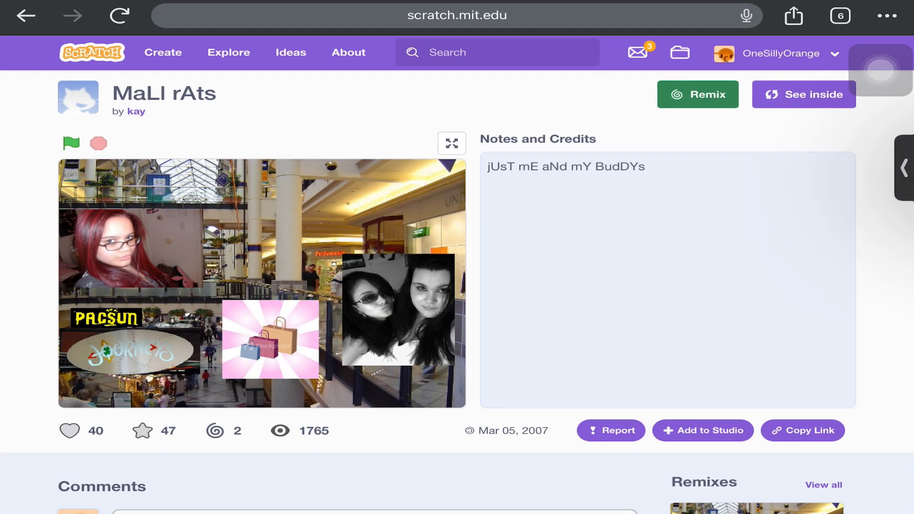
left_click(456, 15)
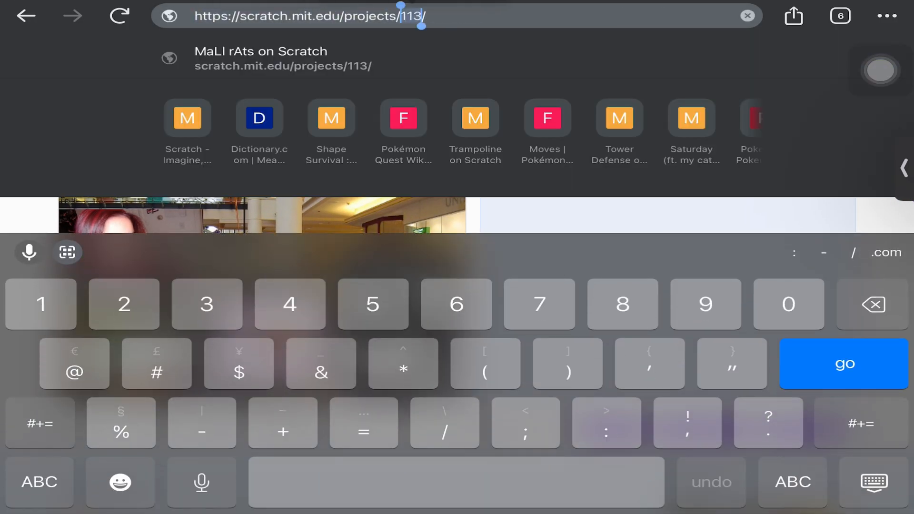
Step: Load Hector's older 'bruja bolando' witch project and scroll through its page
left_click(843, 363)
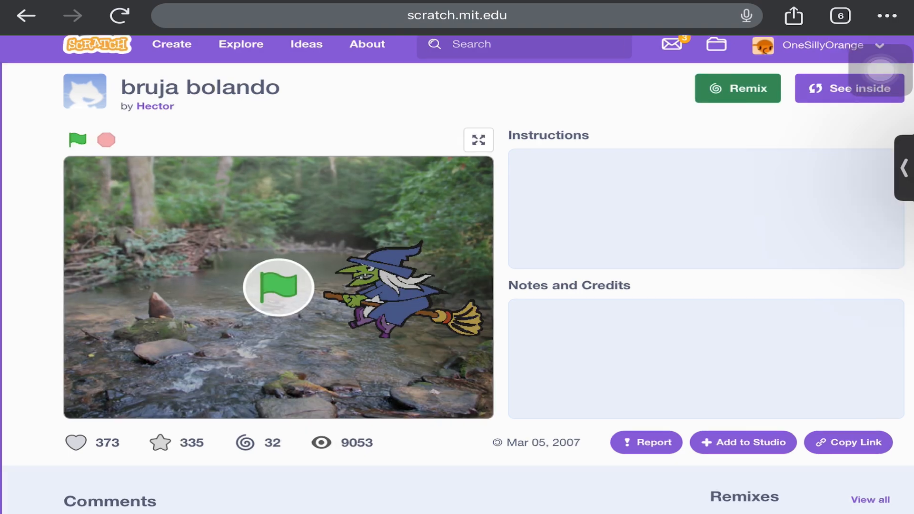
scroll("down", 3)
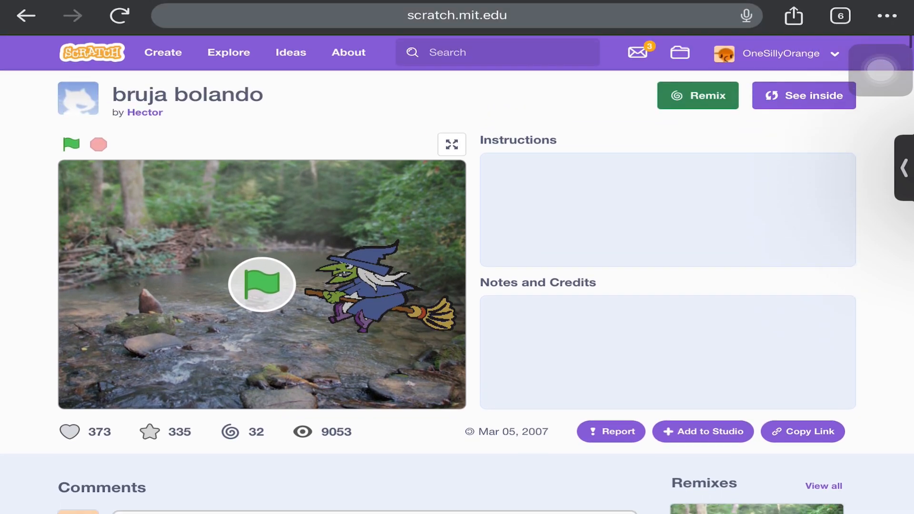
scroll("down", 3)
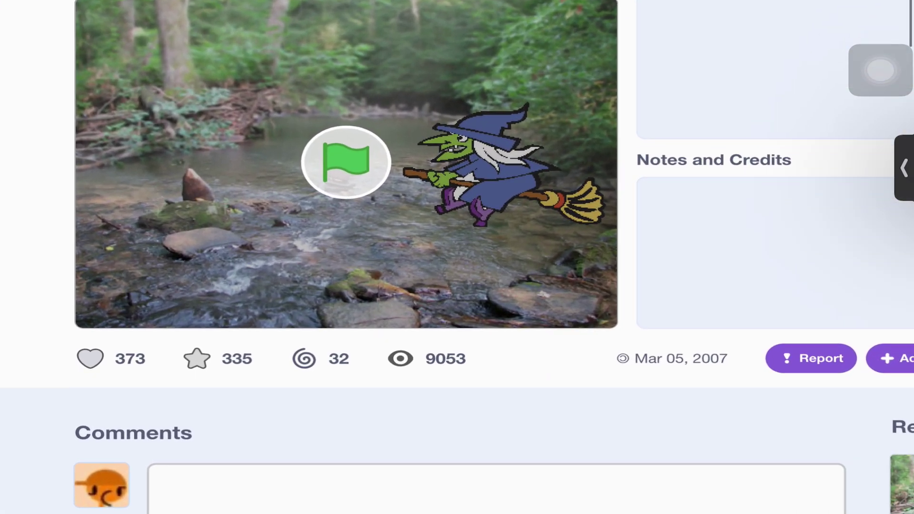
scroll("up", 3)
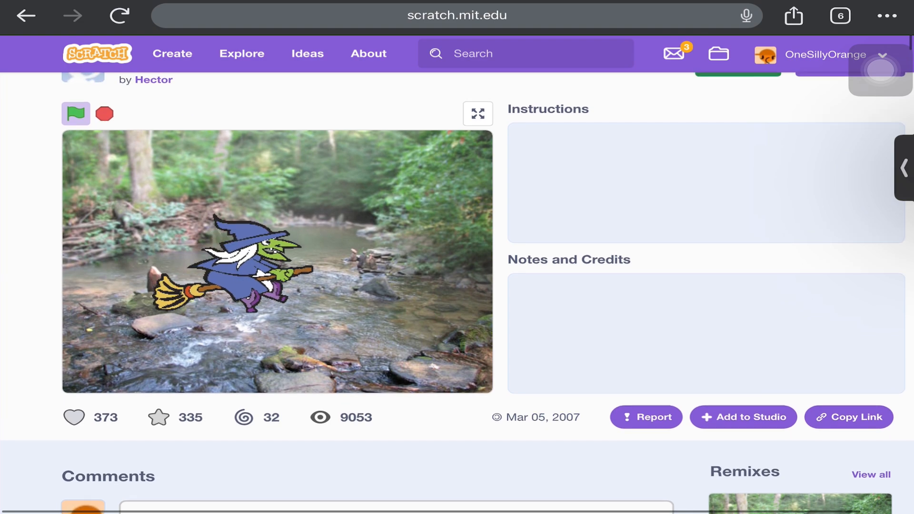
scroll("up", 3)
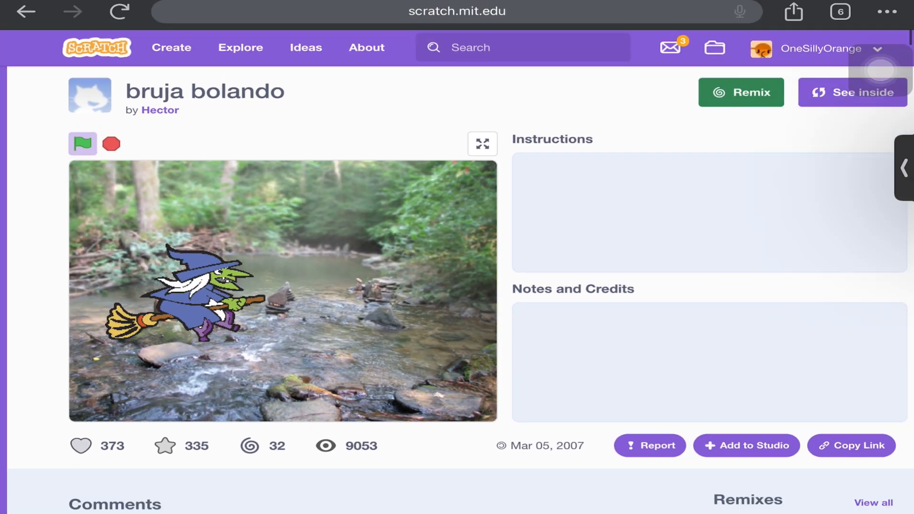
Step: View bruja bolando's move-and-bounce code, return to its page, and edit the address
left_click(851, 91)
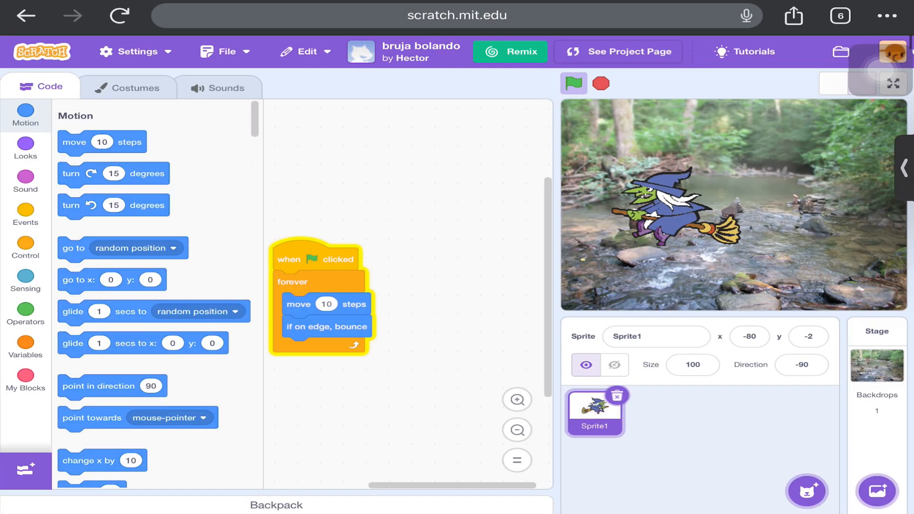
left_click(617, 51)
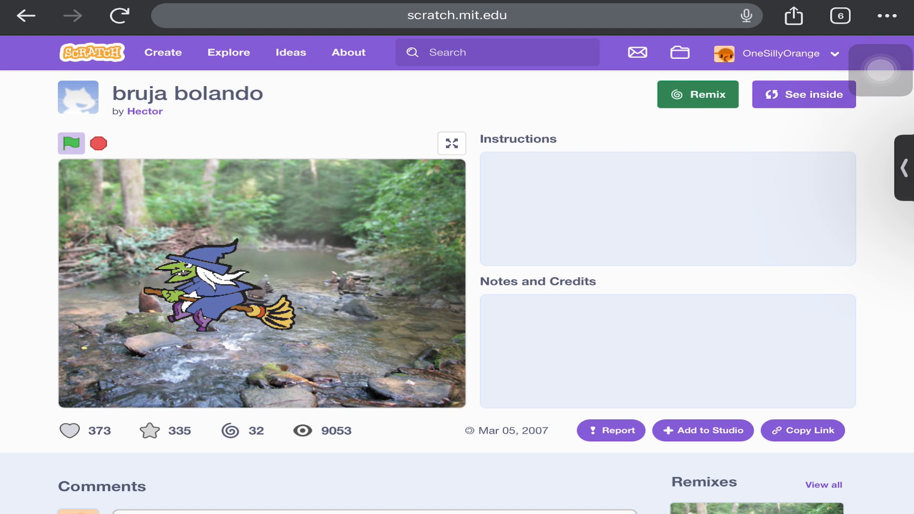
left_click(457, 16)
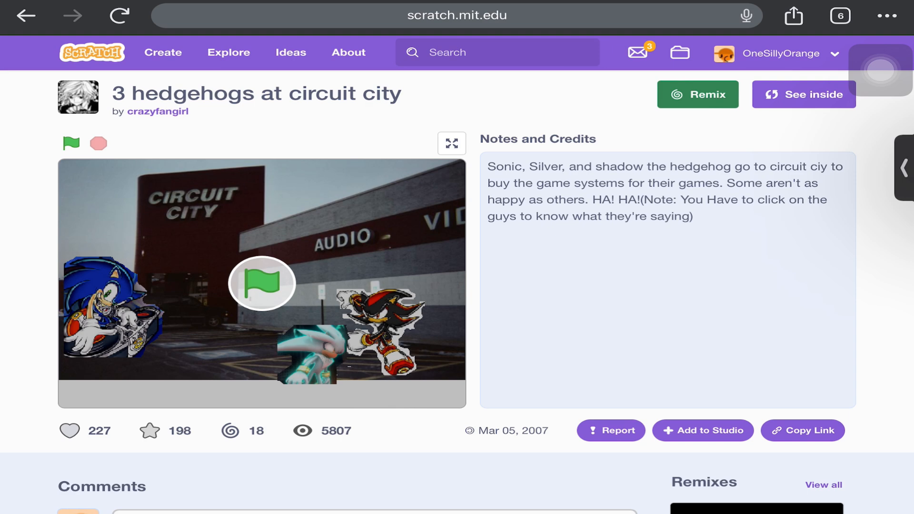
Step: Start '3 hedgehogs at circuit city' and thekid's 'dog' while stepping to lower project numbers
left_click(262, 284)
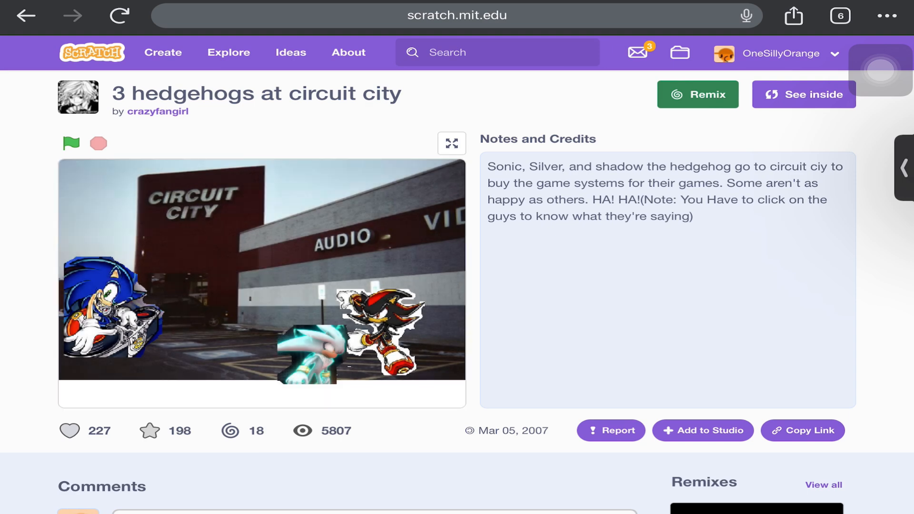
left_click(456, 16)
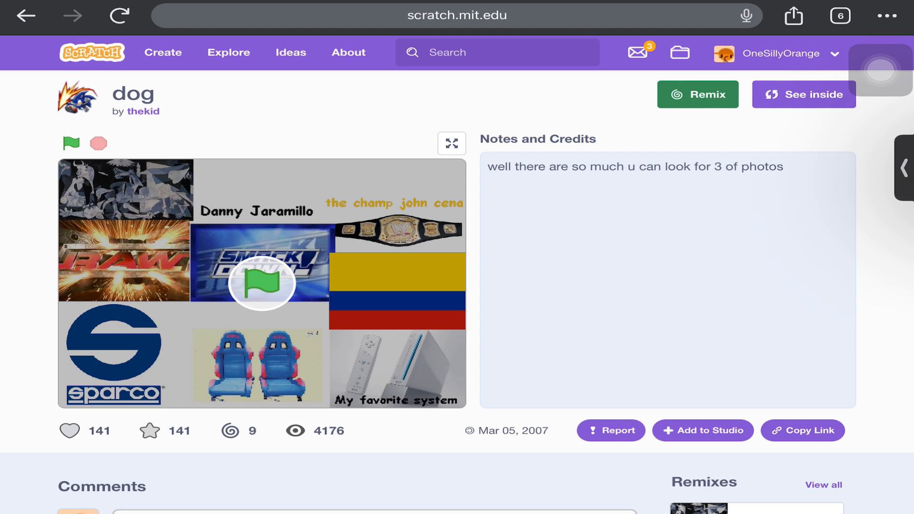
left_click(70, 143)
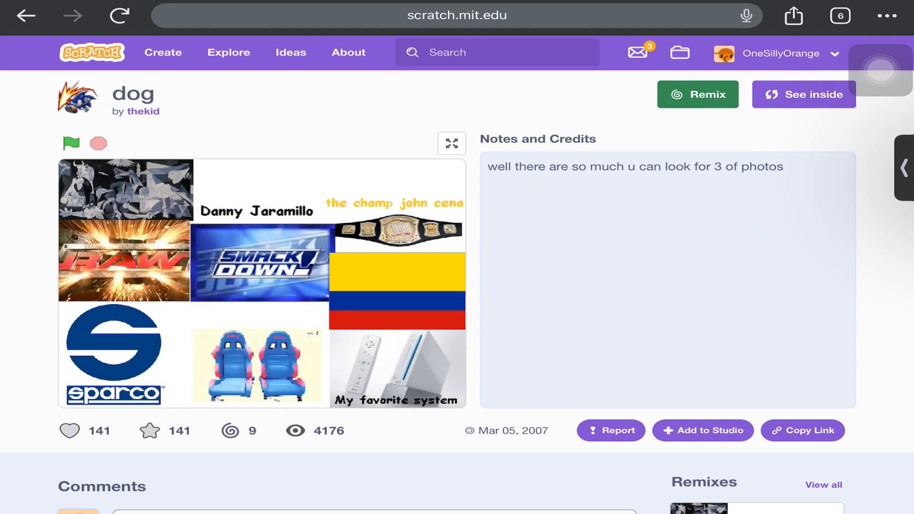
left_click(457, 15)
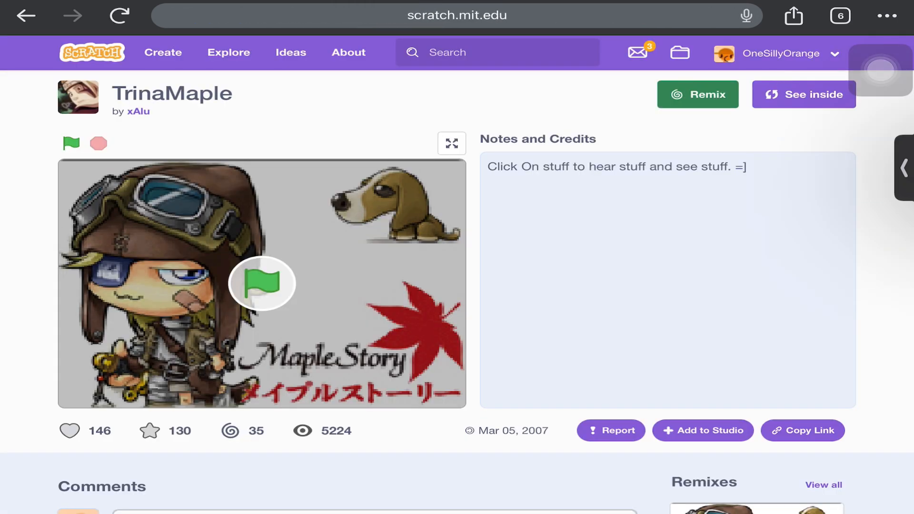
Step: Start xAlu's 'TrinaMaple', exit its full-screen stage, and edit the address for an older project
left_click(261, 283)
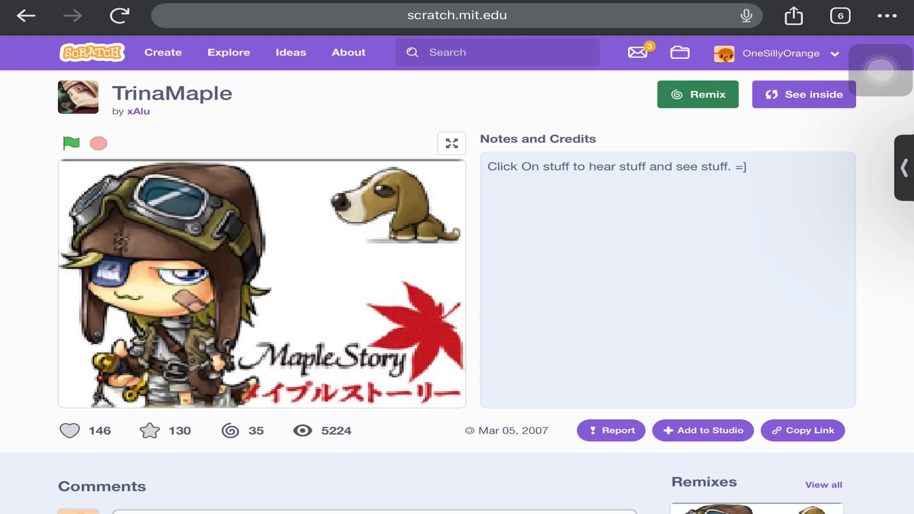
scroll("down", 3)
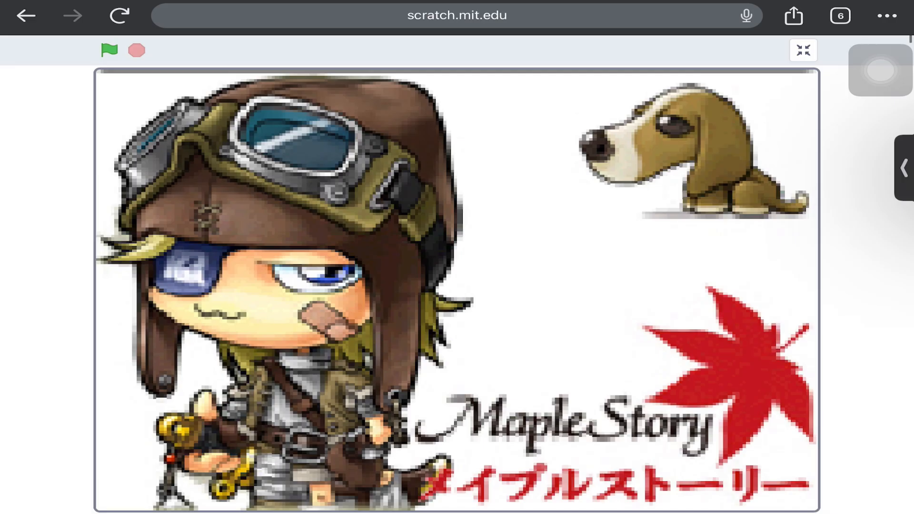
left_click(802, 50)
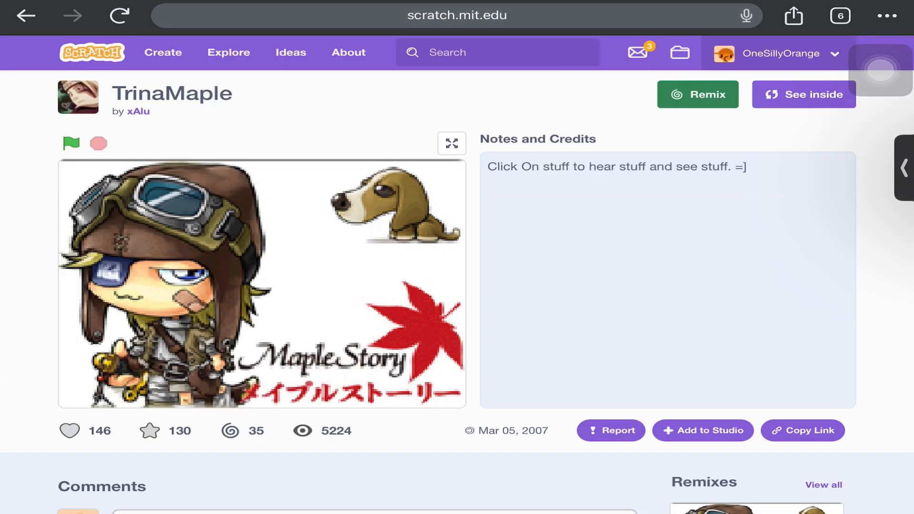
left_click(457, 15)
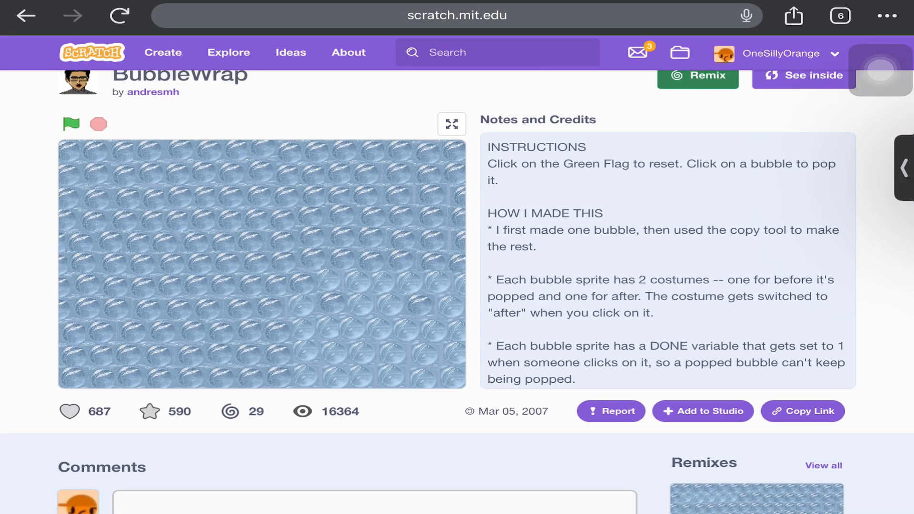
Step: Edit the BubbleWrap address to the next lower project number
left_click(457, 16)
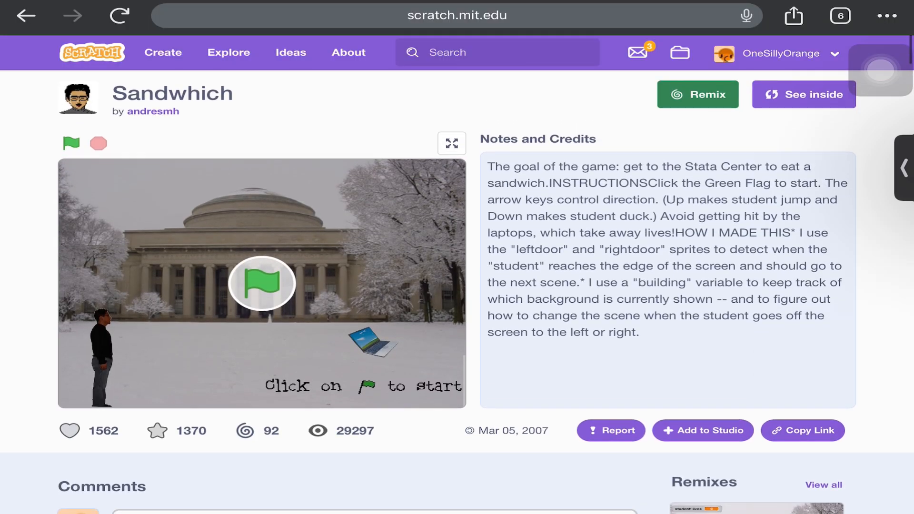
Step: Scroll through Sandwhich's comments and remixes, including the 'oldest' celebration comments
scroll("down", 3)
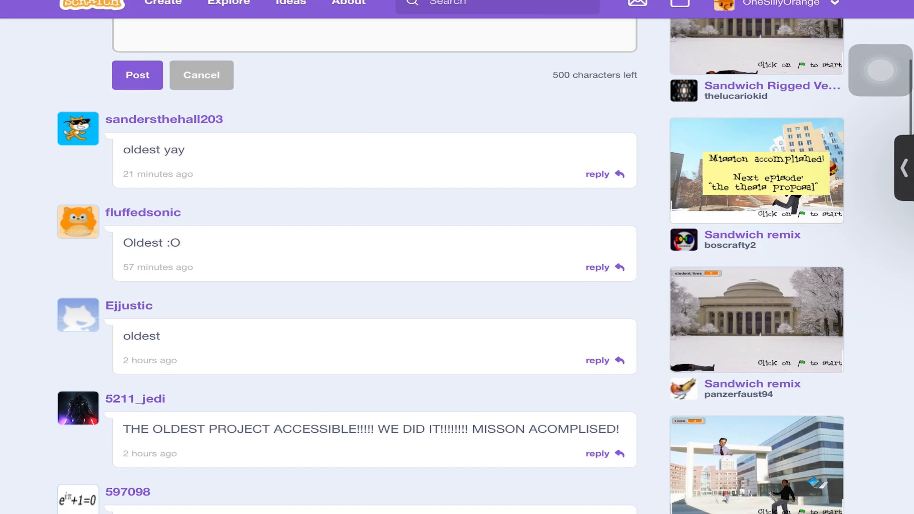
scroll("down", 3)
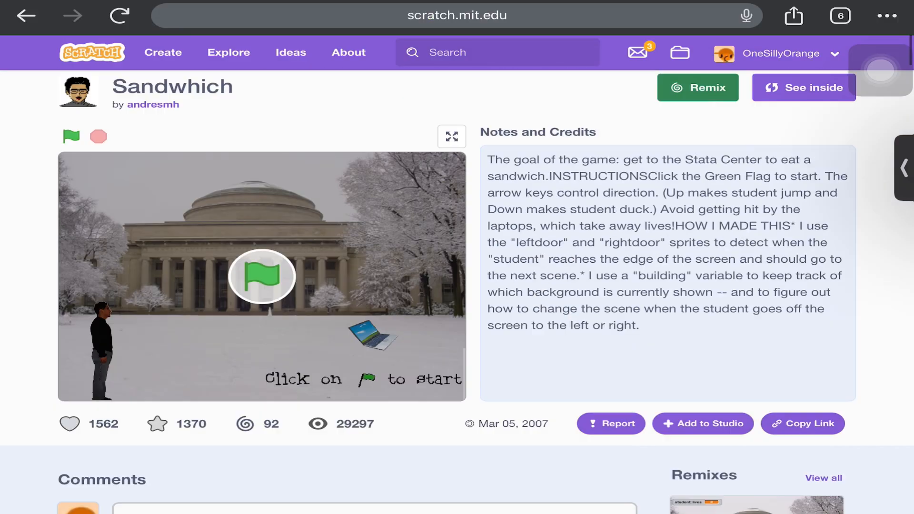
scroll("down", 3)
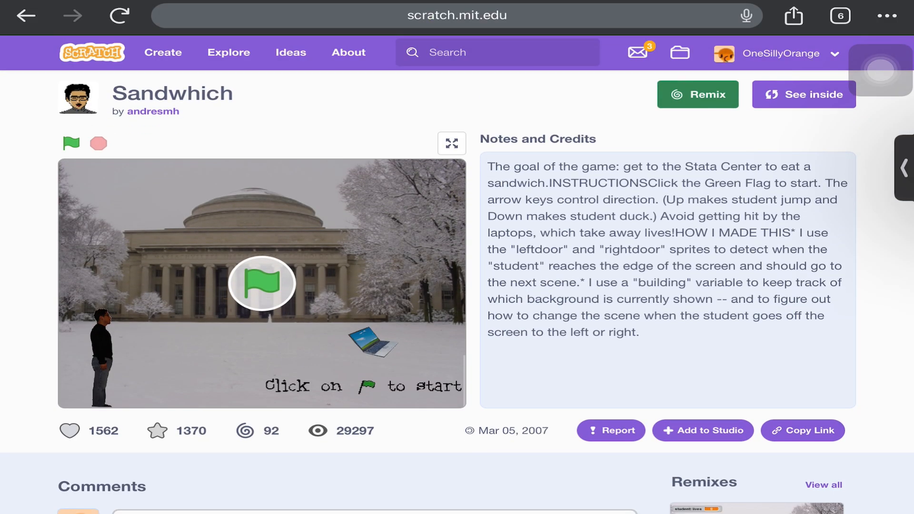